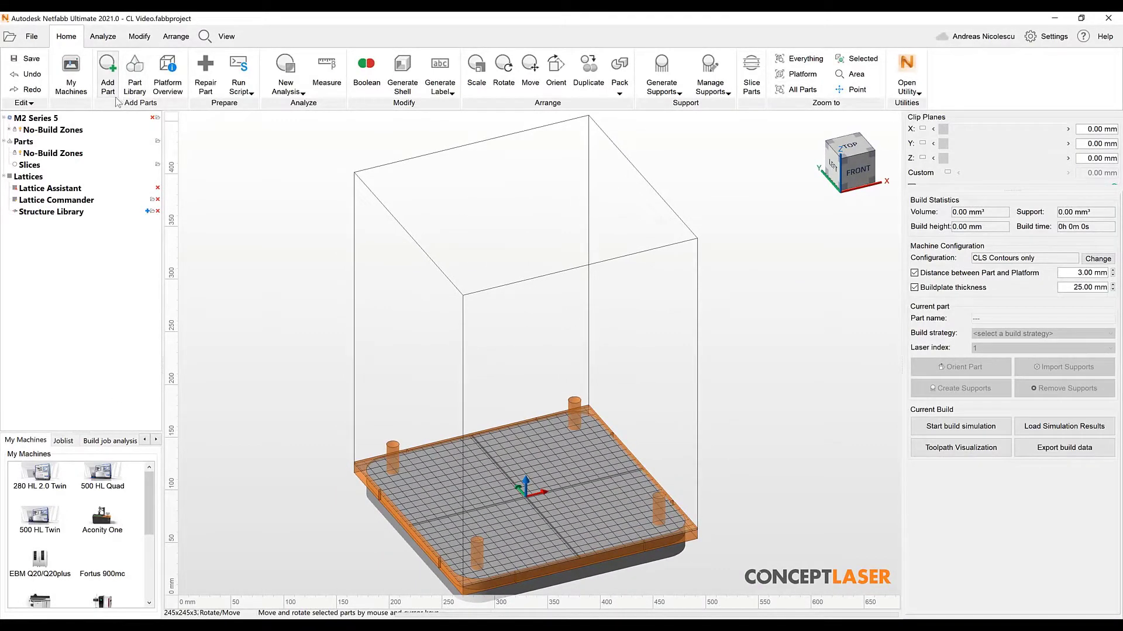
Add Fusion-Horizon-Geometry v2.step to the platform with Medium accuracy tessellation
left_click(107, 71)
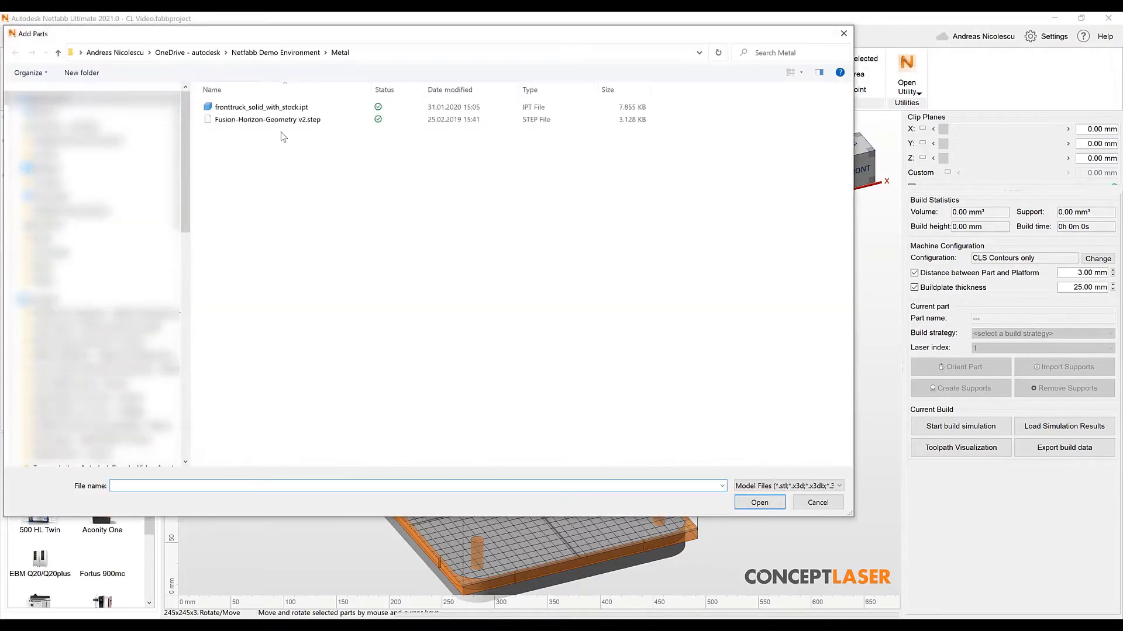
left_click(266, 119)
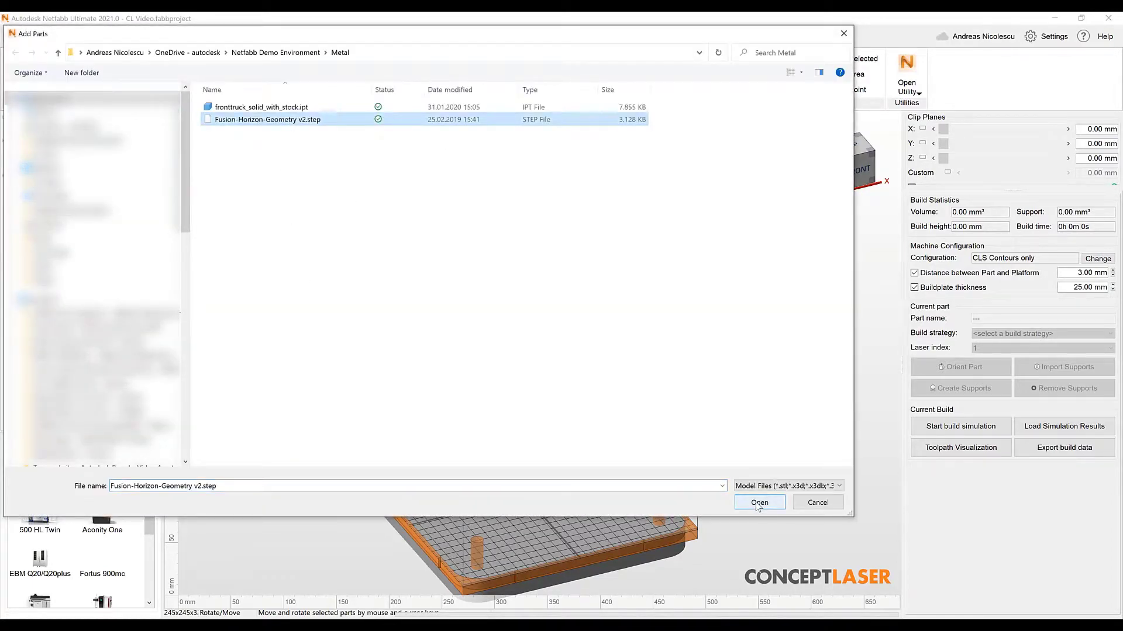
left_click(757, 502)
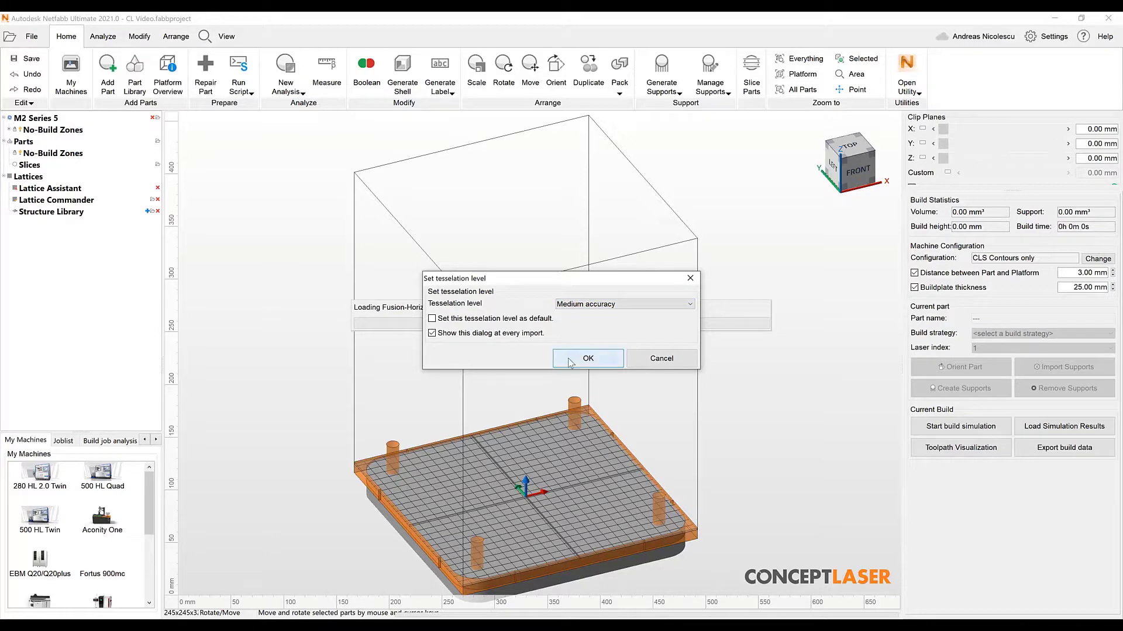
left_click(587, 358)
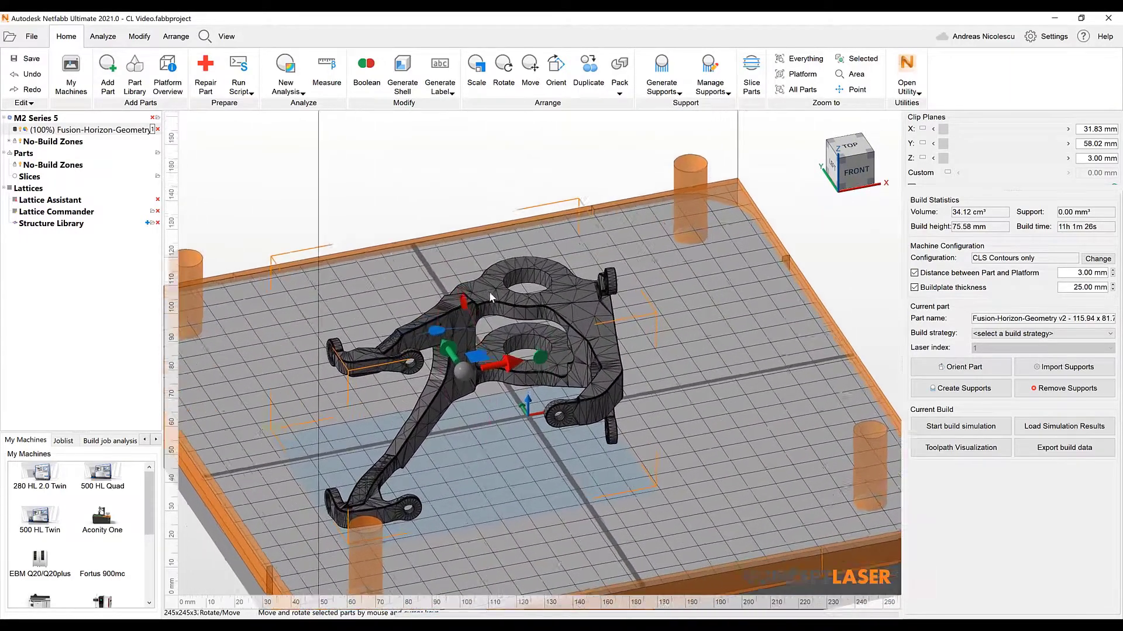
left_click_drag(490, 297, 494, 358)
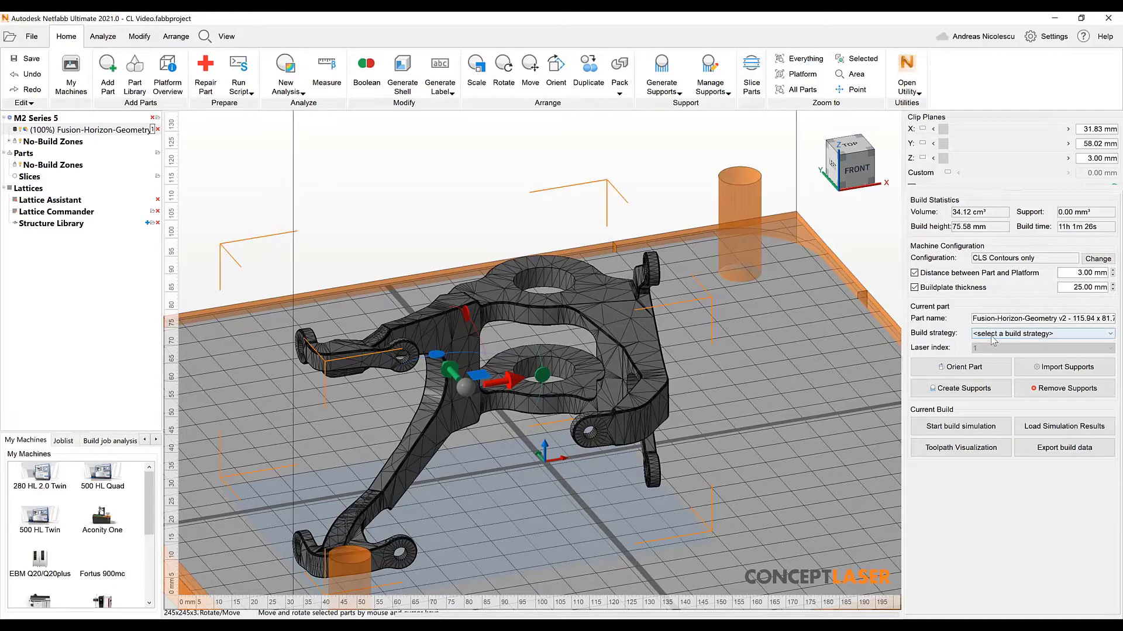
Set Solid part strategy and apply the rank-1 searched orientation (build height 82.64 mm)
left_click(1042, 333)
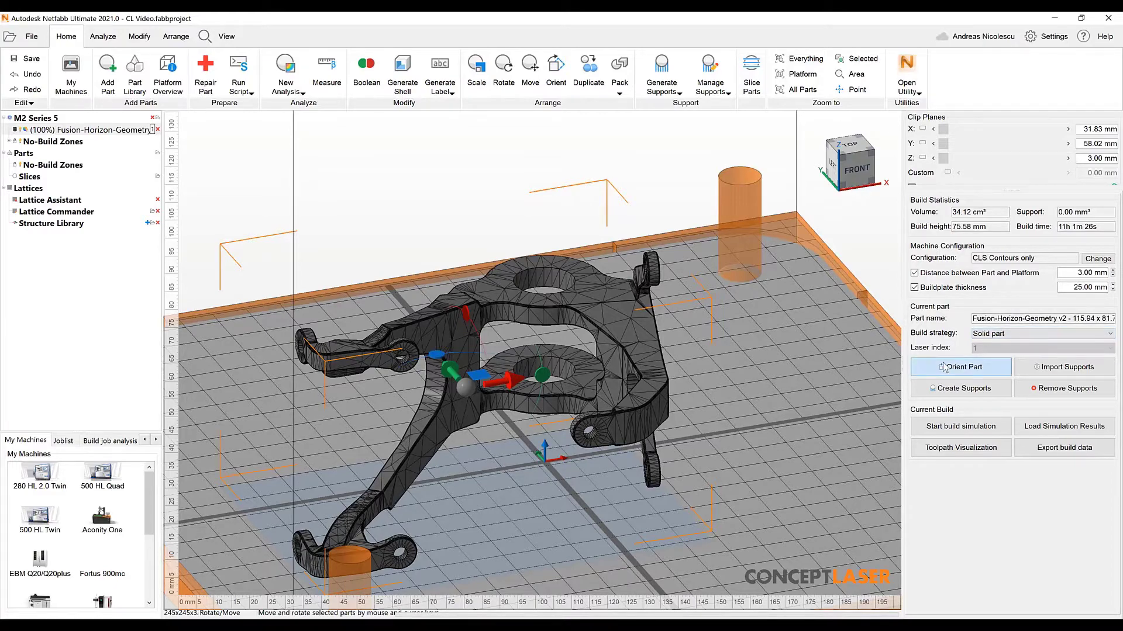
left_click(960, 366)
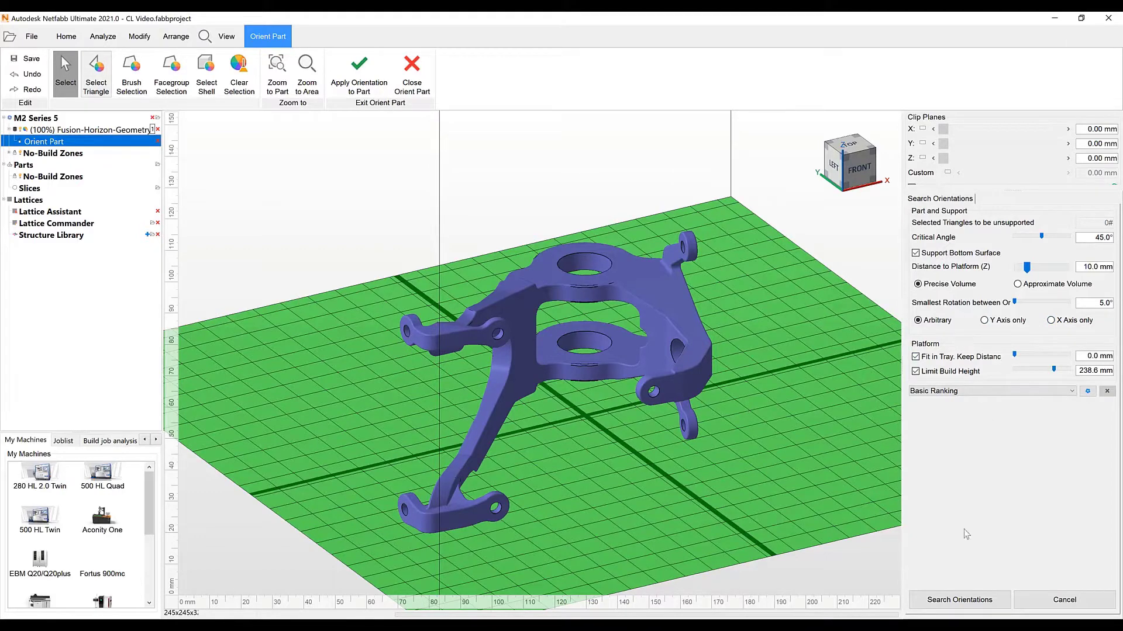
left_click(959, 600)
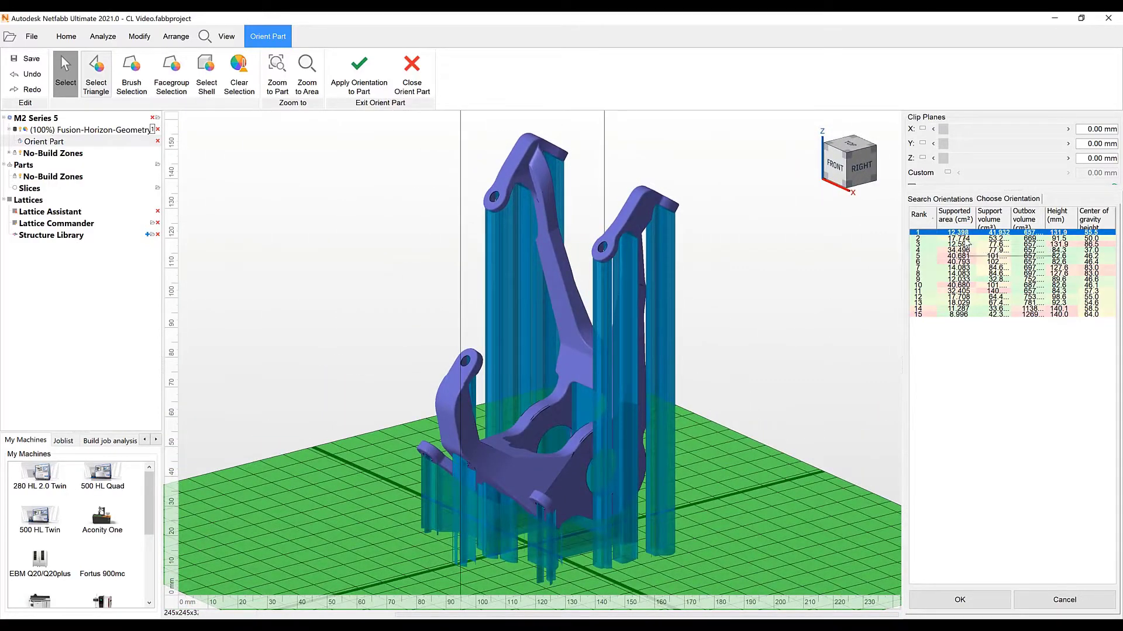
left_click(967, 250)
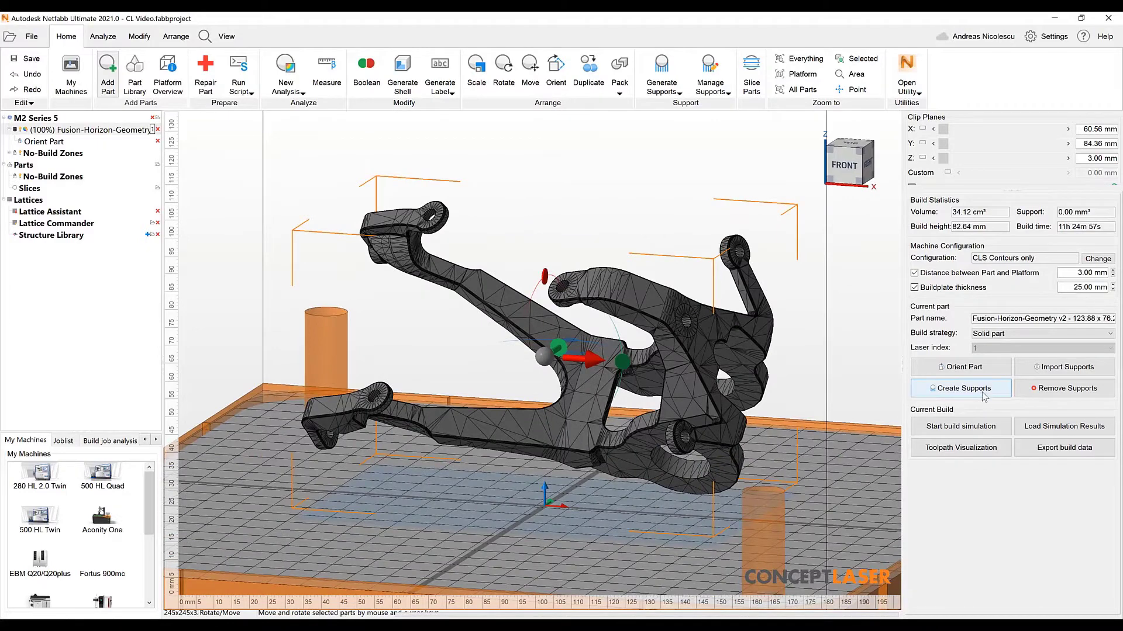
Start Create Supports and set the SLM Massive critical angle to 45°
left_click(961, 389)
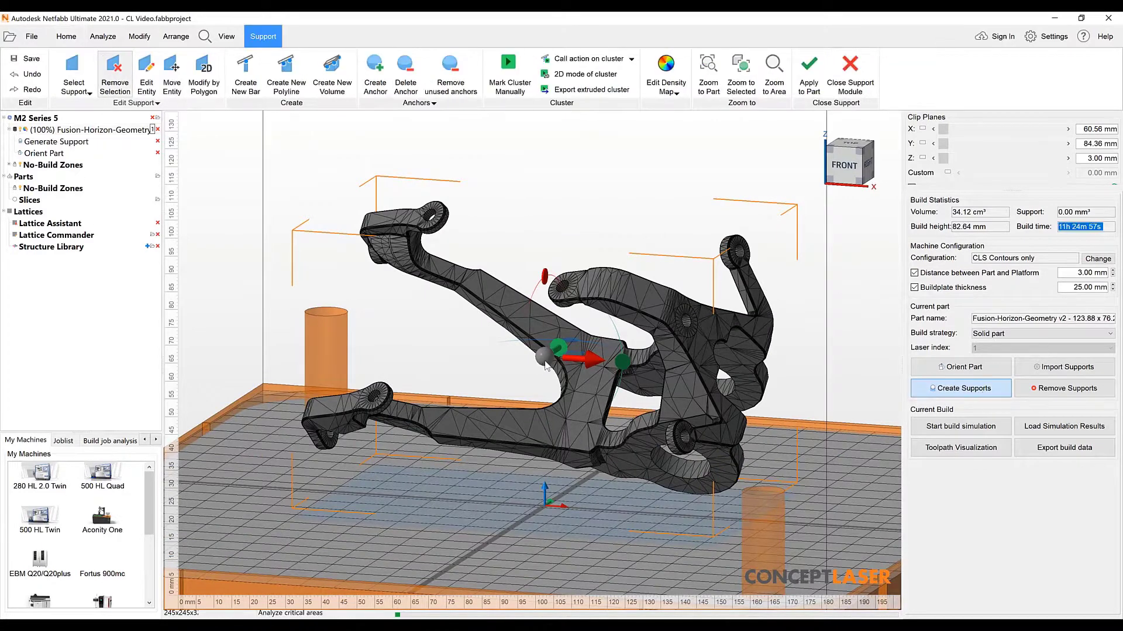
left_click(961, 388)
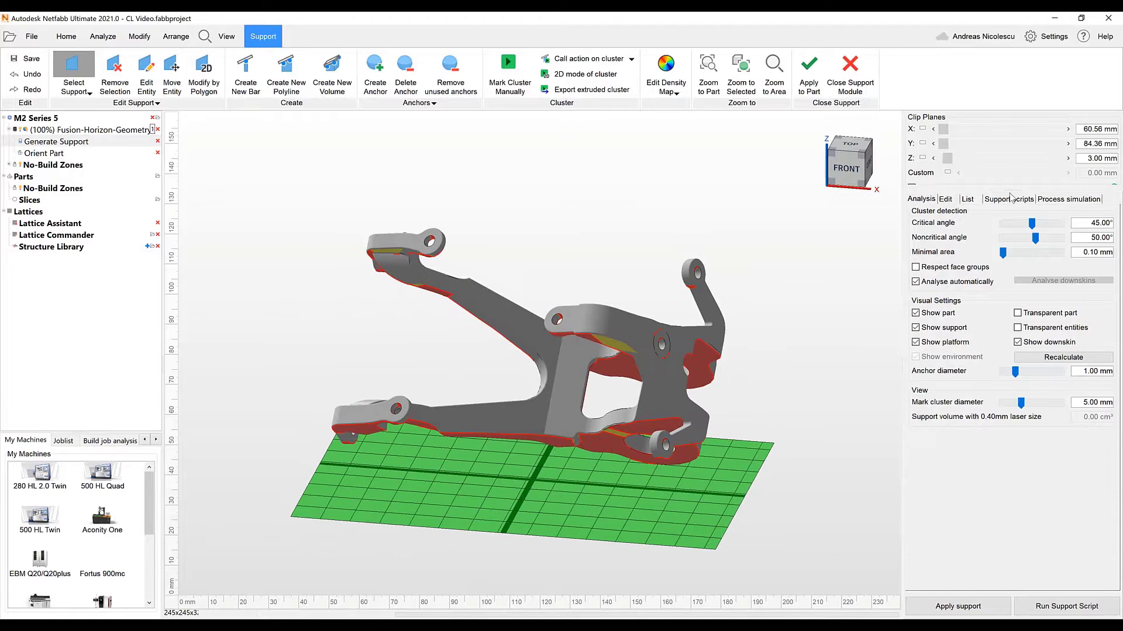
left_click(1009, 199)
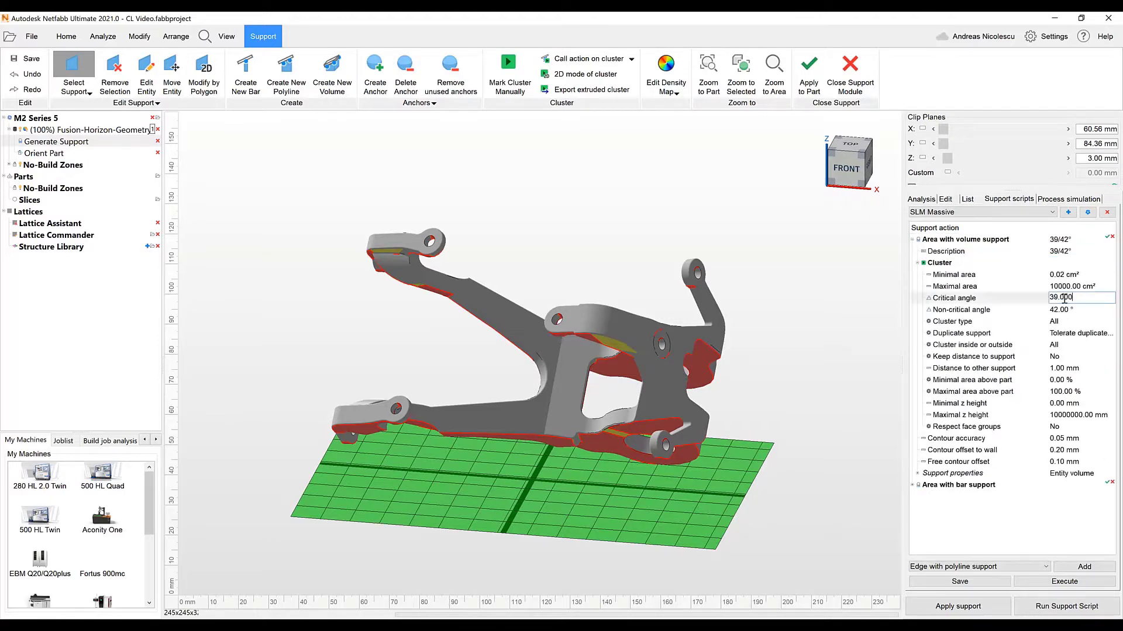
type("45.000")
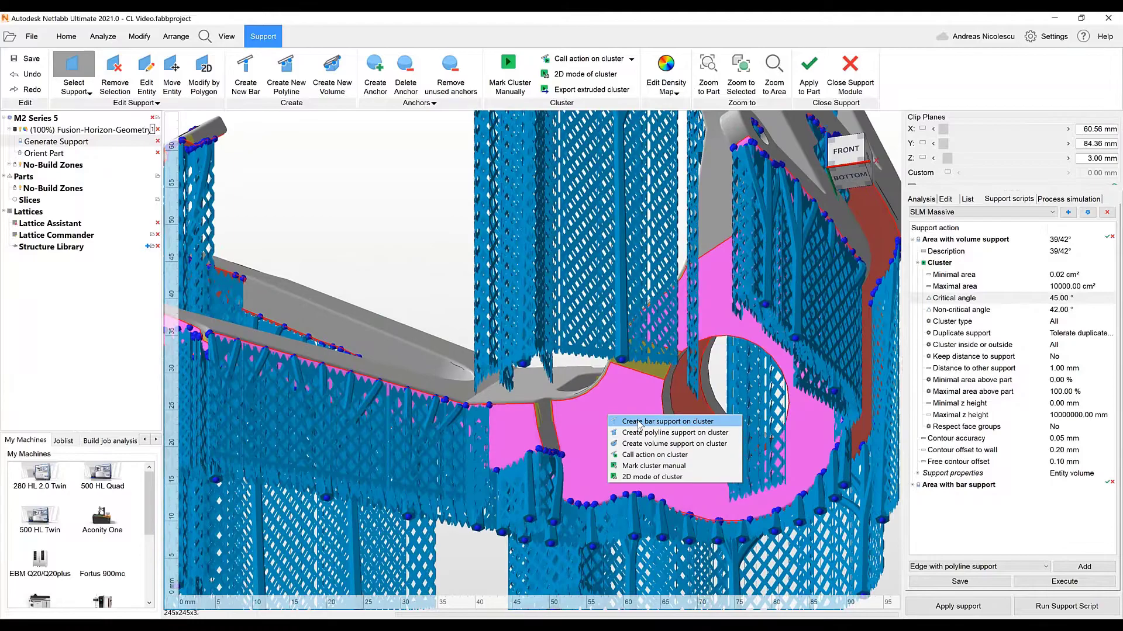
Create bar supports on the pink cluster and volume supports on another cluster
left_click(674, 443)
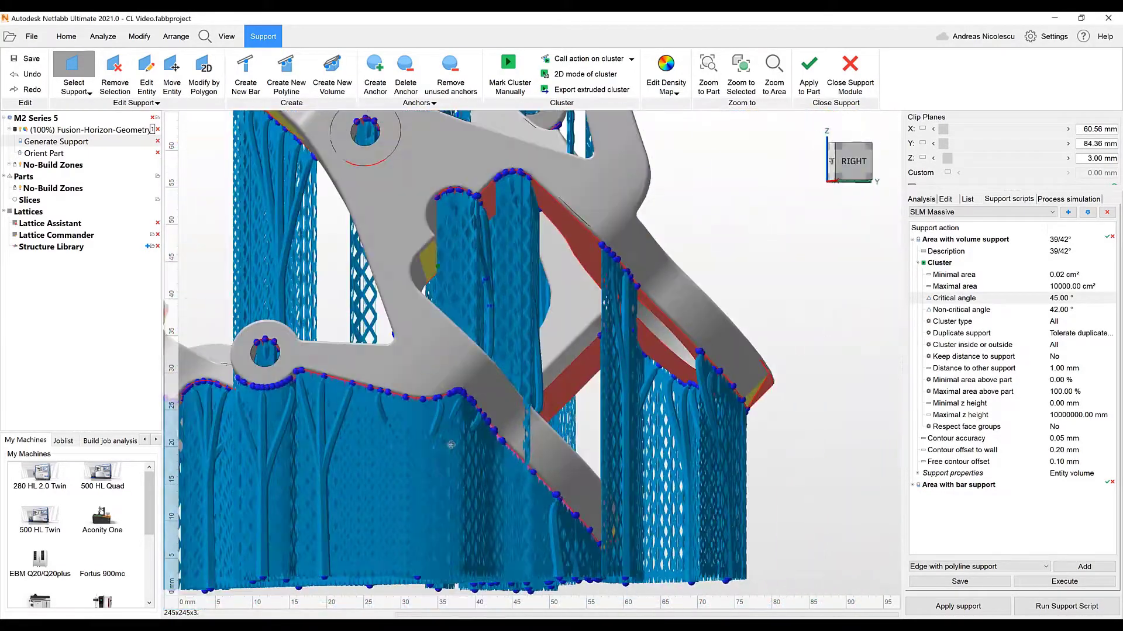
right_click(750, 308)
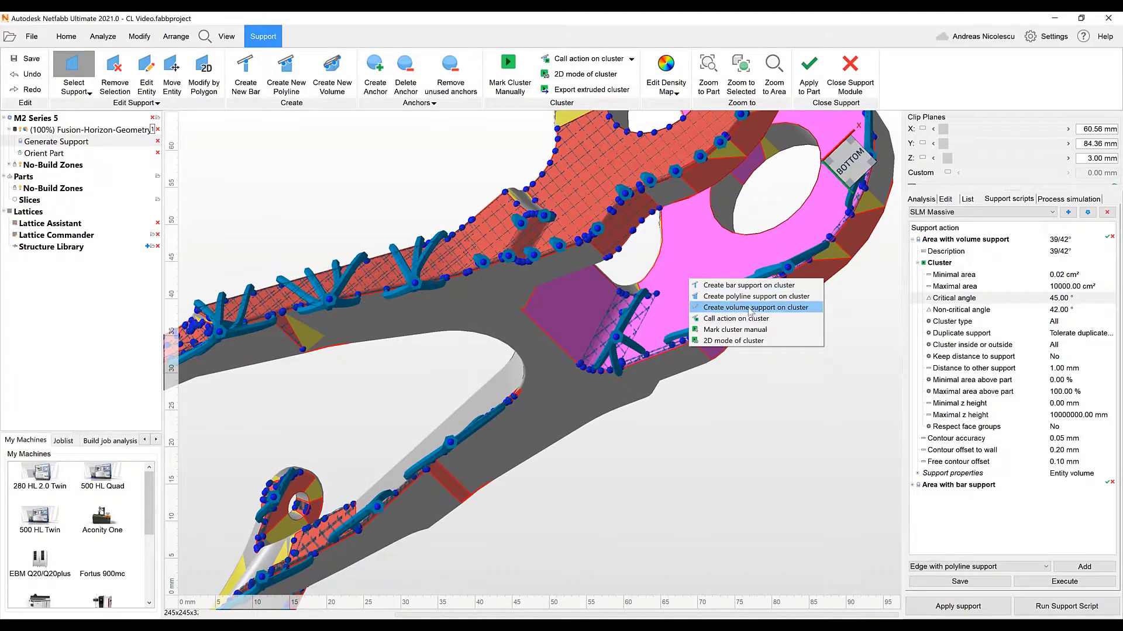
left_click(755, 307)
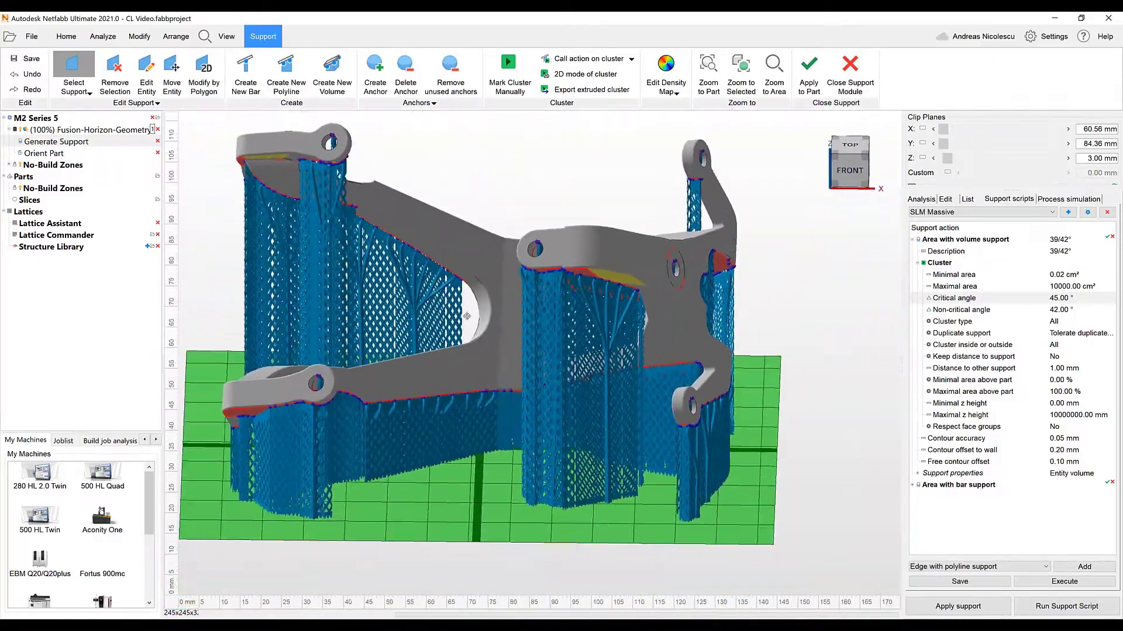
left_click_drag(465, 316, 301, 302)
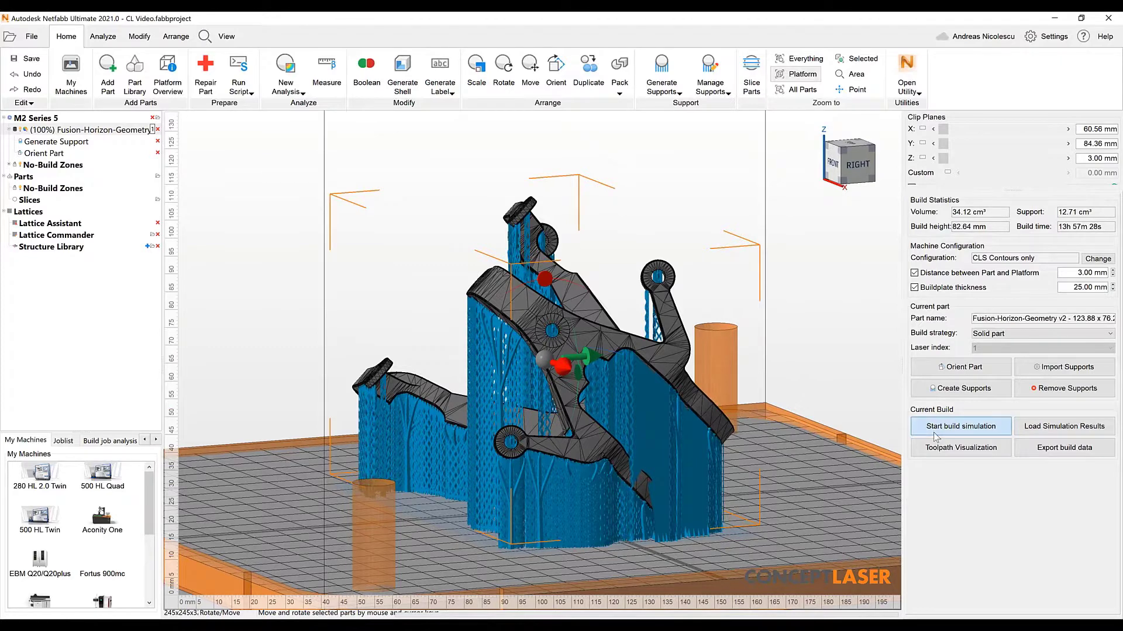
Launch the build simulation in Simulation Utility for the supported bracket
left_click(959, 426)
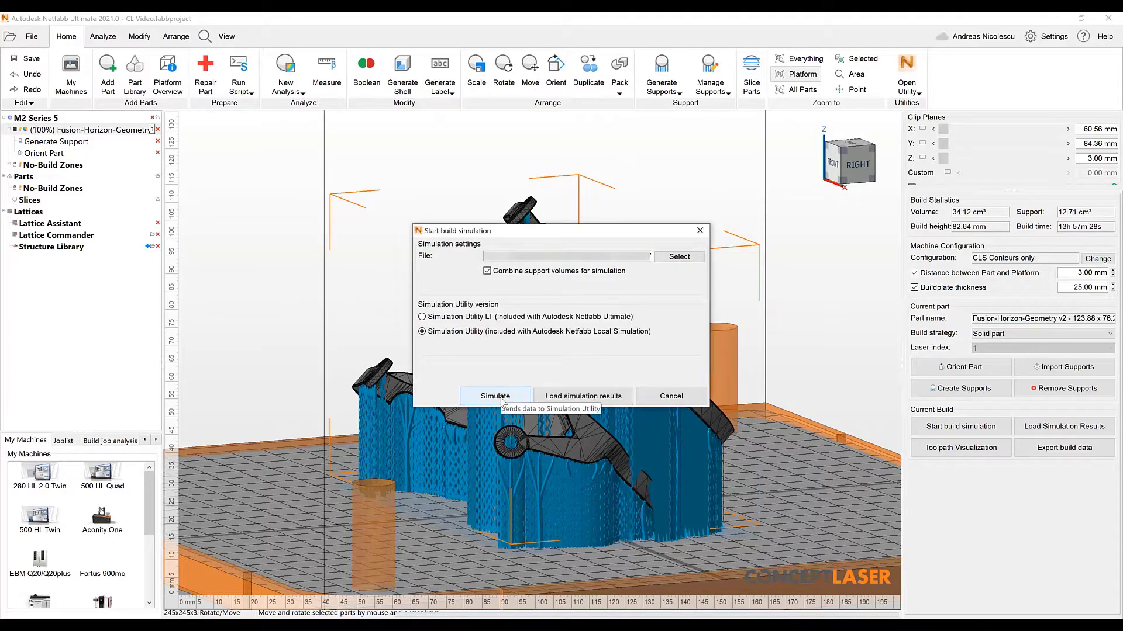
left_click(495, 396)
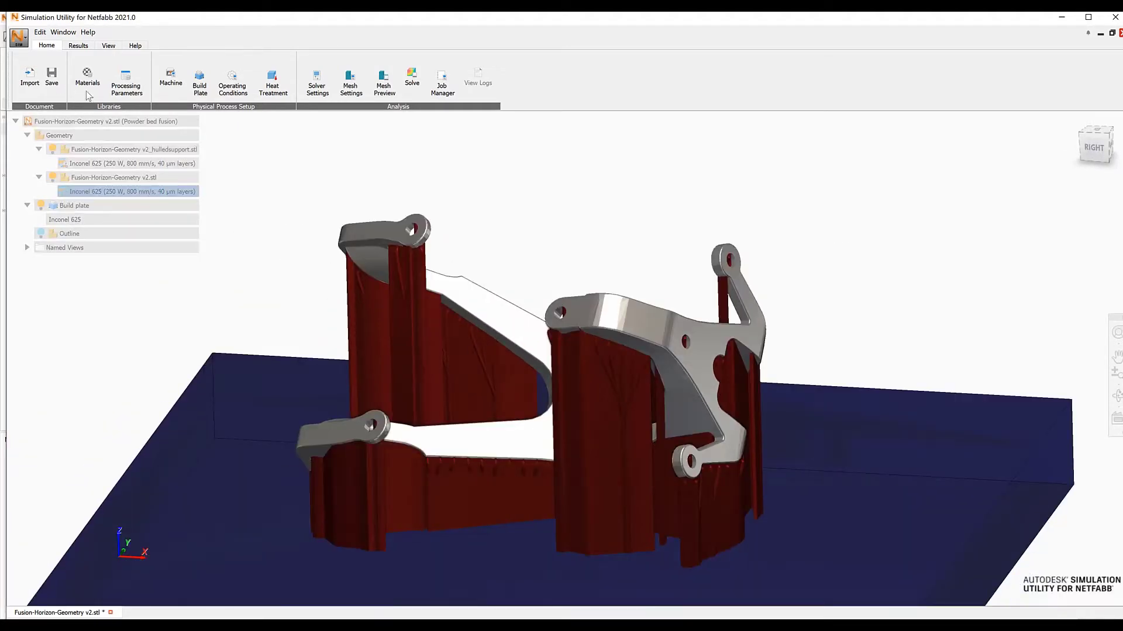
Browse the processing parameter library, starting and discarding a new parameter set
left_click(86, 78)
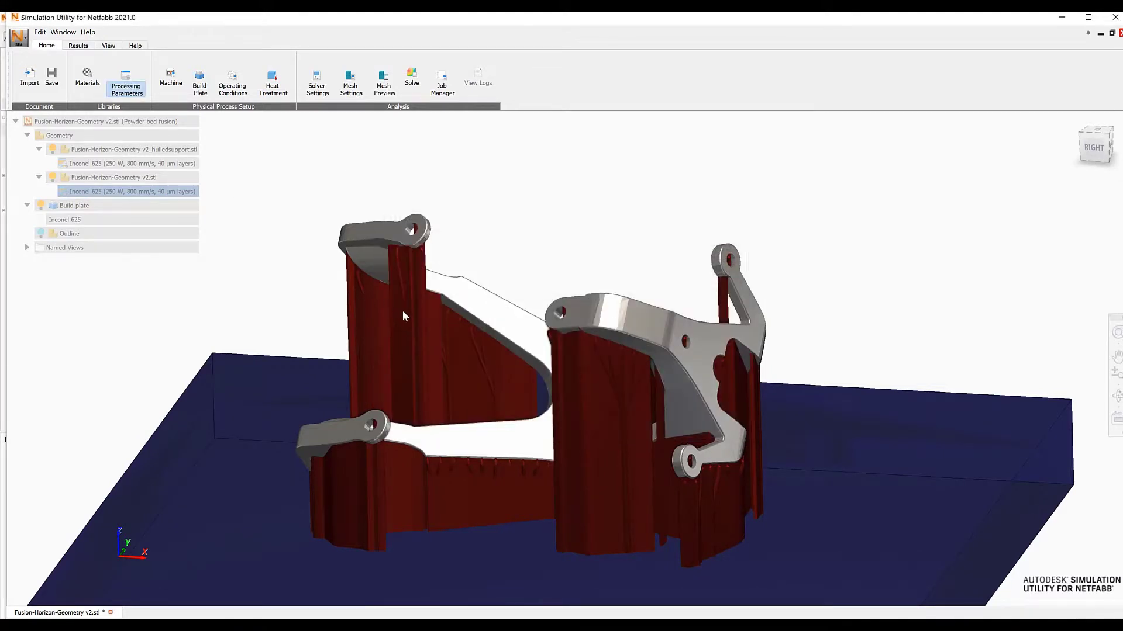
left_click(126, 79)
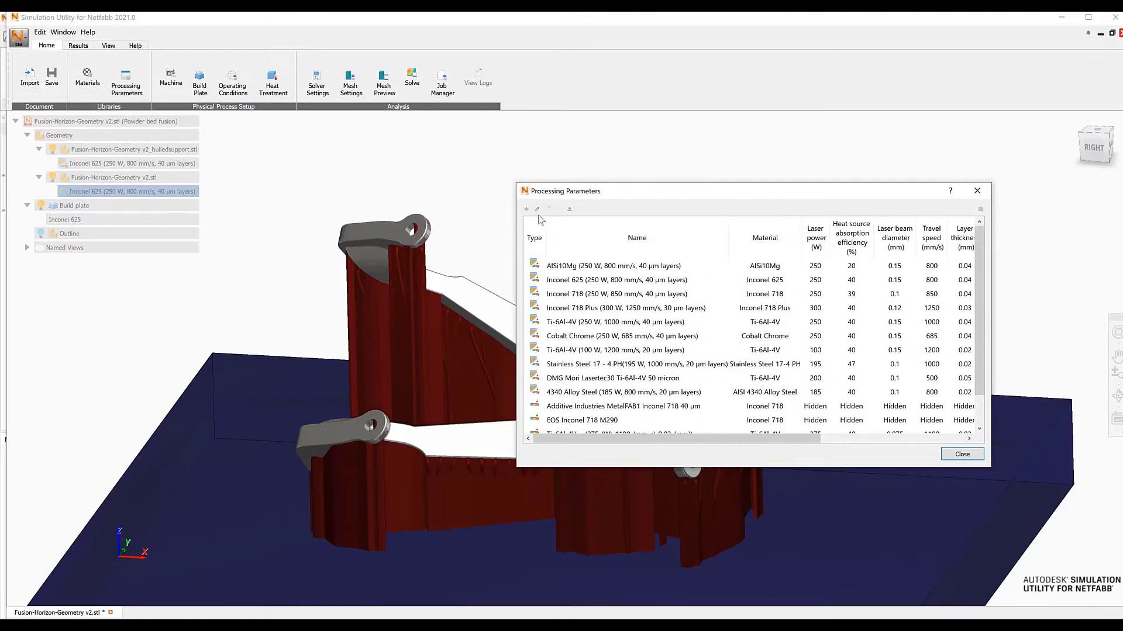
left_click(526, 208)
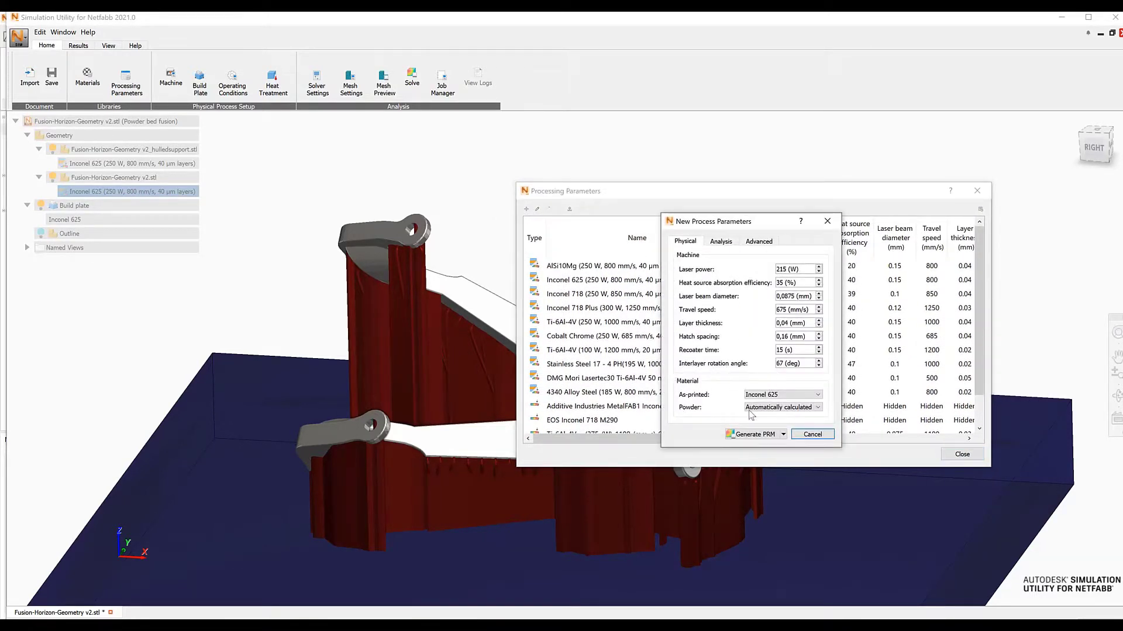
left_click(812, 434)
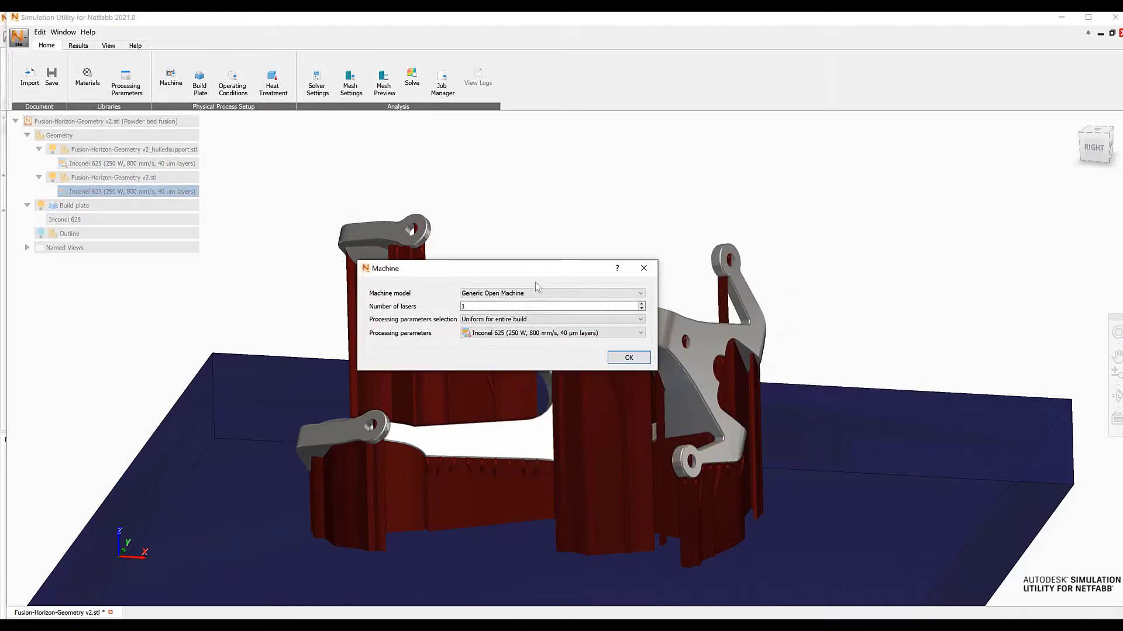
Set the machine to ConceptLaser M2 cusing and resize the build plate to 250 × 250 mm
left_click(640, 294)
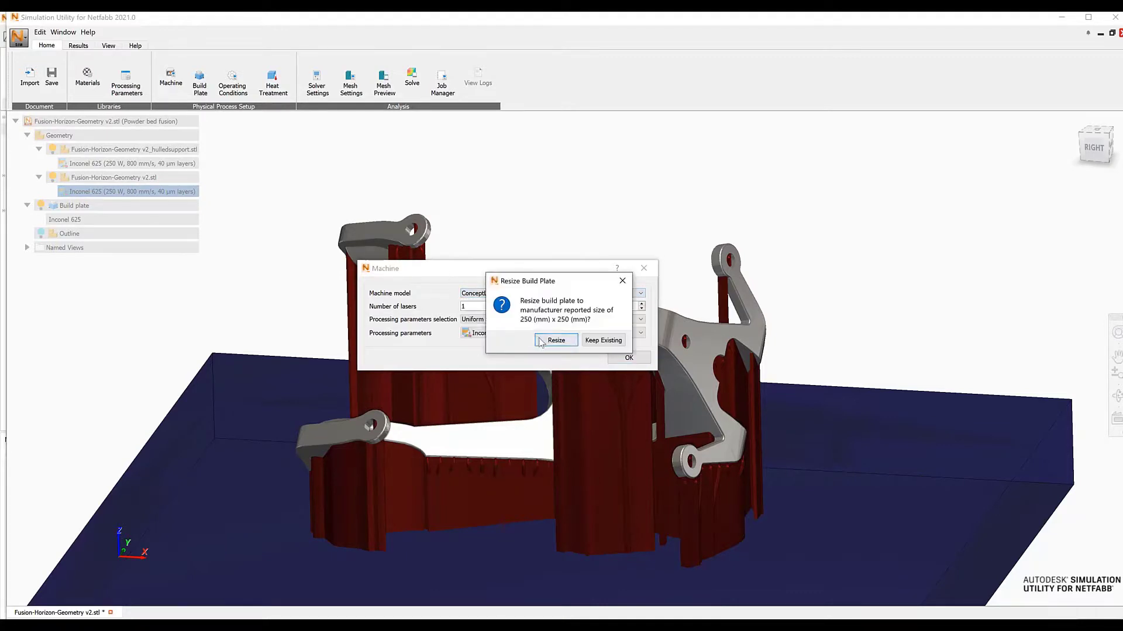
left_click(556, 341)
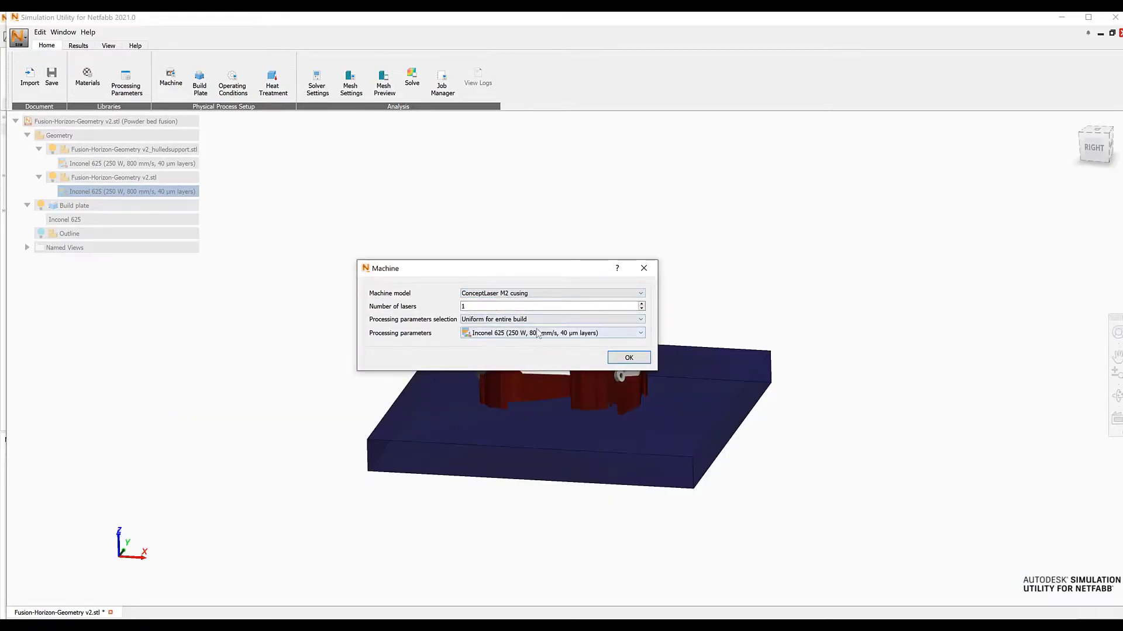
left_click(628, 358)
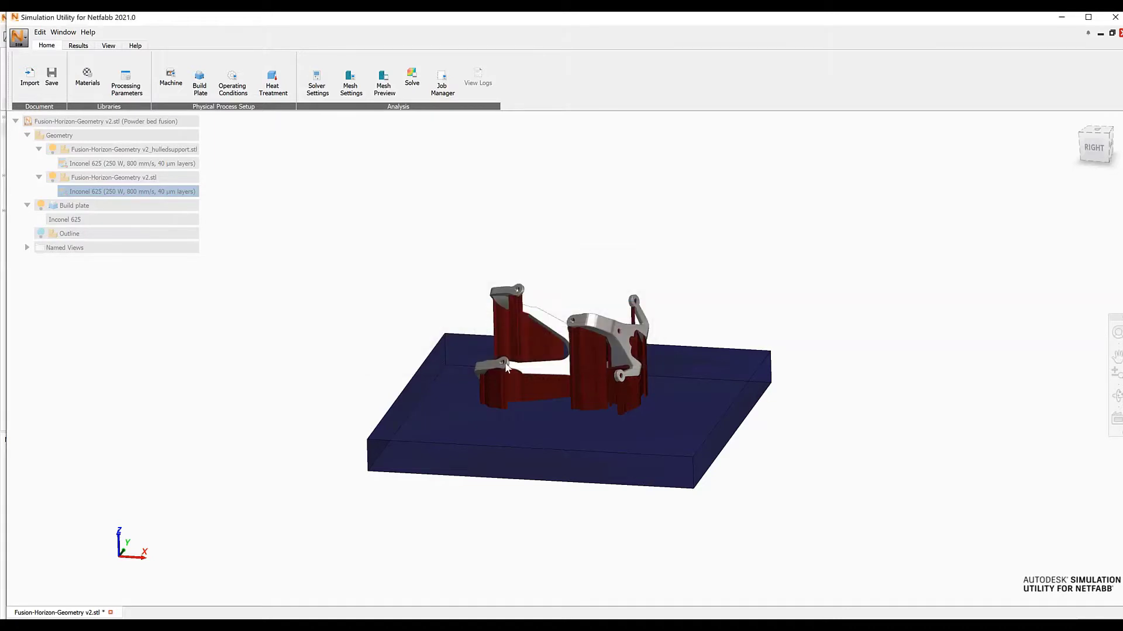
left_click(199, 79)
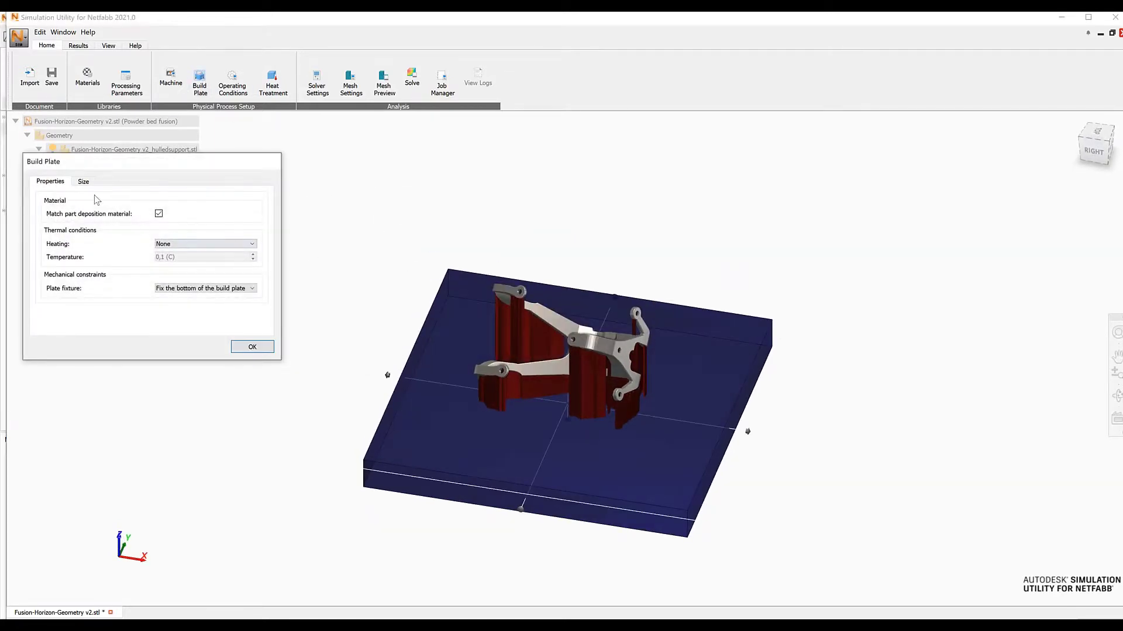
left_click(82, 181)
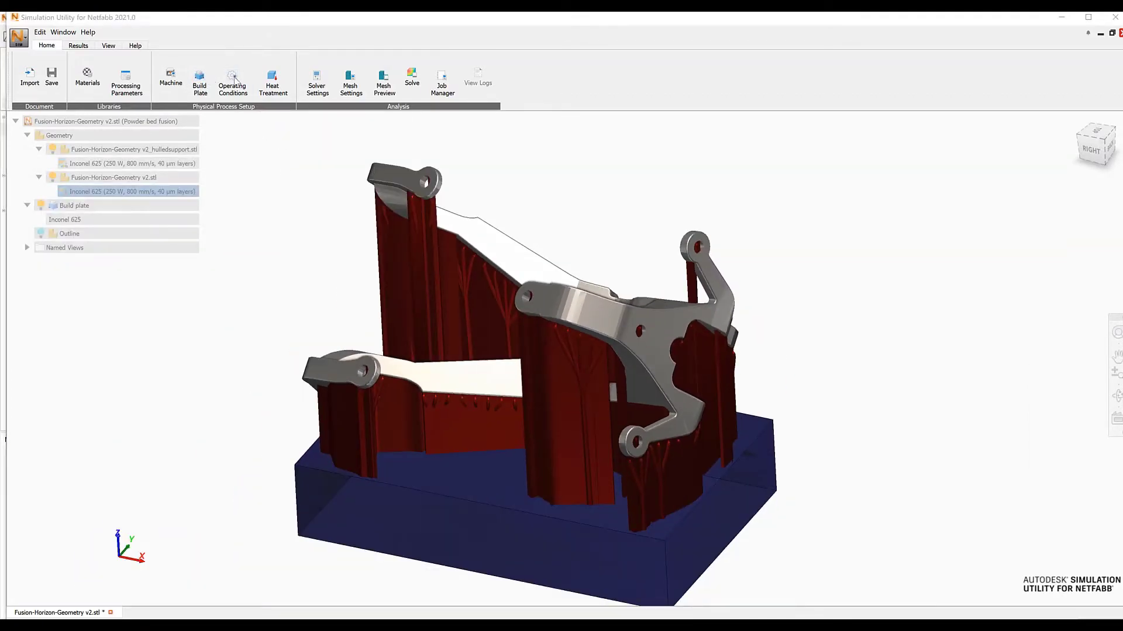
Review operating conditions, then assign AlSi10Mg processing parameters to part and supports
left_click(231, 78)
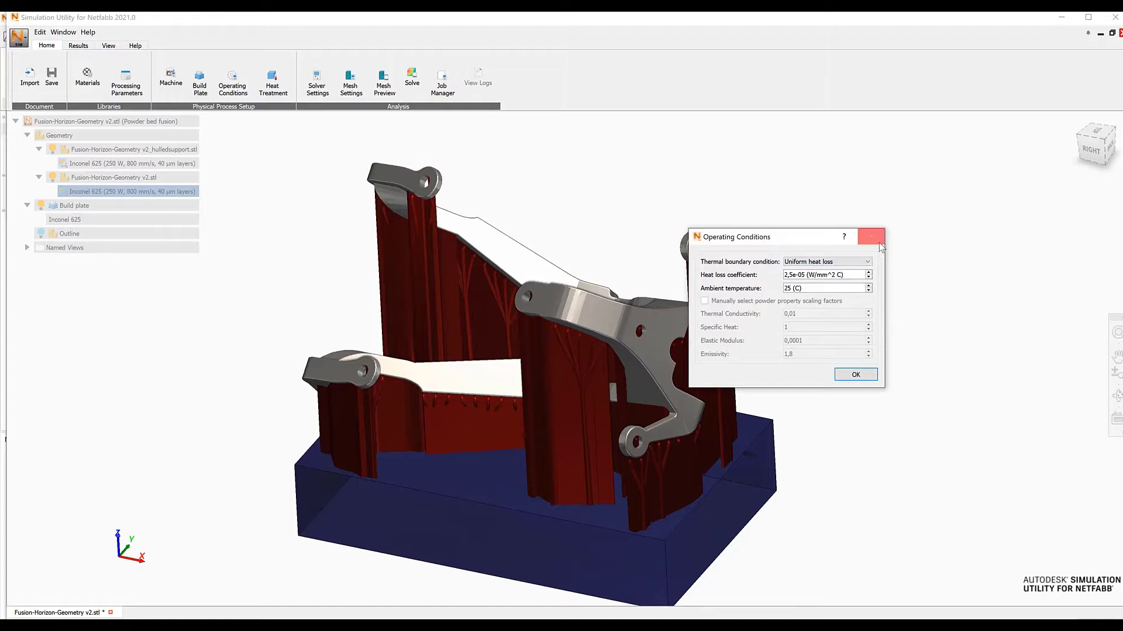
left_click(273, 78)
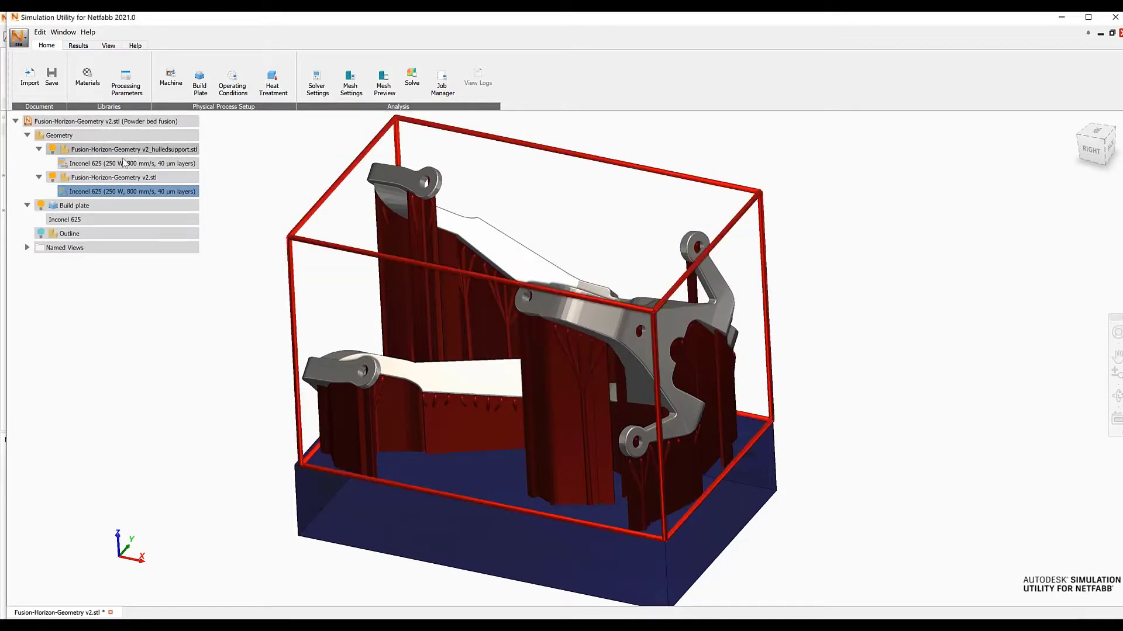
left_click(131, 164)
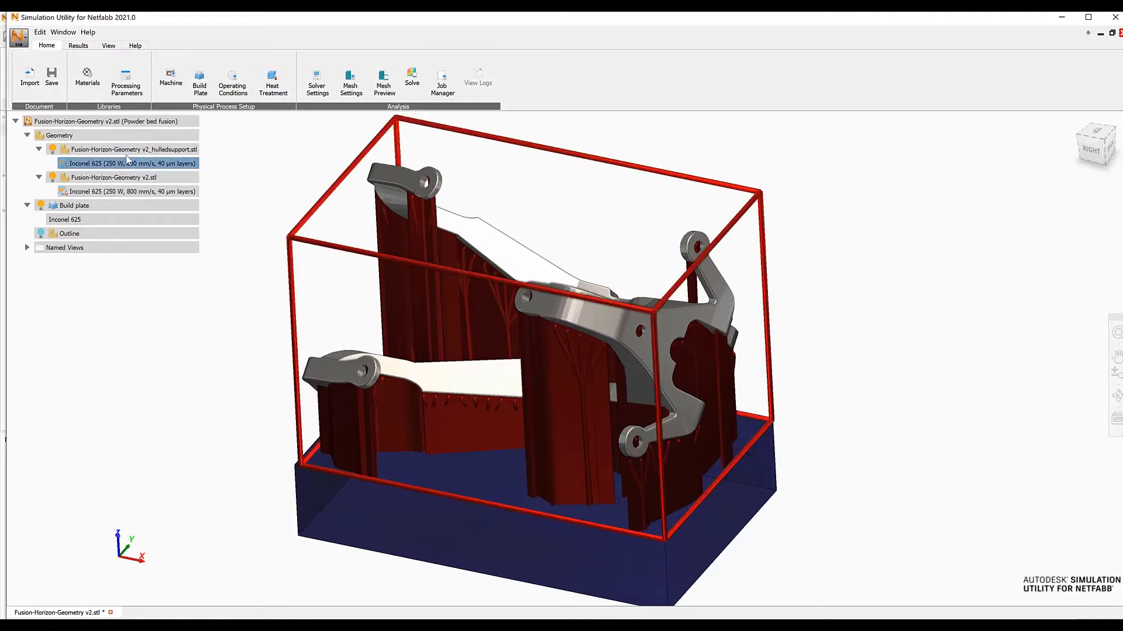
right_click(132, 149)
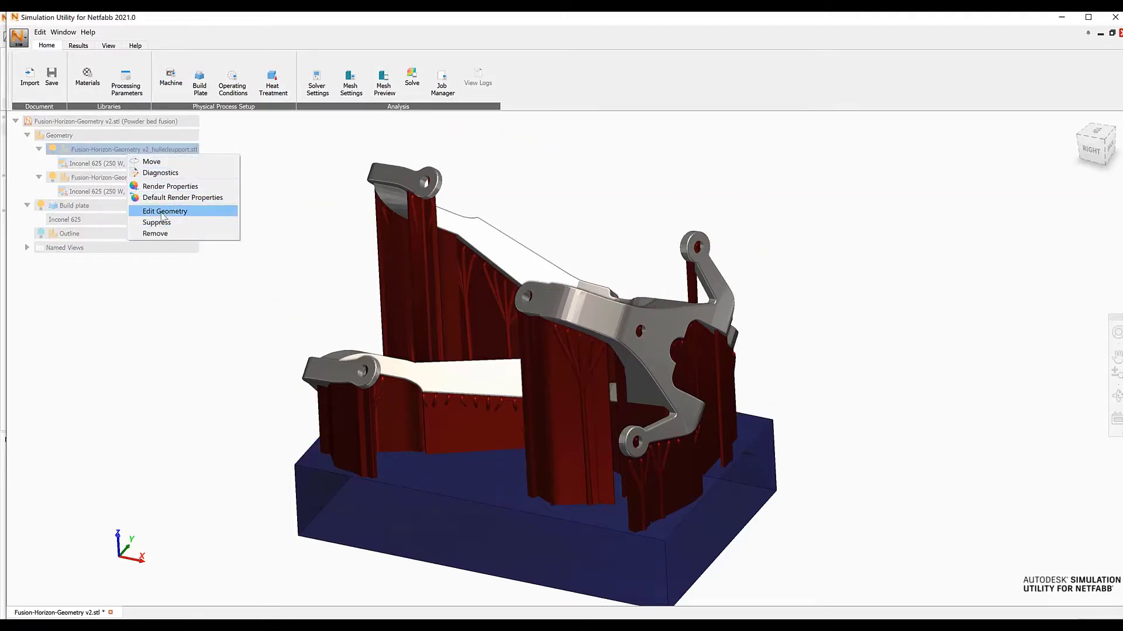
left_click(169, 78)
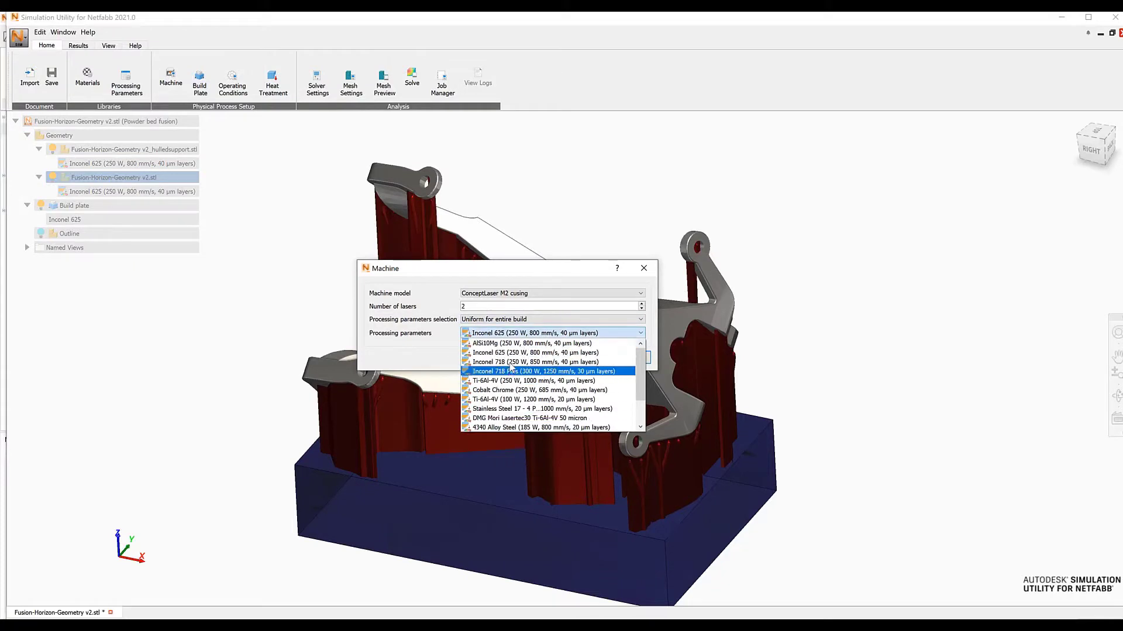
left_click(531, 343)
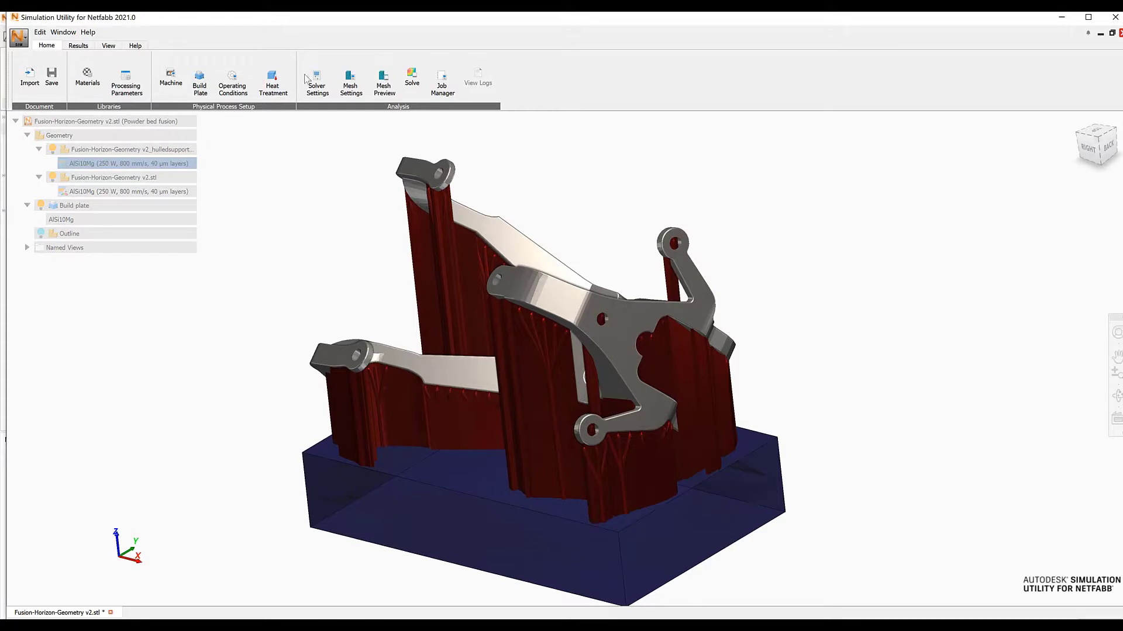
Confirm Wall thickness meshing with 1 mm minimum for the AlSi10Mg build
left_click(273, 81)
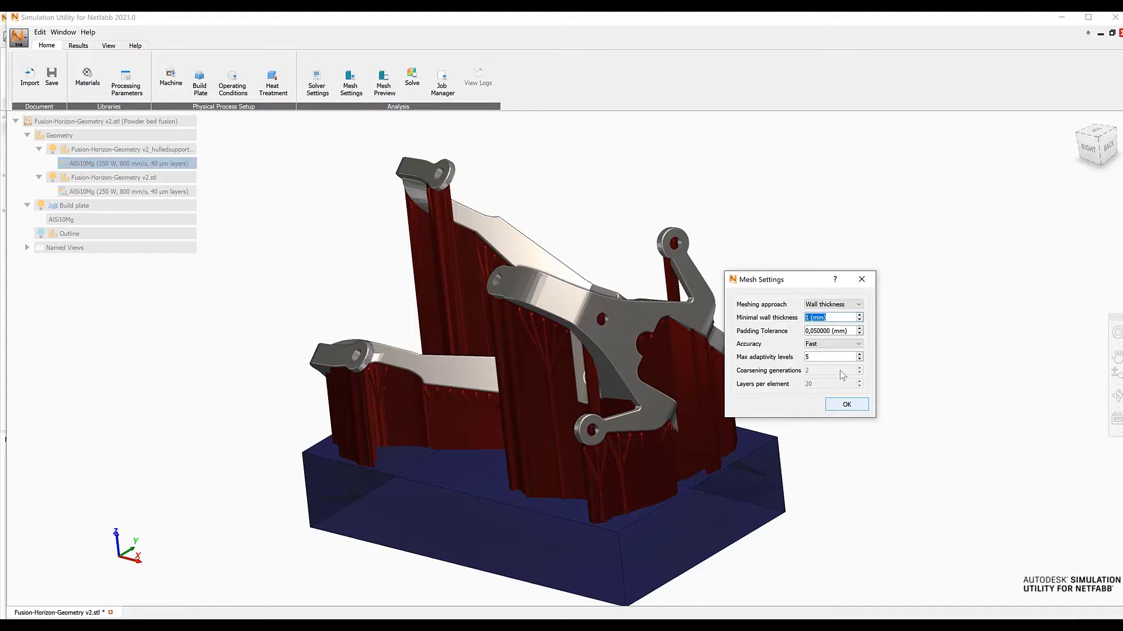
left_click(847, 403)
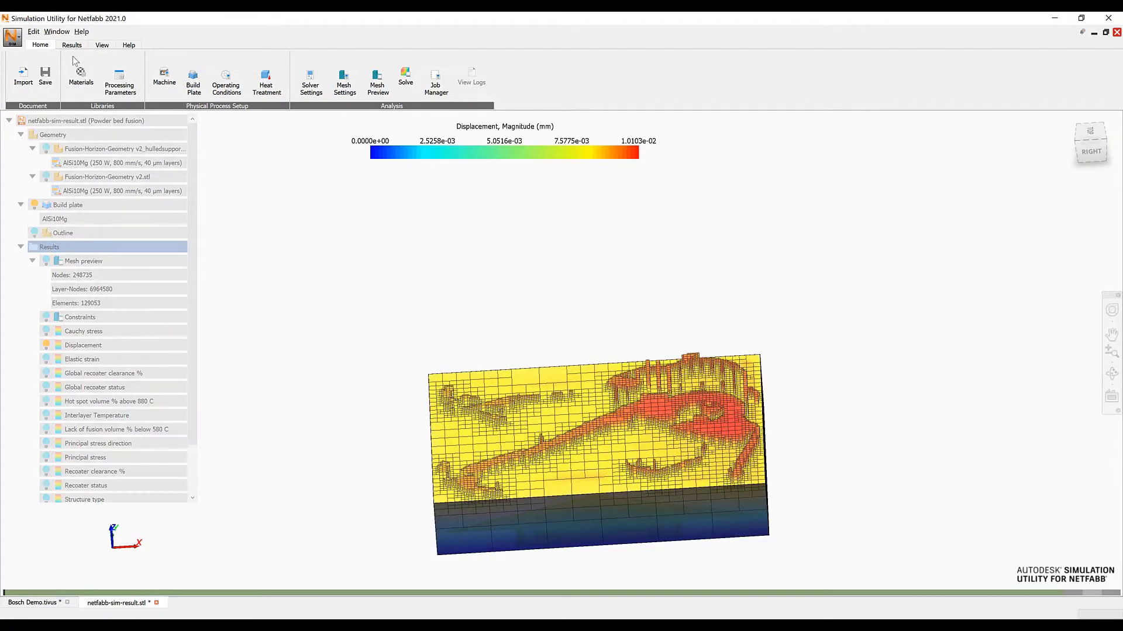
Step the displacement animation forward through increments 51 to 57 to the final state
left_click(71, 45)
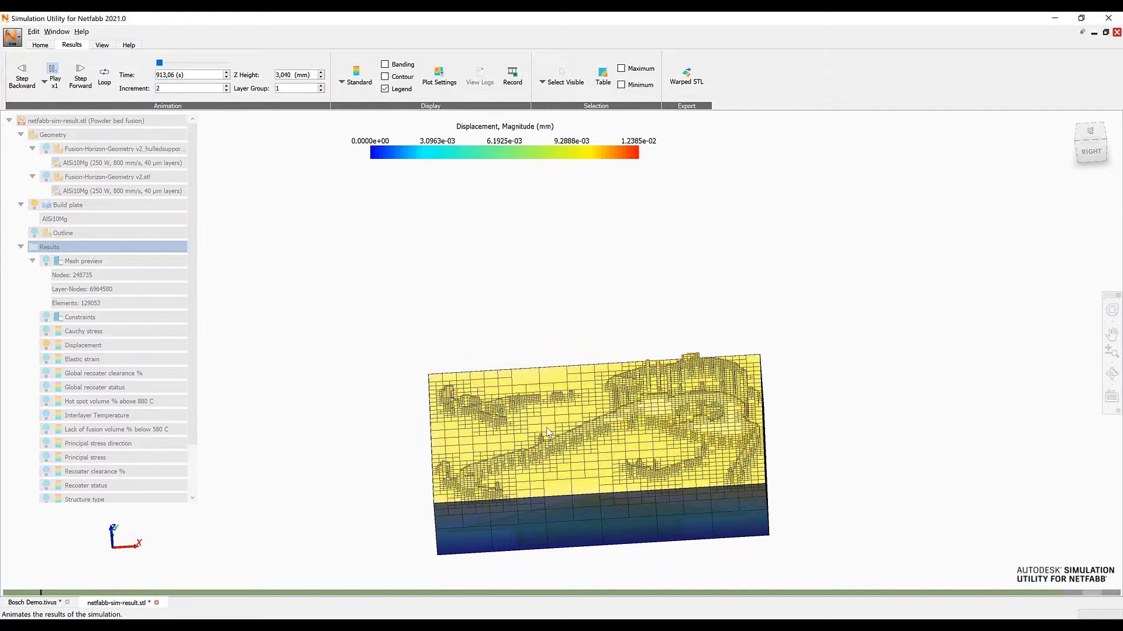
left_click(80, 75)
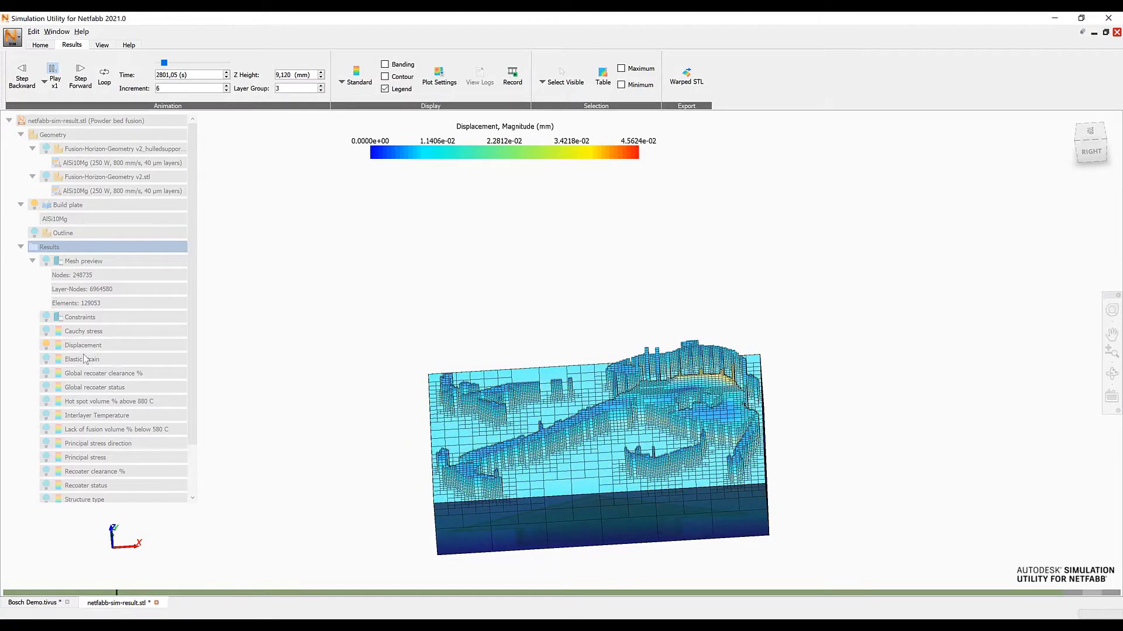
left_click(80, 74)
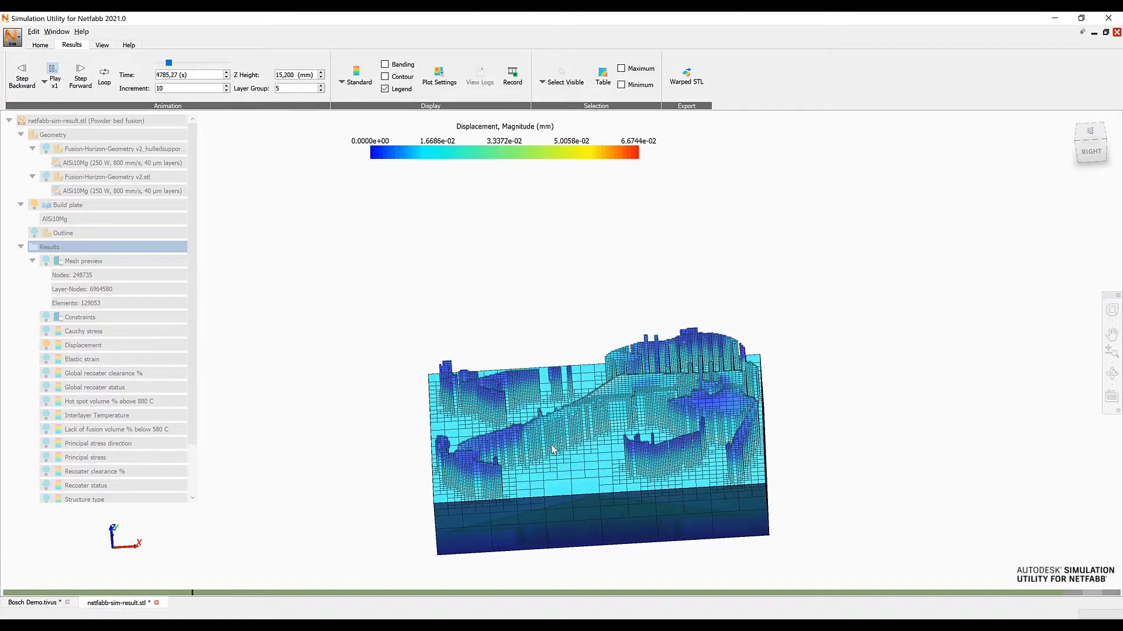
left_click(80, 75)
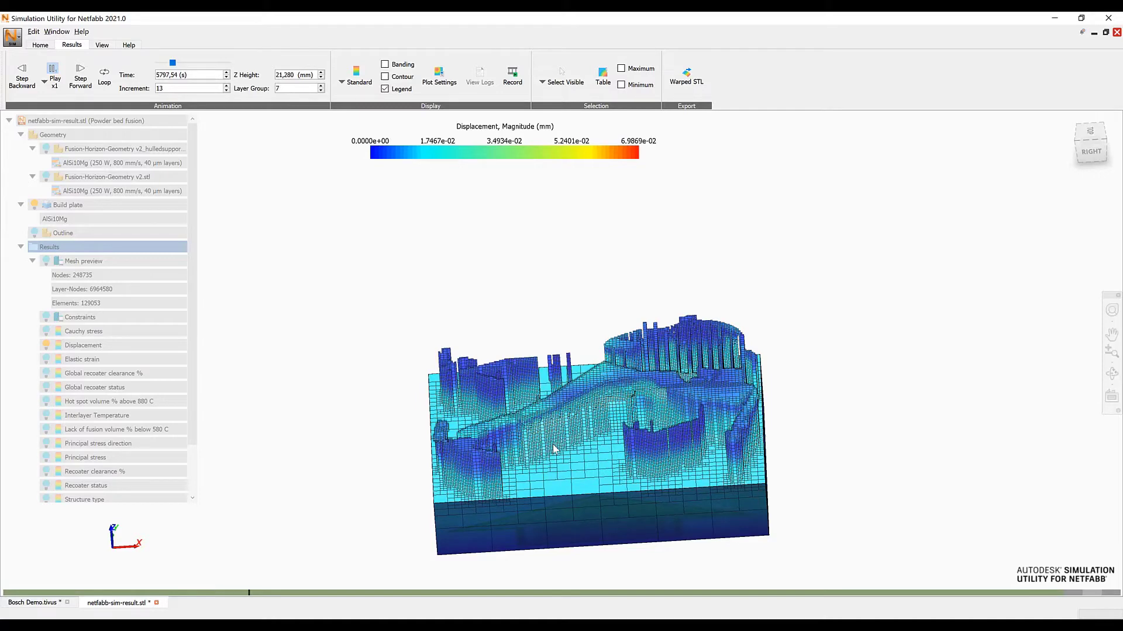
left_click(80, 75)
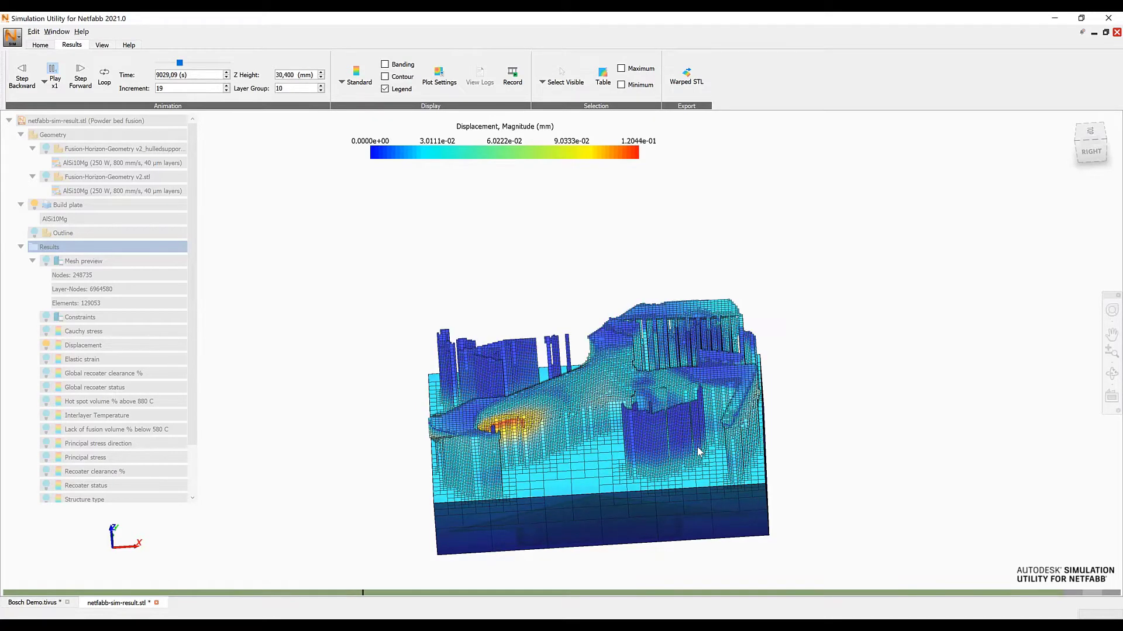
left_click(79, 74)
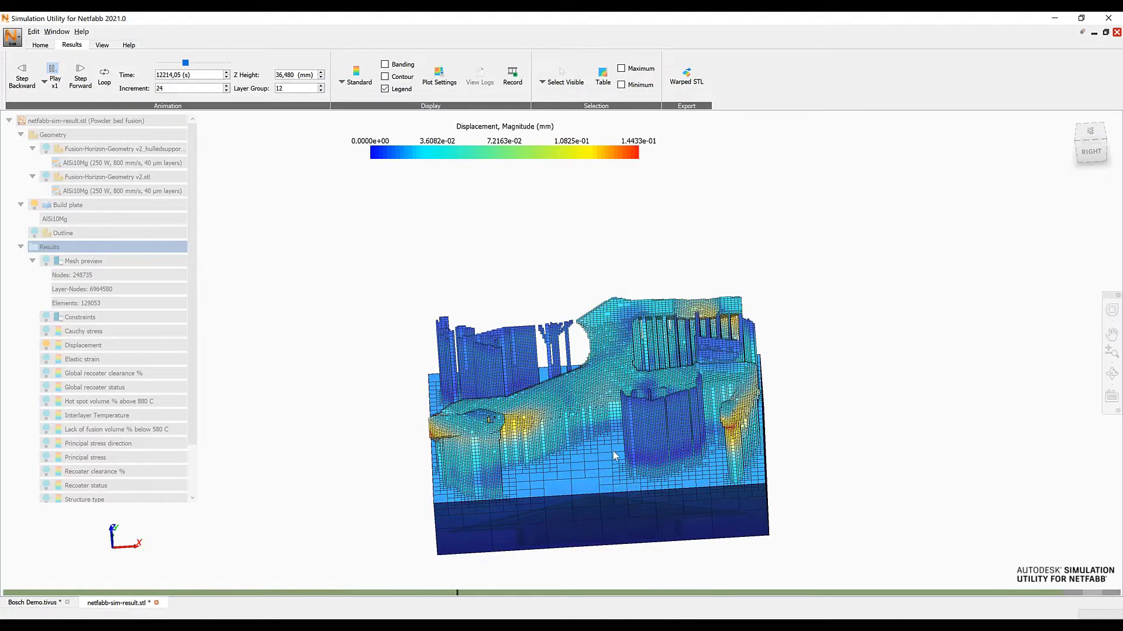
left_click(79, 75)
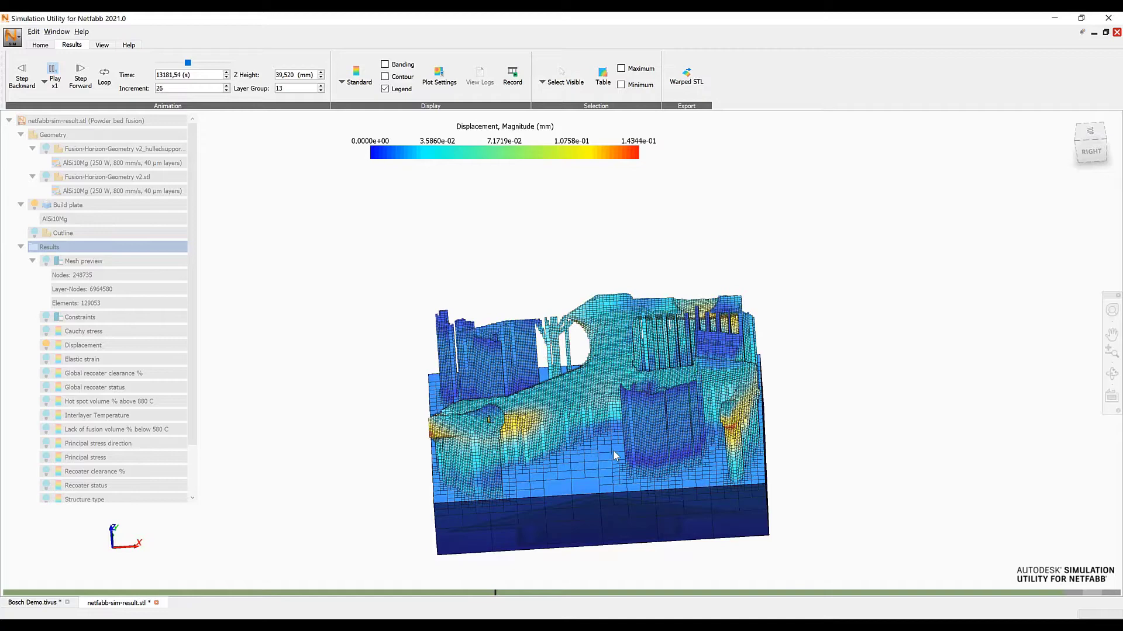
left_click(79, 74)
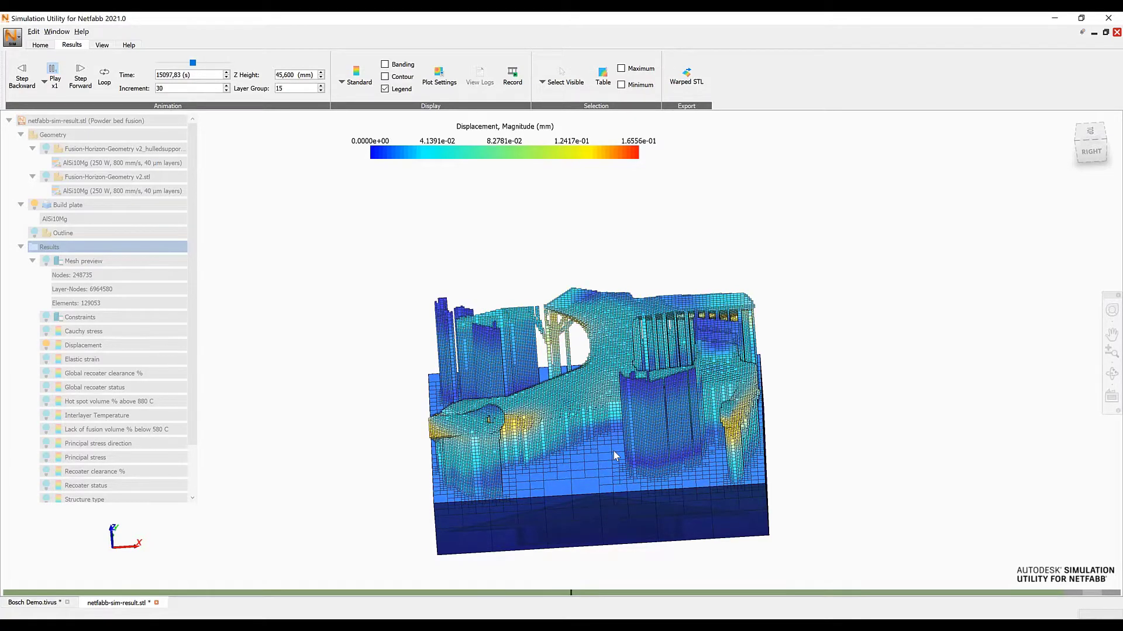
left_click(81, 74)
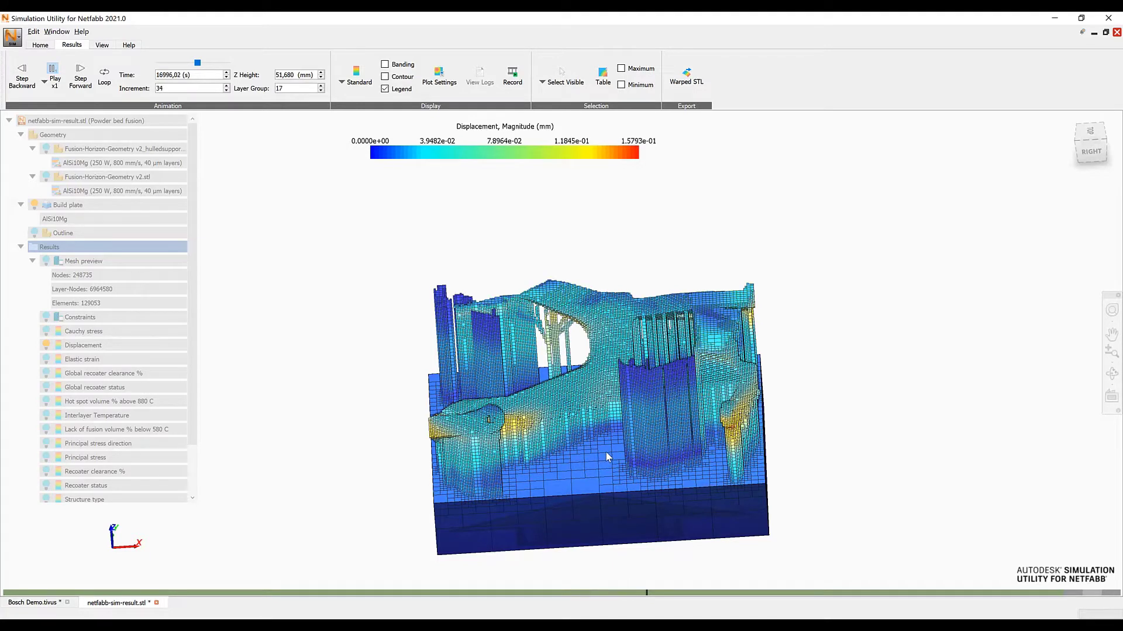
left_click(80, 75)
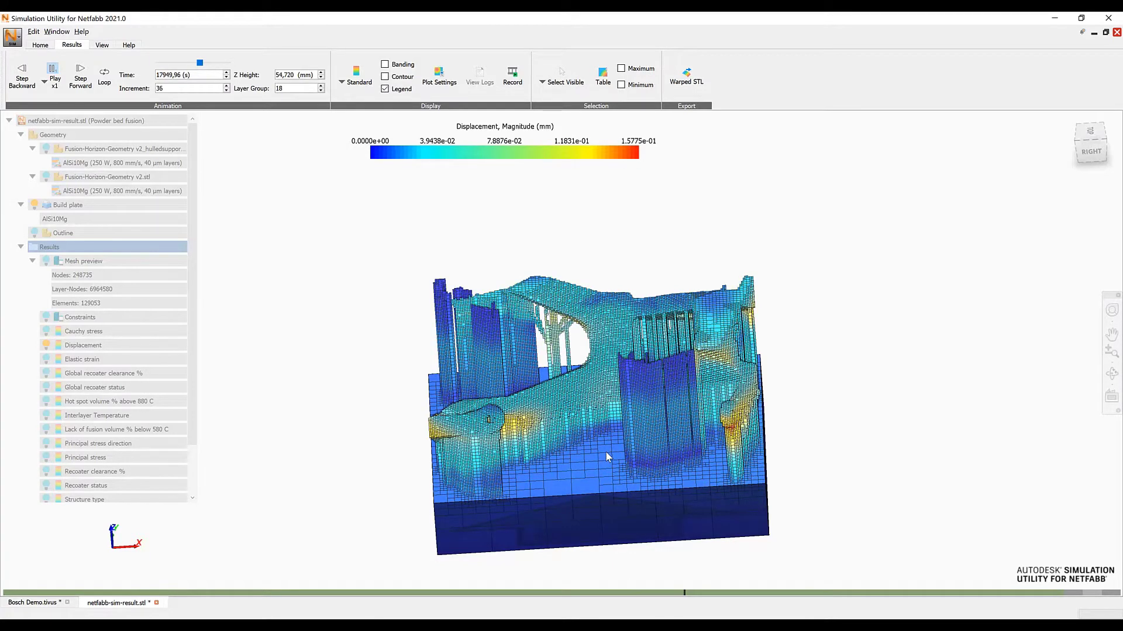
left_click(79, 74)
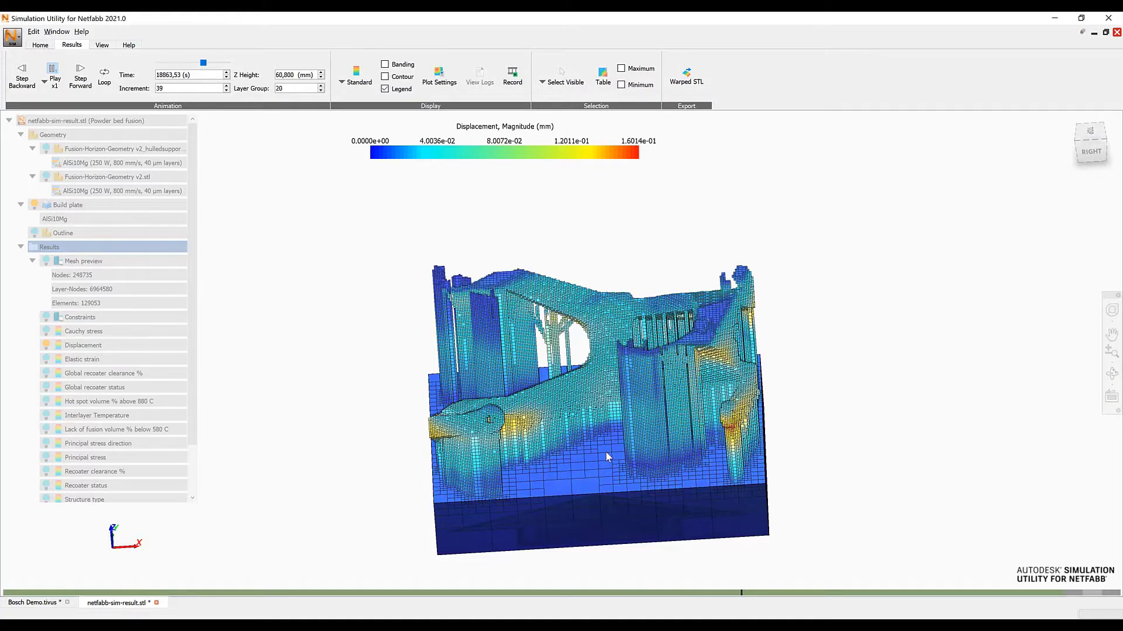
left_click(80, 75)
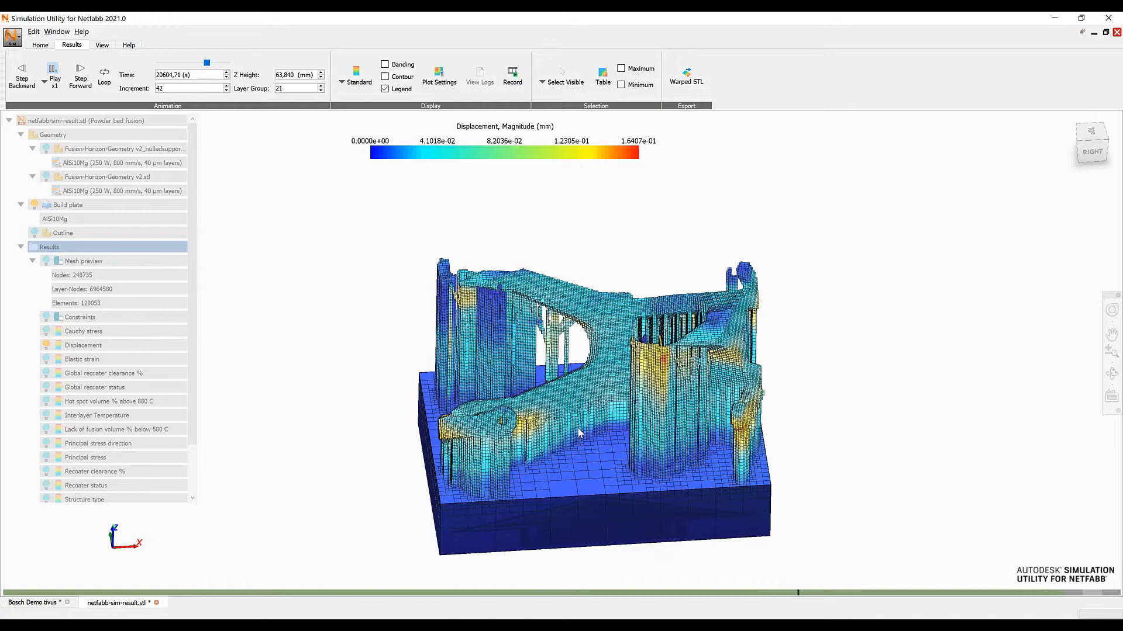
left_click(80, 75)
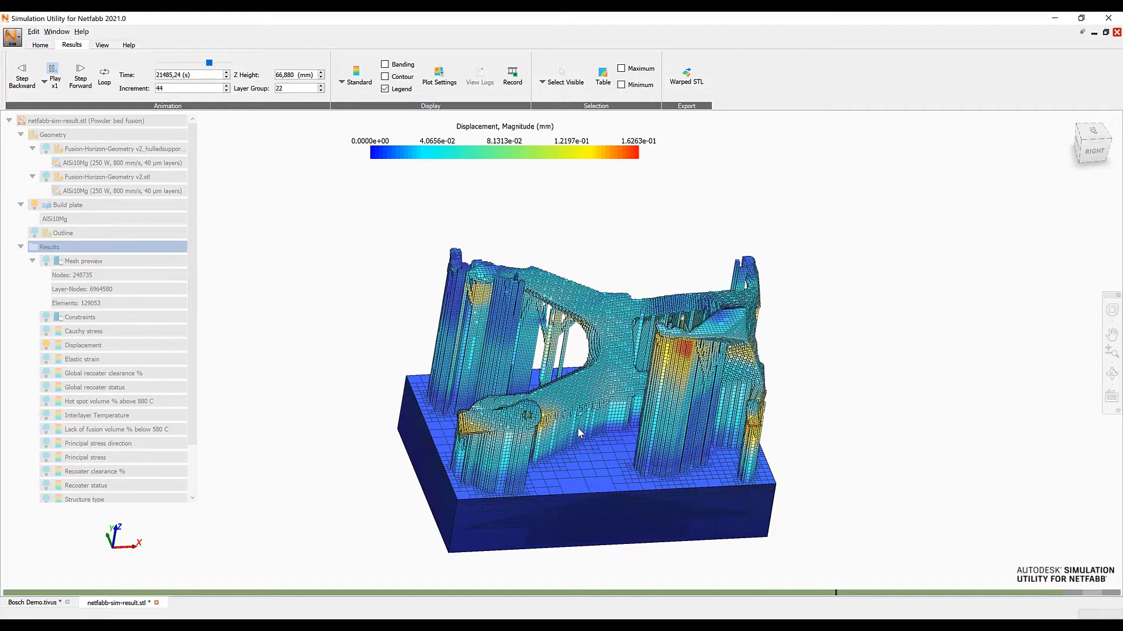
left_click(79, 75)
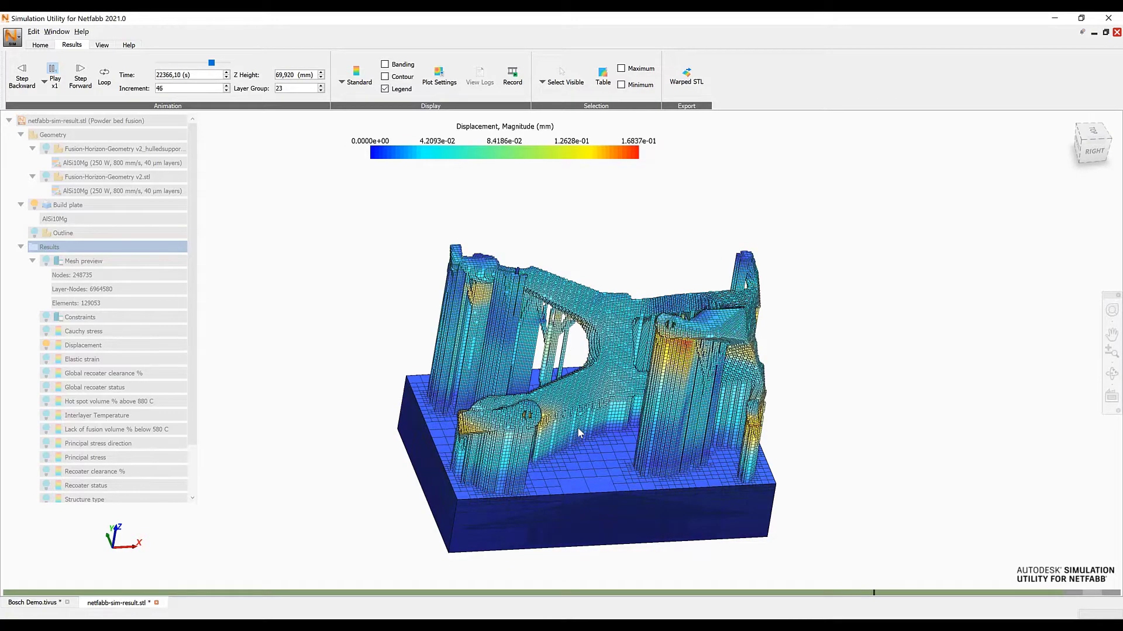
left_click(79, 75)
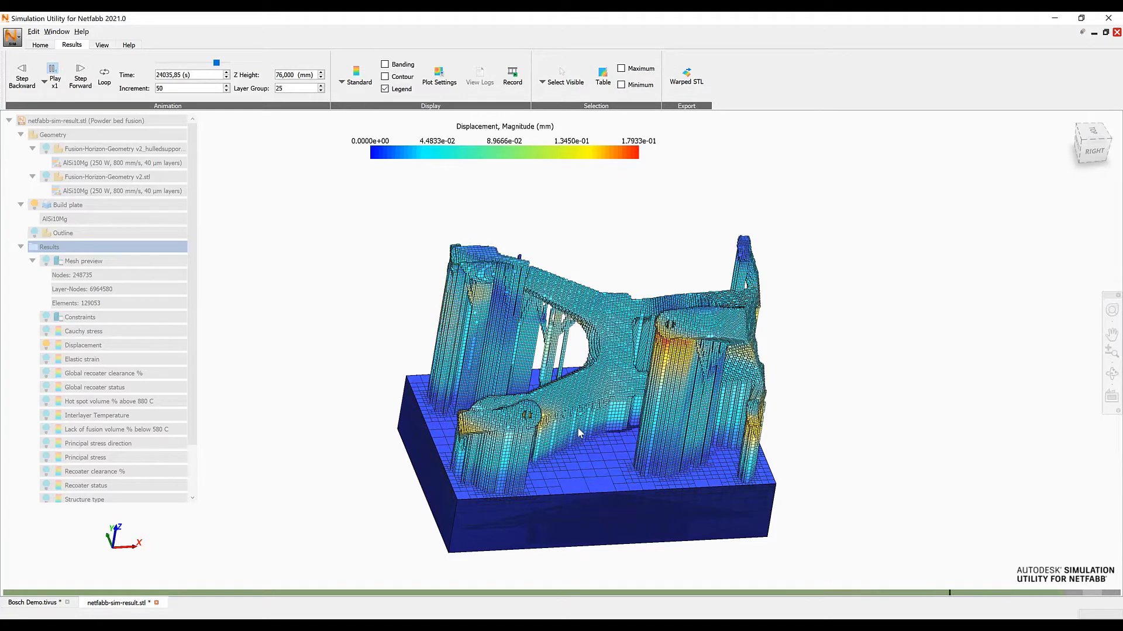
left_click(79, 74)
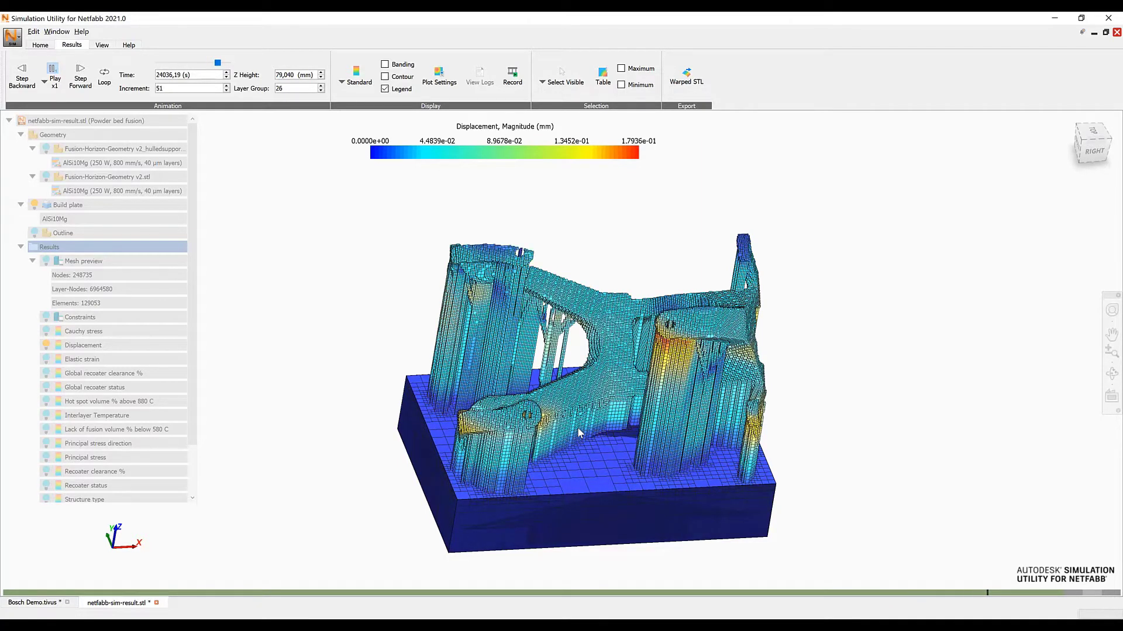
left_click(80, 75)
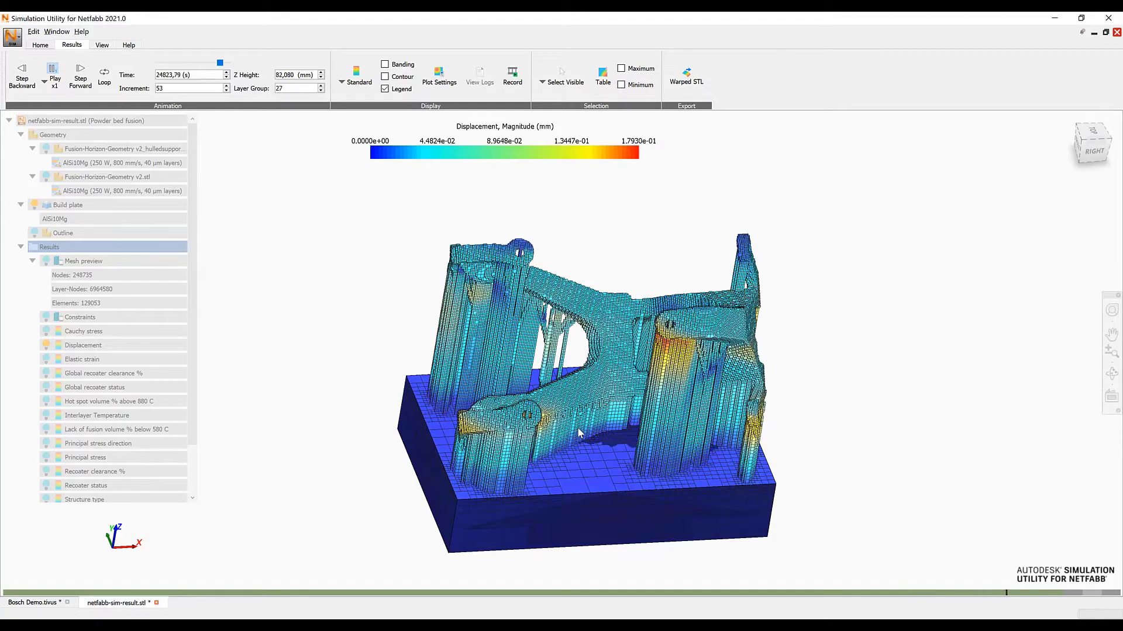
left_click(79, 75)
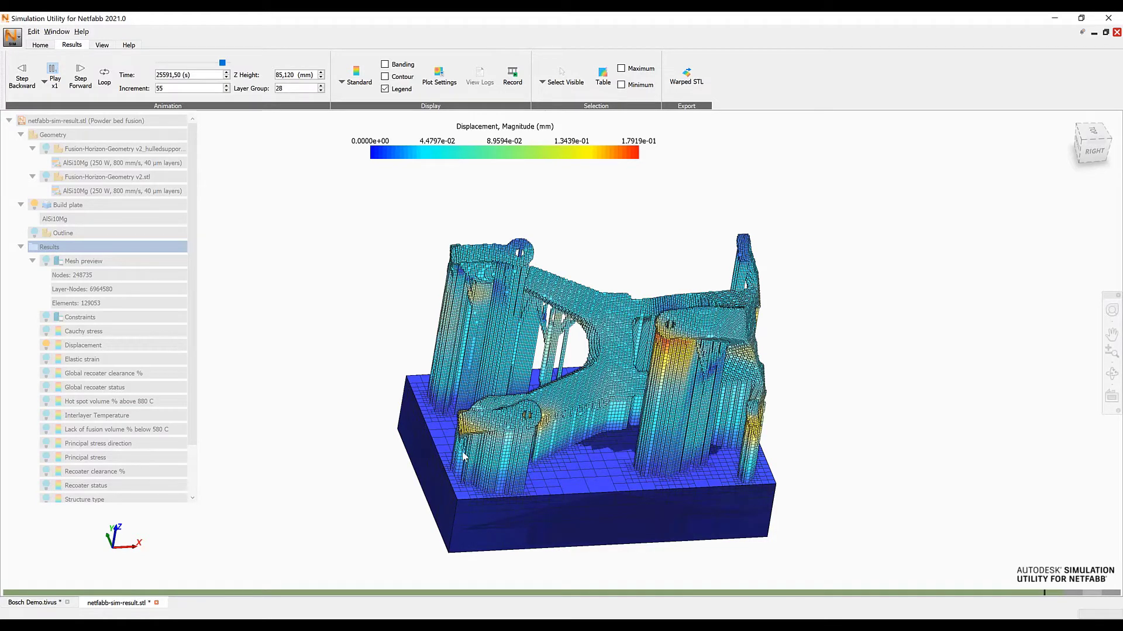
left_click(55, 74)
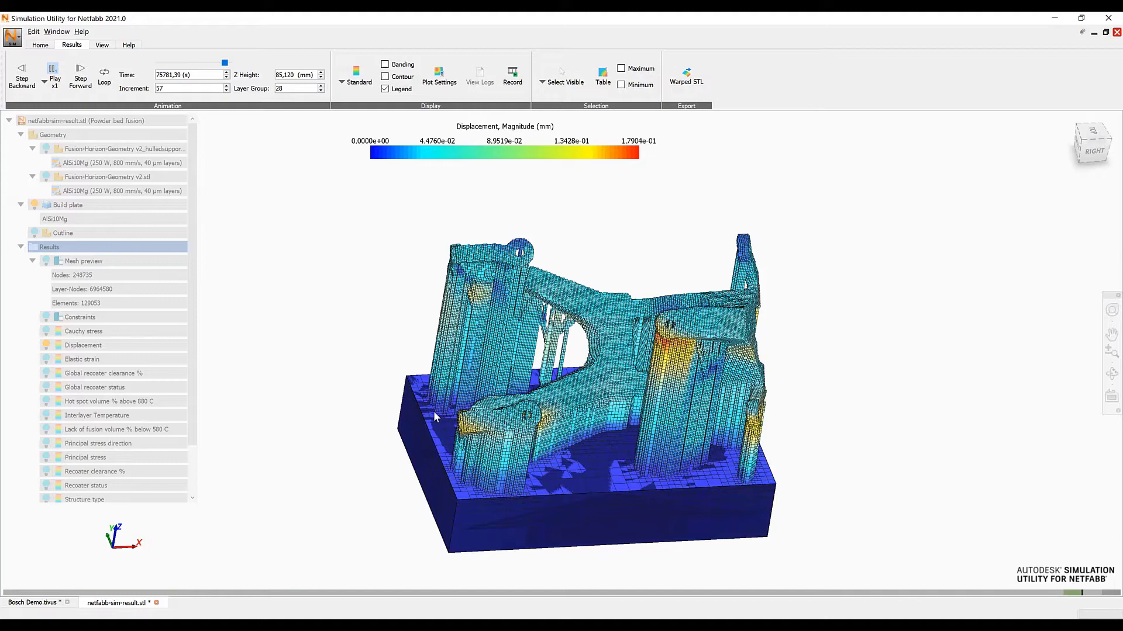
left_click(80, 75)
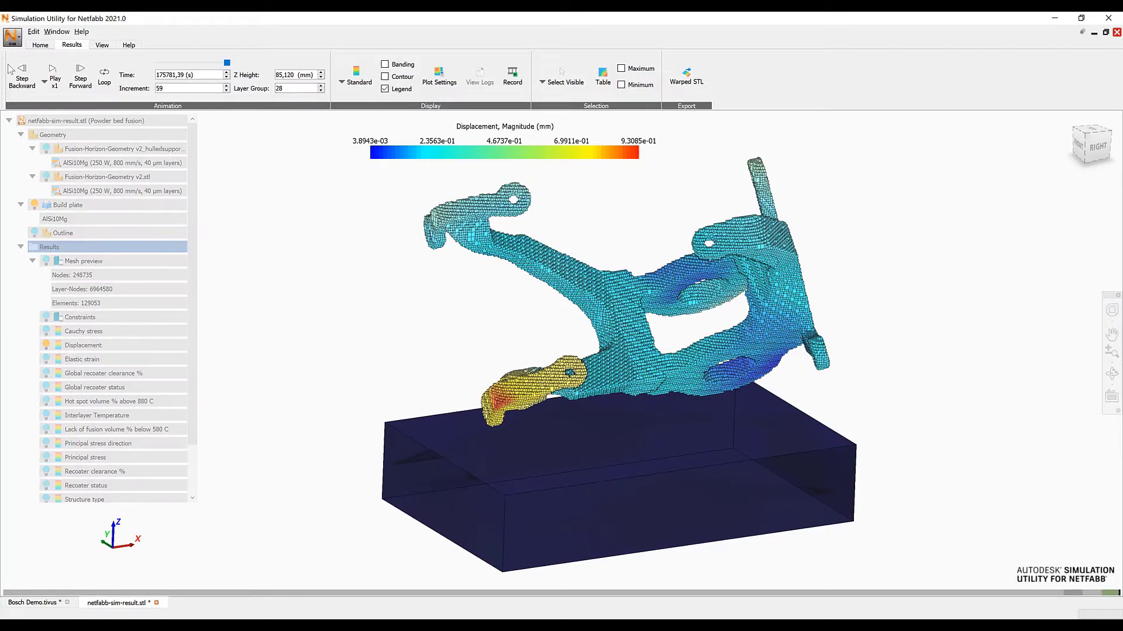
Compare displacement at increment 58 with supports (~8.54e-01 mm) and the final freed state (9.31e-01 mm) up close
left_click(21, 75)
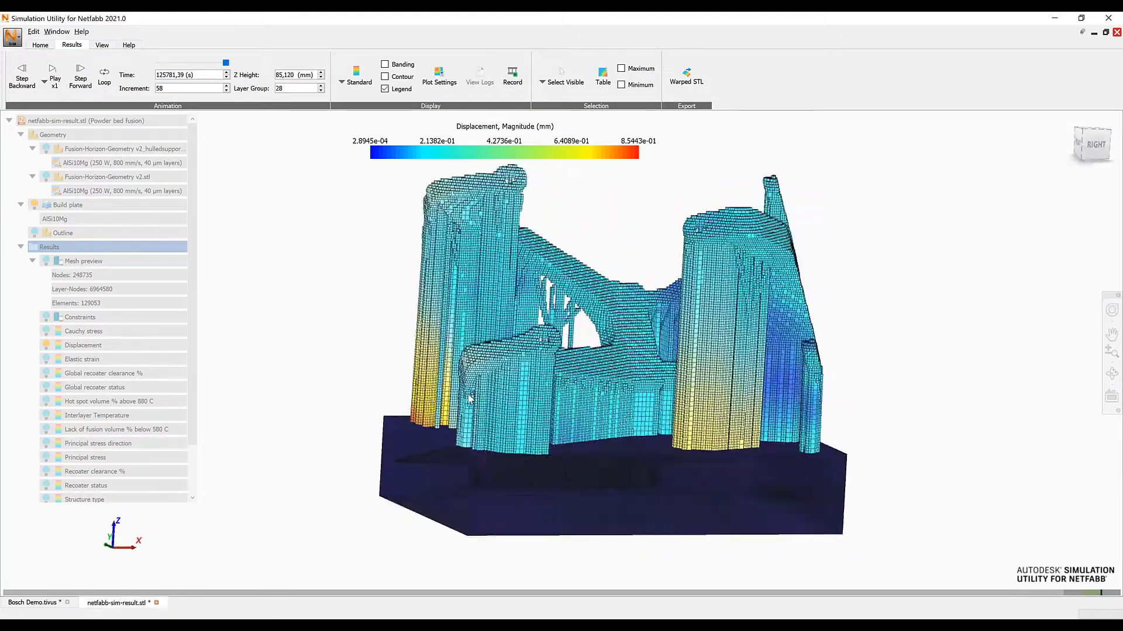
left_click_drag(644, 323, 550, 402)
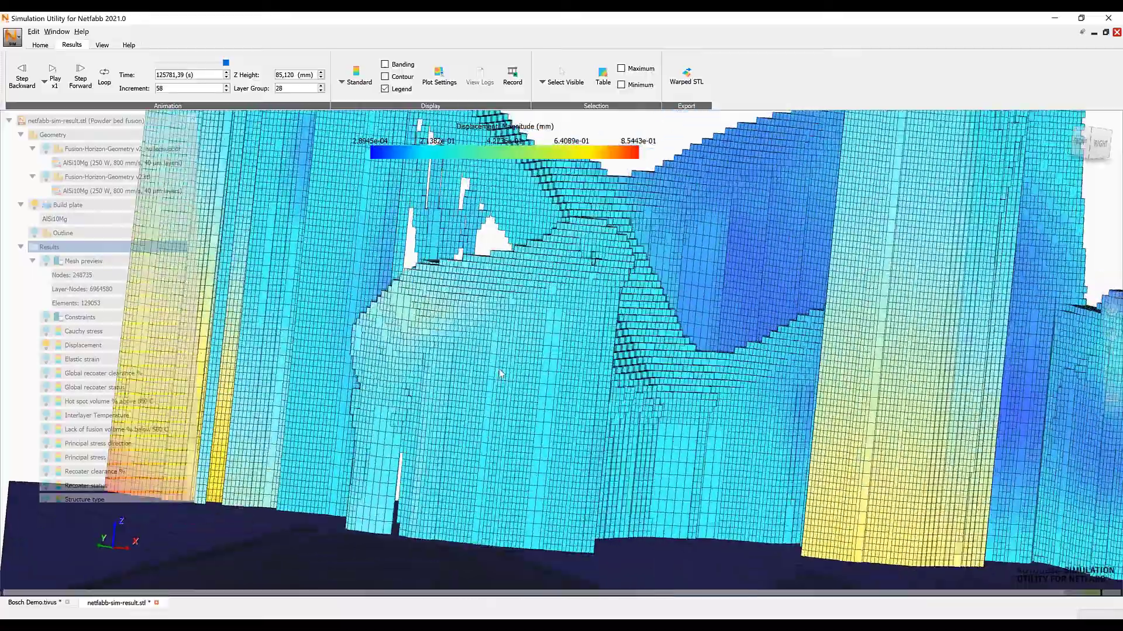
left_click(79, 81)
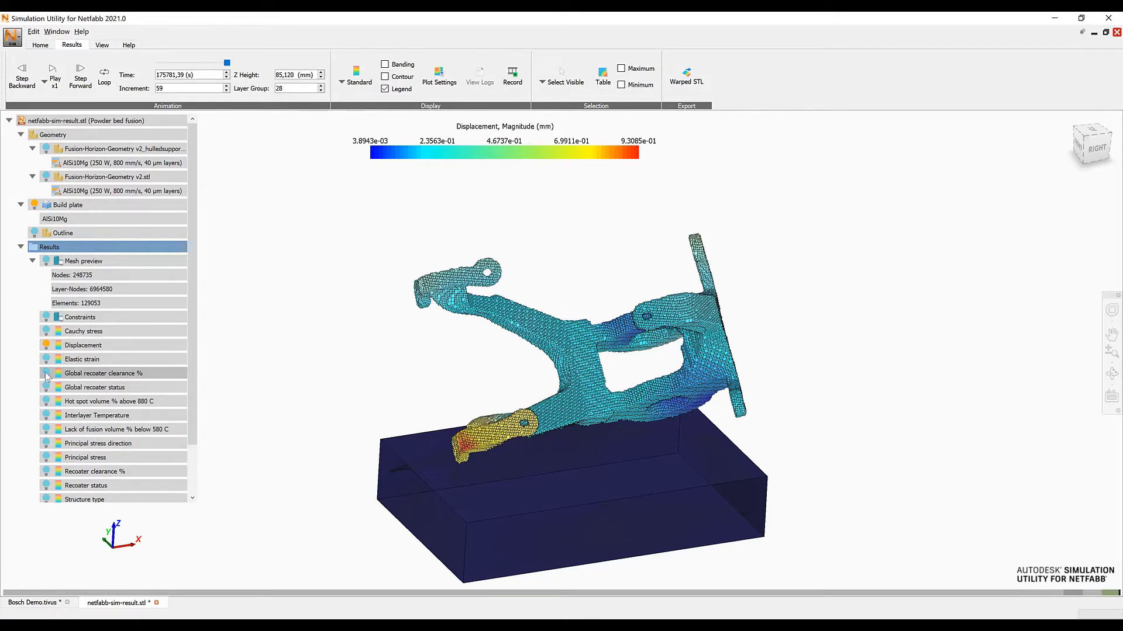
mouse_move(504, 368)
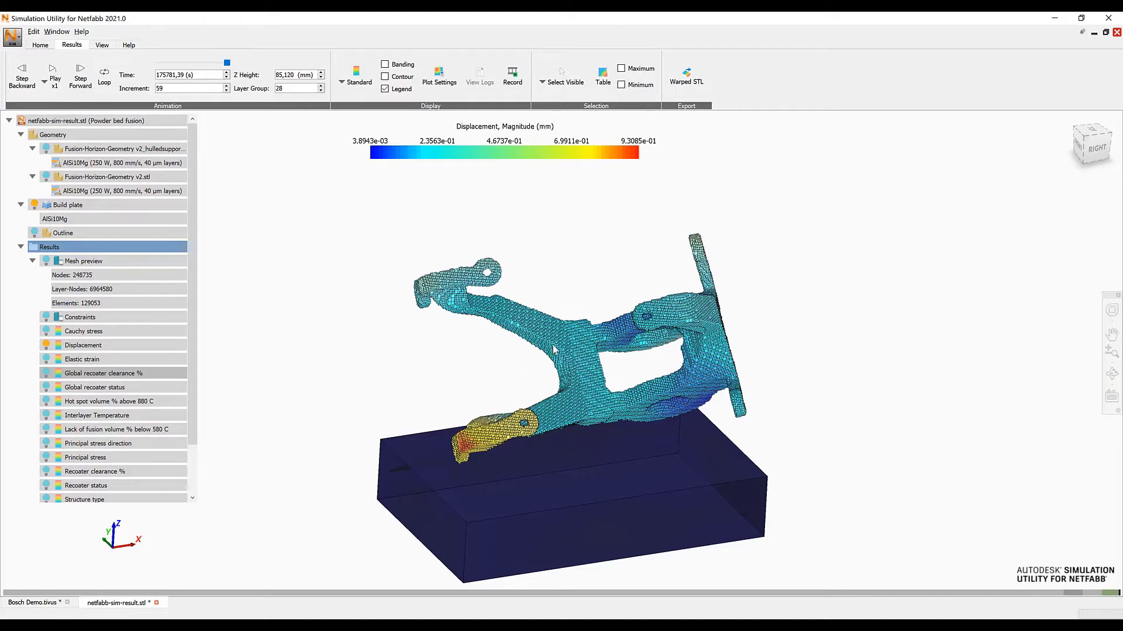
View Global recoater clearance %, then return to the final Displacement result peaking at the arm tip
left_click(103, 373)
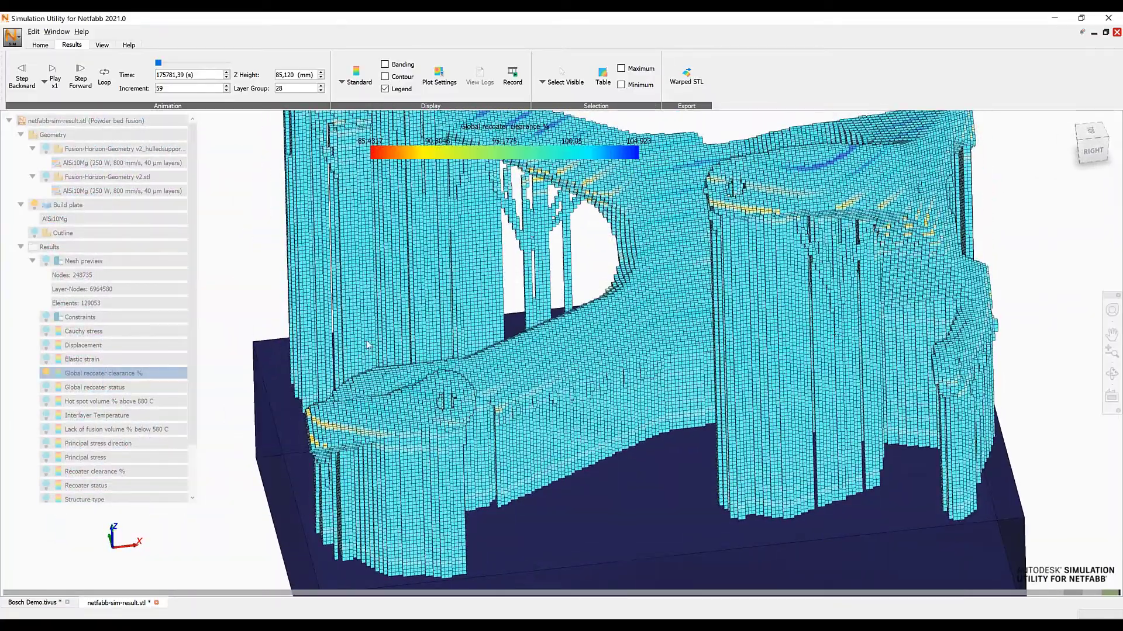
left_click(83, 344)
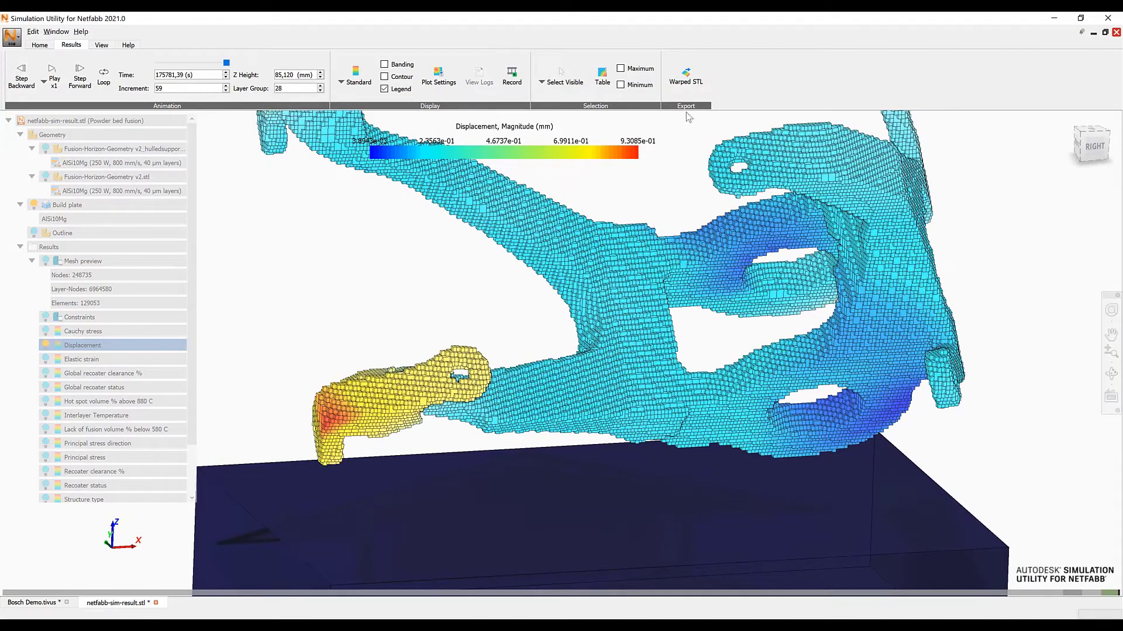
left_click(685, 81)
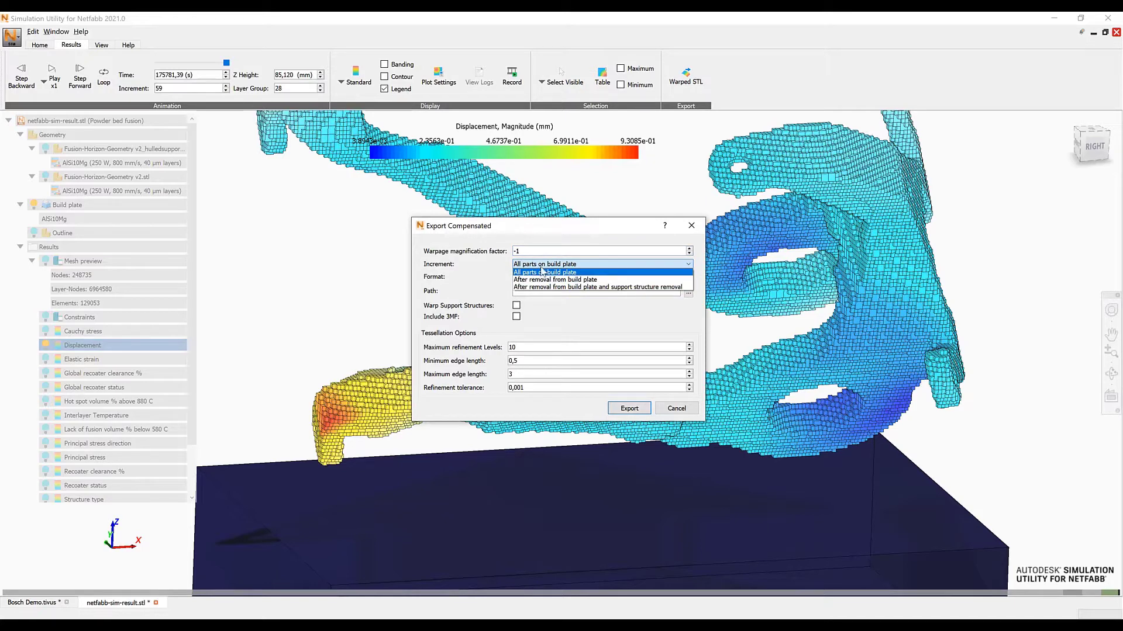
left_click(596, 288)
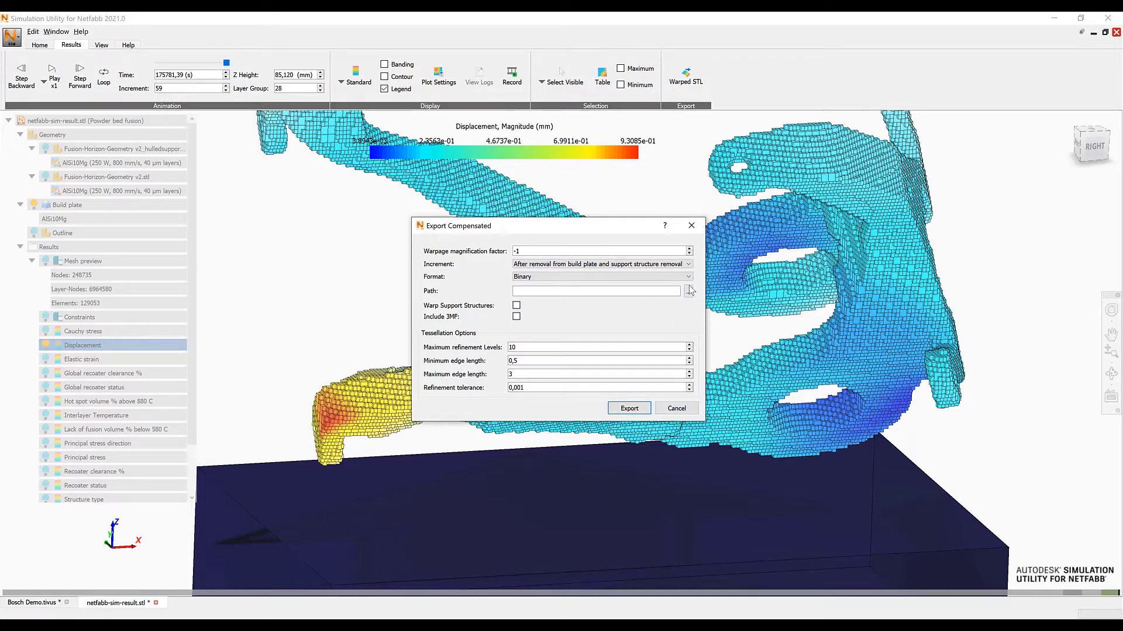
left_click(688, 291)
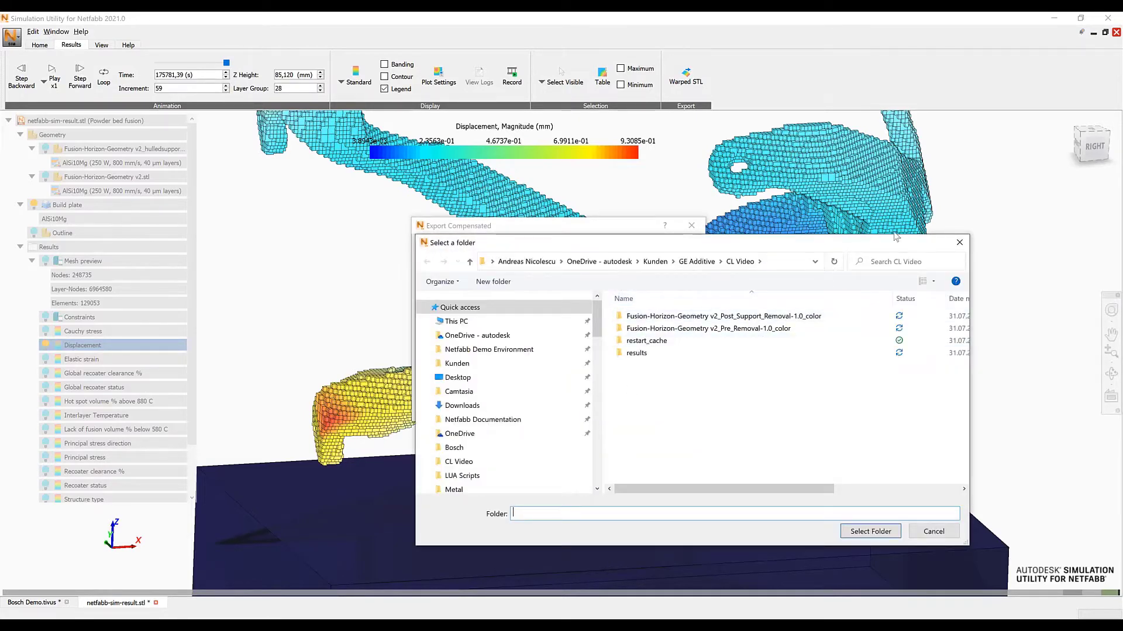
left_click(932, 531)
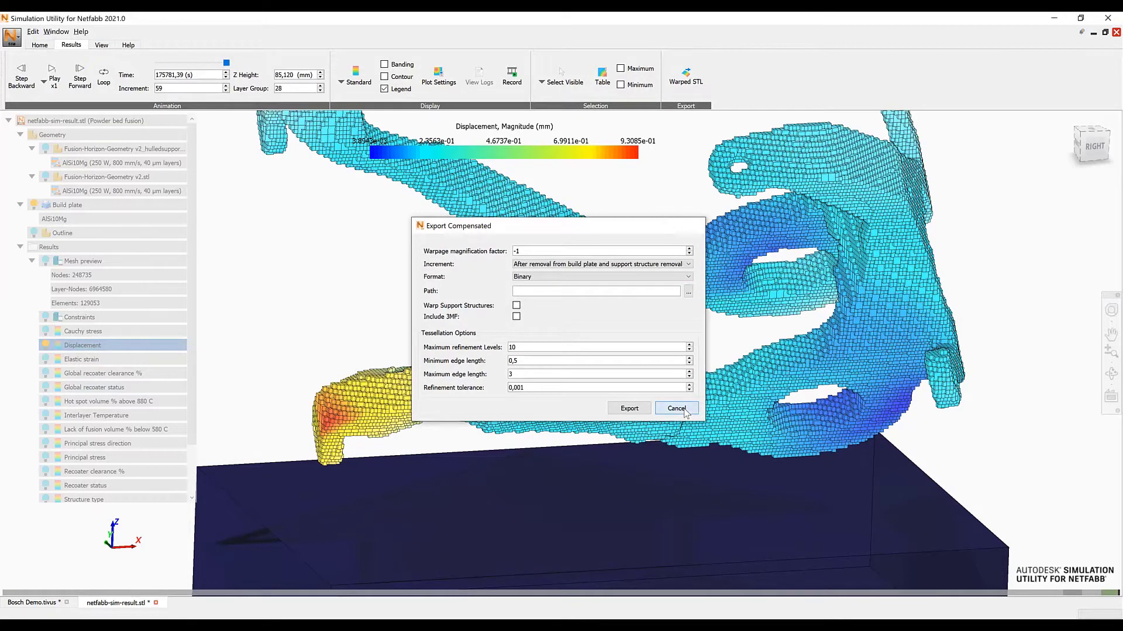
left_click(676, 408)
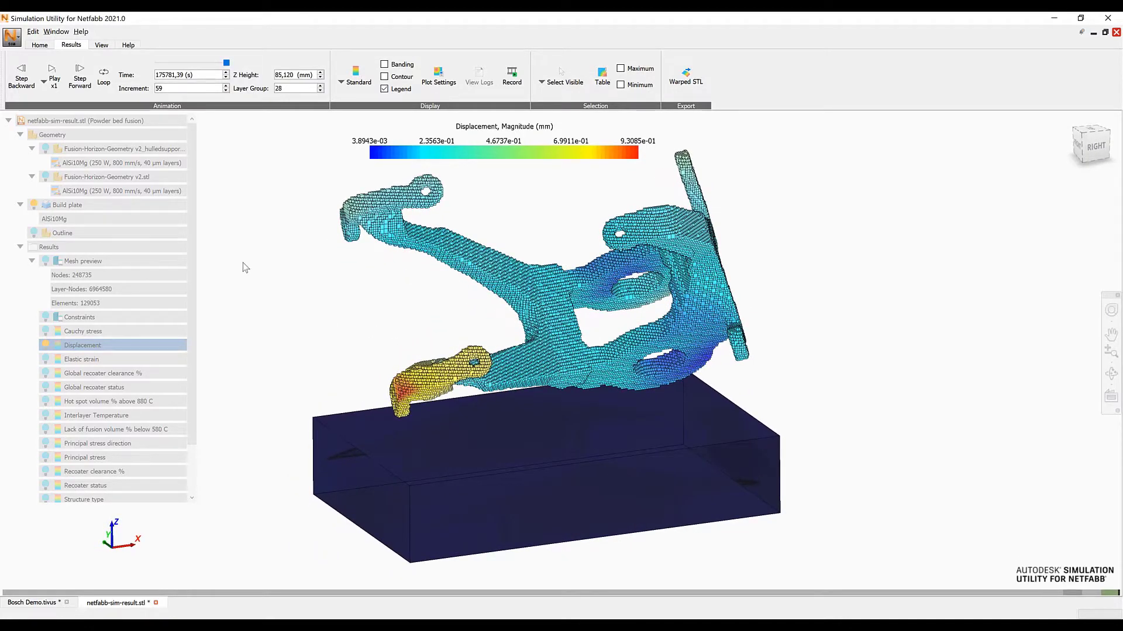
mouse_move(780, 136)
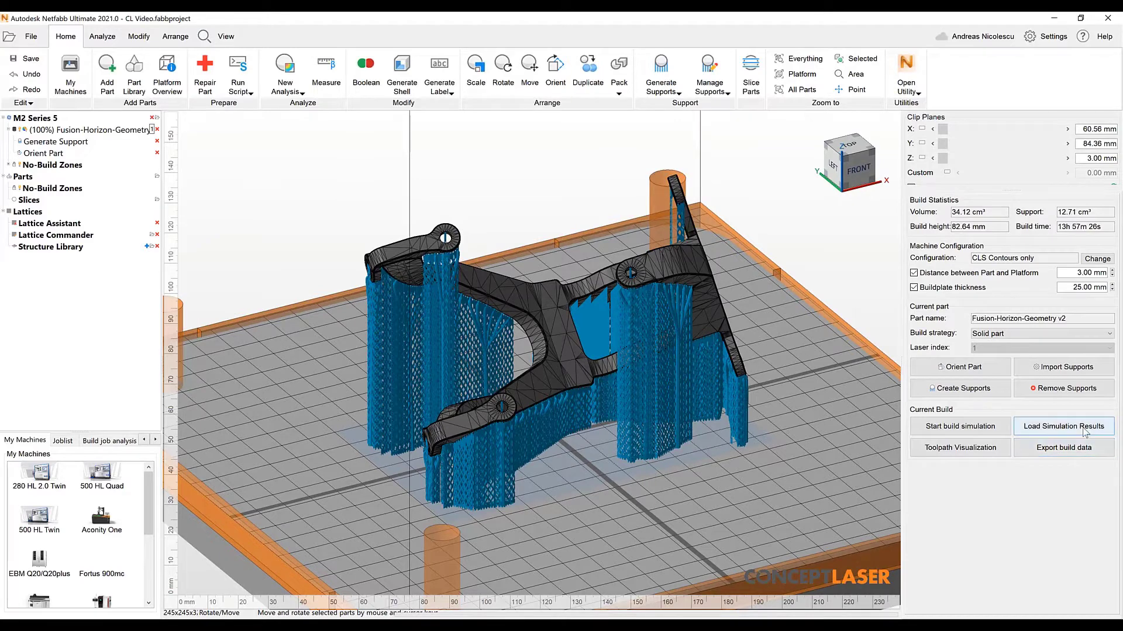
Load CL_Video_mechanical.simresult to show bracket displacement magnitude up to 0.9309 mm
left_click(1063, 425)
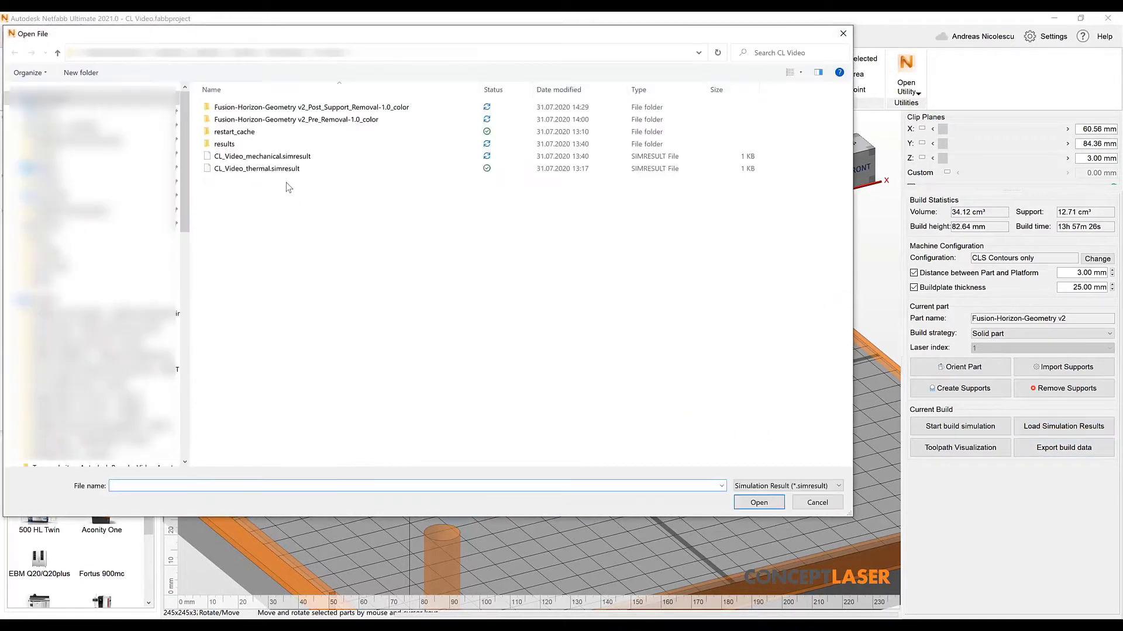
left_click(261, 155)
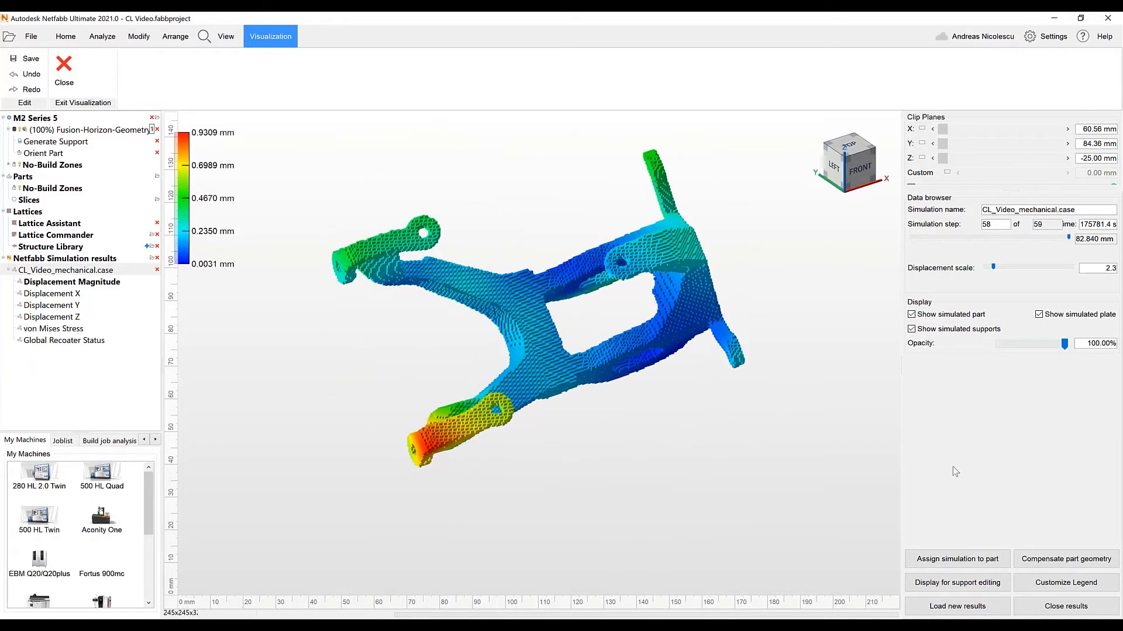
Assign the mechanical simulation to Fusion-Horizon-Geometry v2, adding a second part to the list
left_click(956, 559)
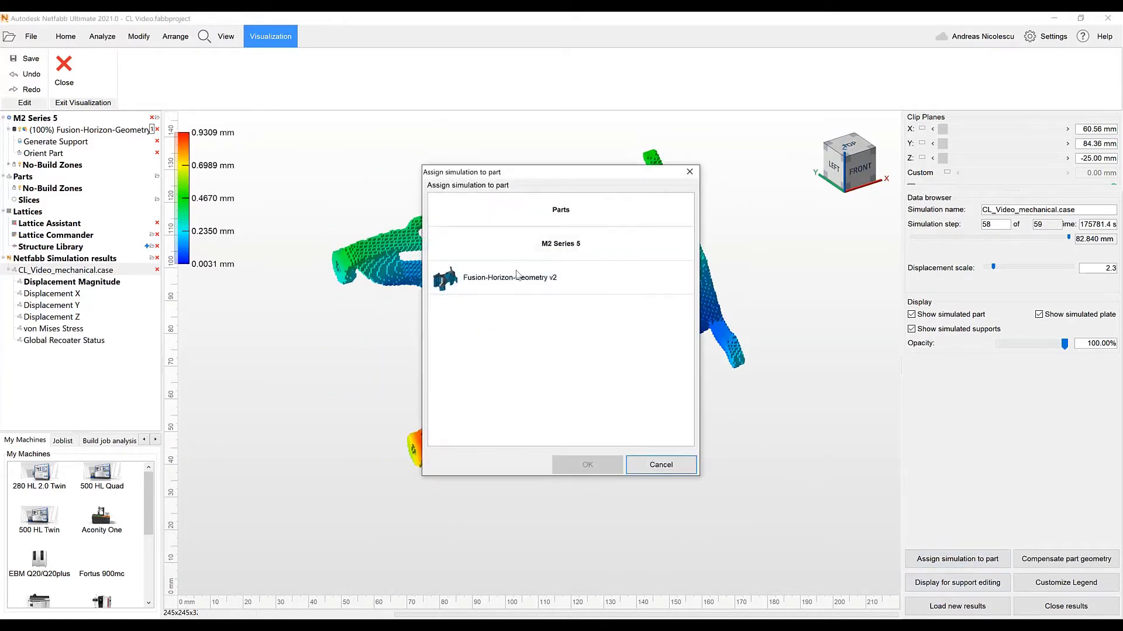
left_click(510, 277)
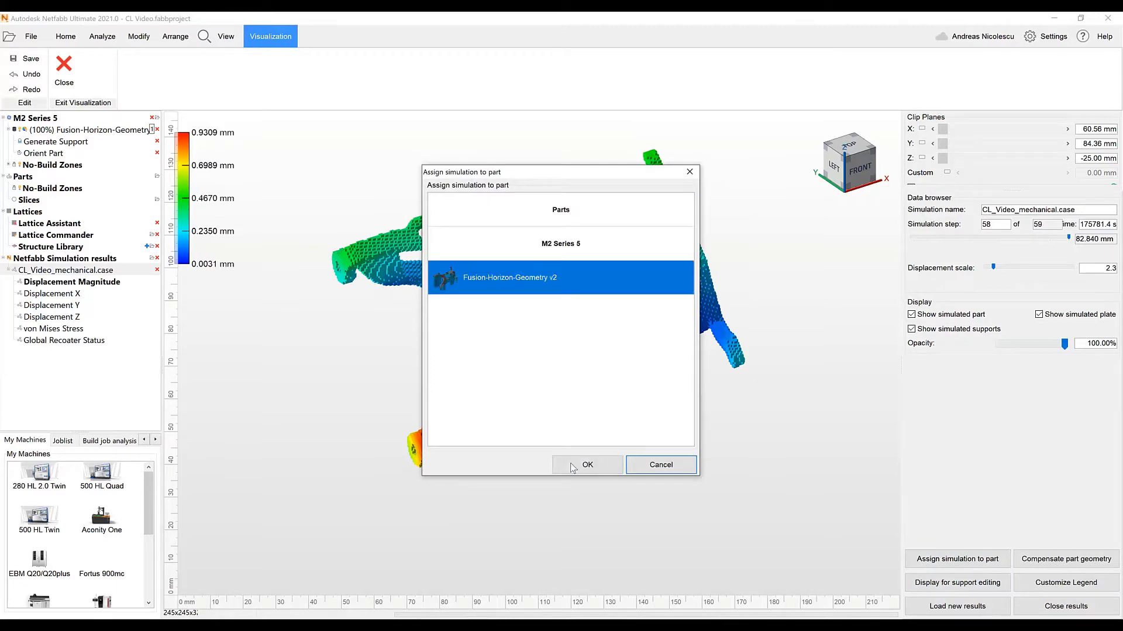
left_click(586, 464)
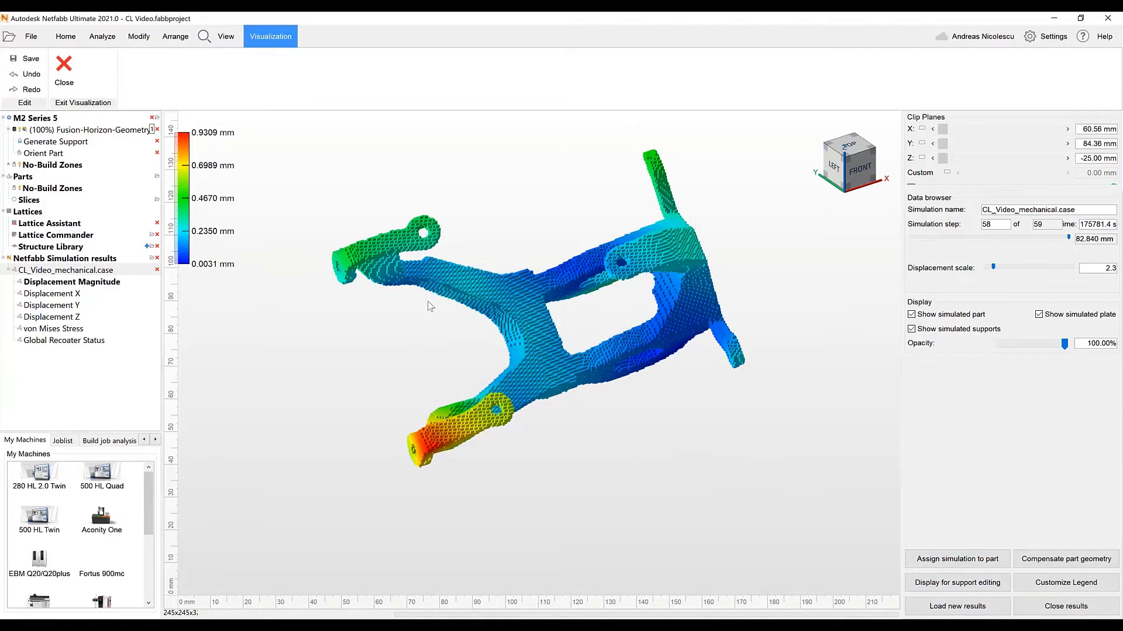
left_click(65, 36)
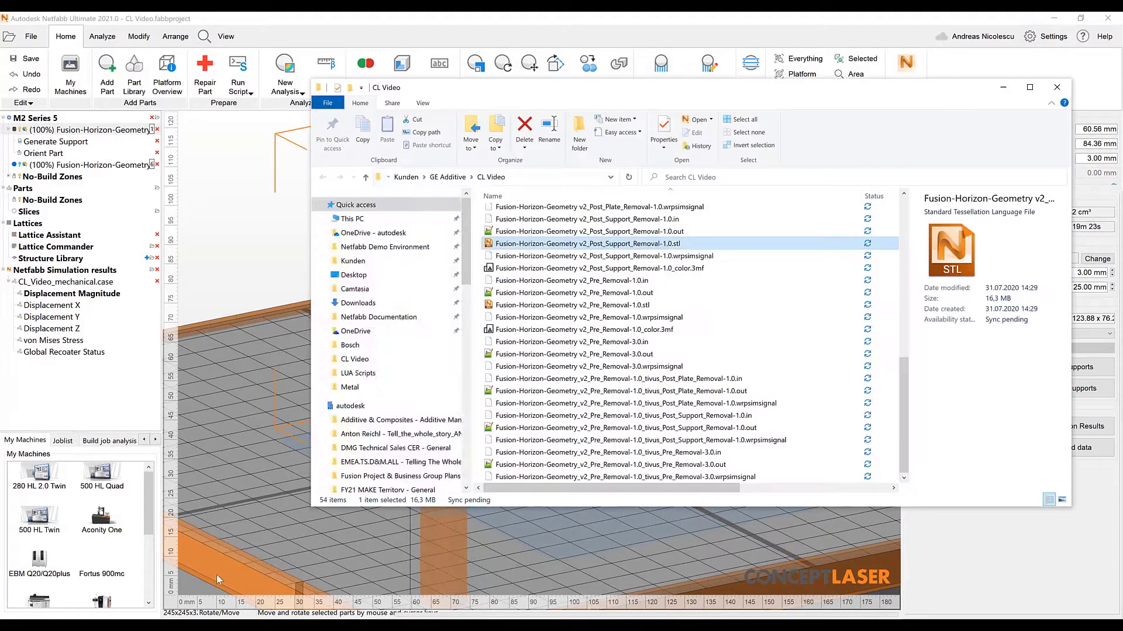
mouse_move(608, 243)
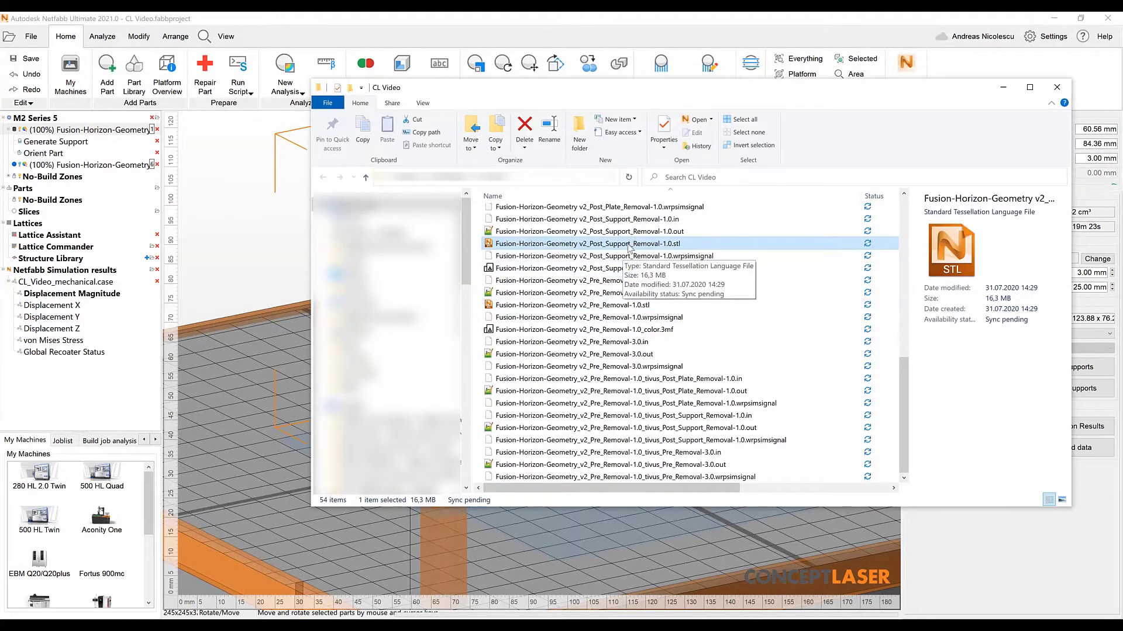
Open Fusion-Horizon-Geometry v2_Post_Support_Removal-1.0.stl from the CL Video folder into Netfabb
double_click(608, 244)
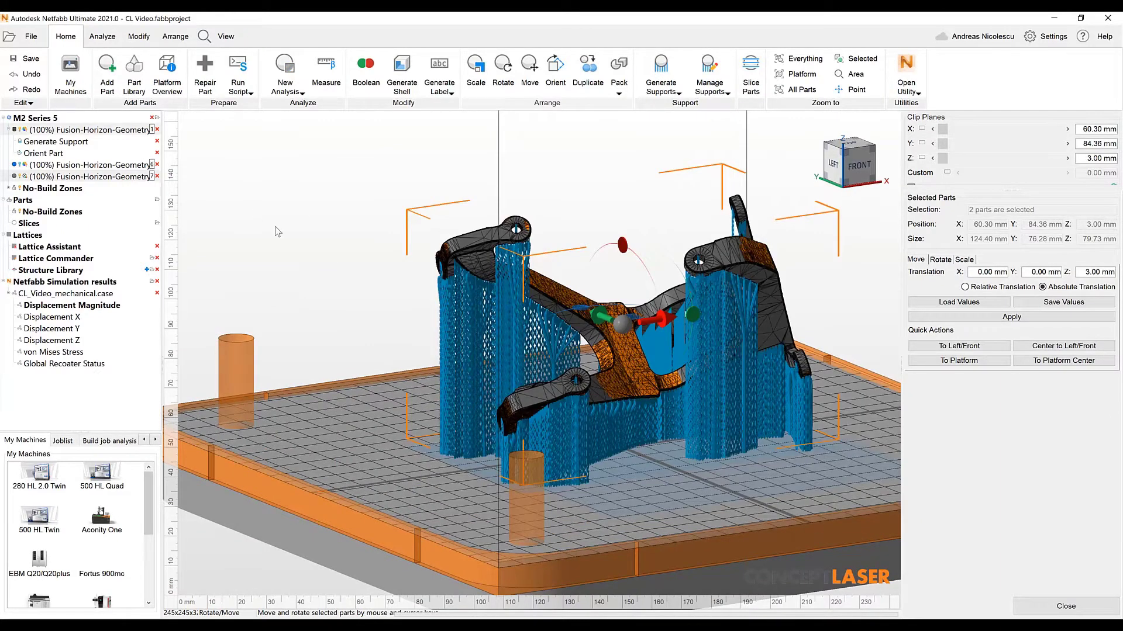
Run Compare Meshes with Fusion-Horizon-Geometry v2 as reference against the post-support-removal mesh
left_click(102, 36)
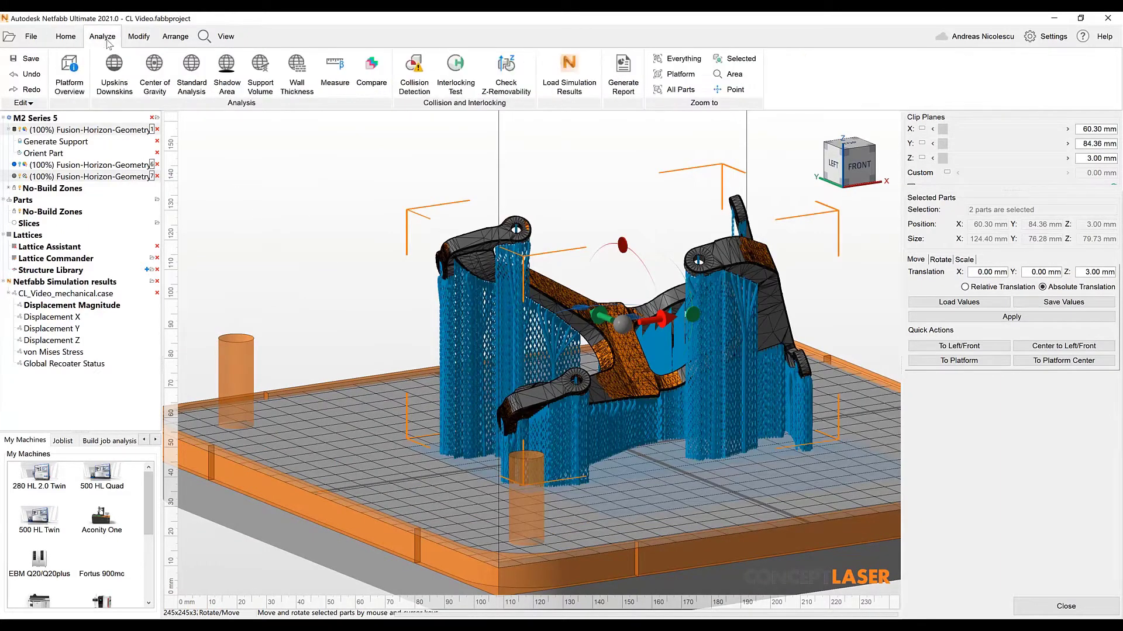
left_click(370, 68)
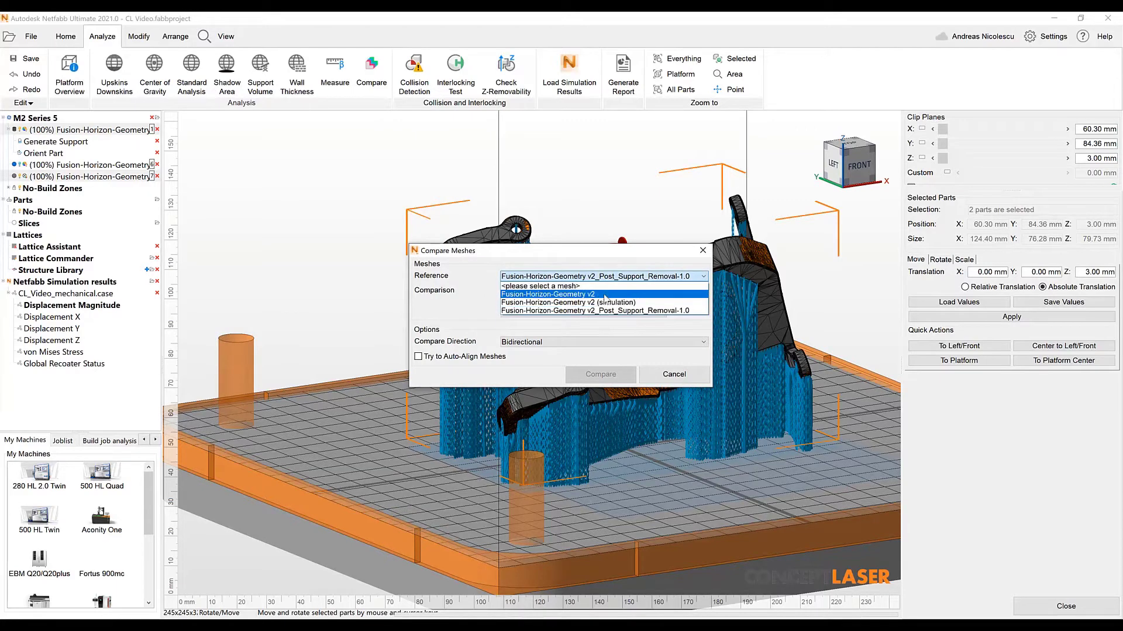
left_click(549, 295)
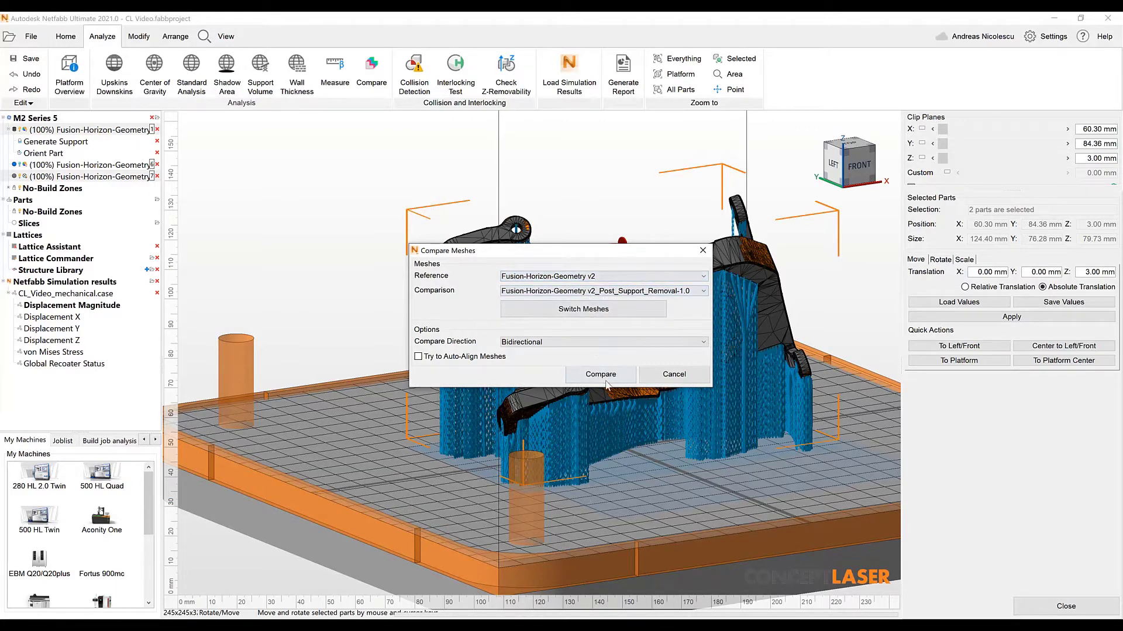
left_click(600, 374)
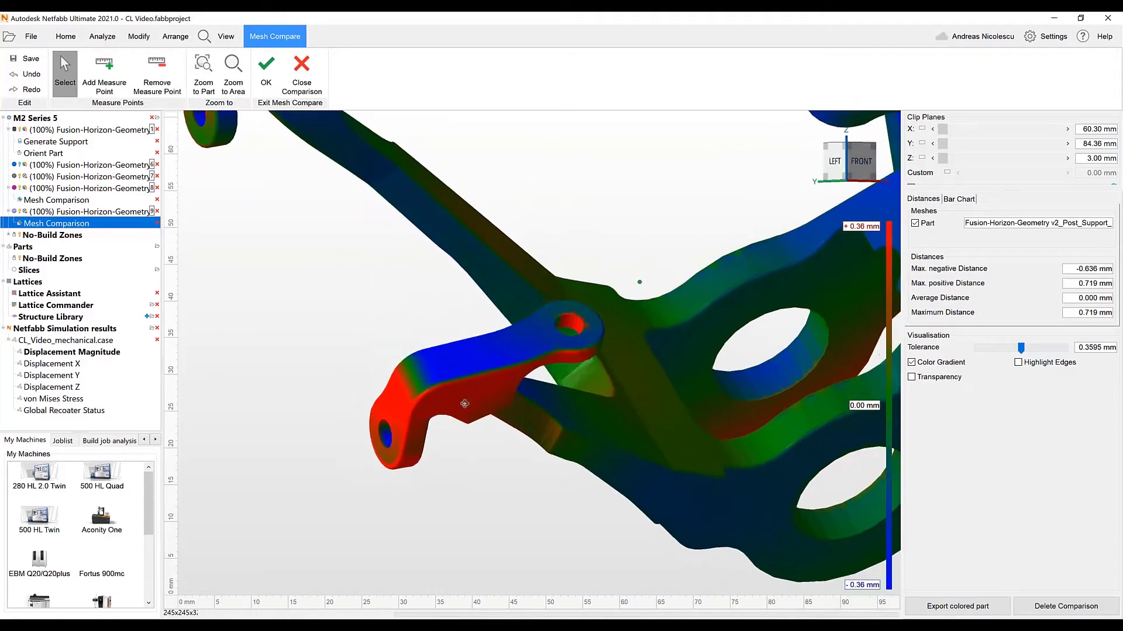
Inspect the −0.636 to 0.719 mm deviation colour map around the bracket, then delete the comparison
left_click_drag(466, 405, 641, 359)
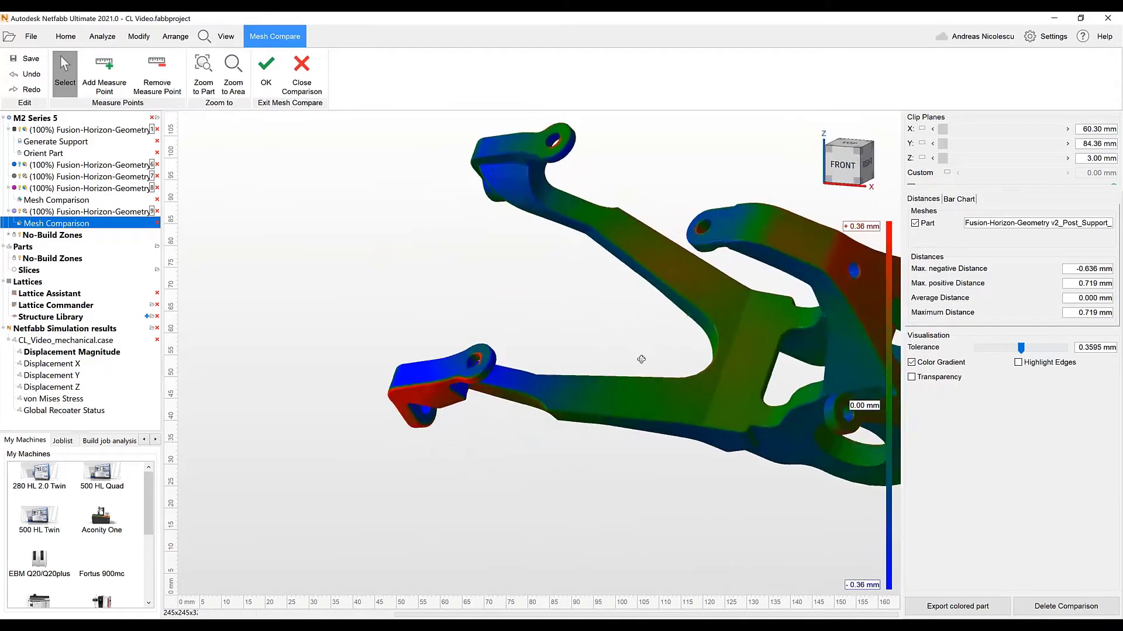
left_click_drag(641, 358, 780, 330)
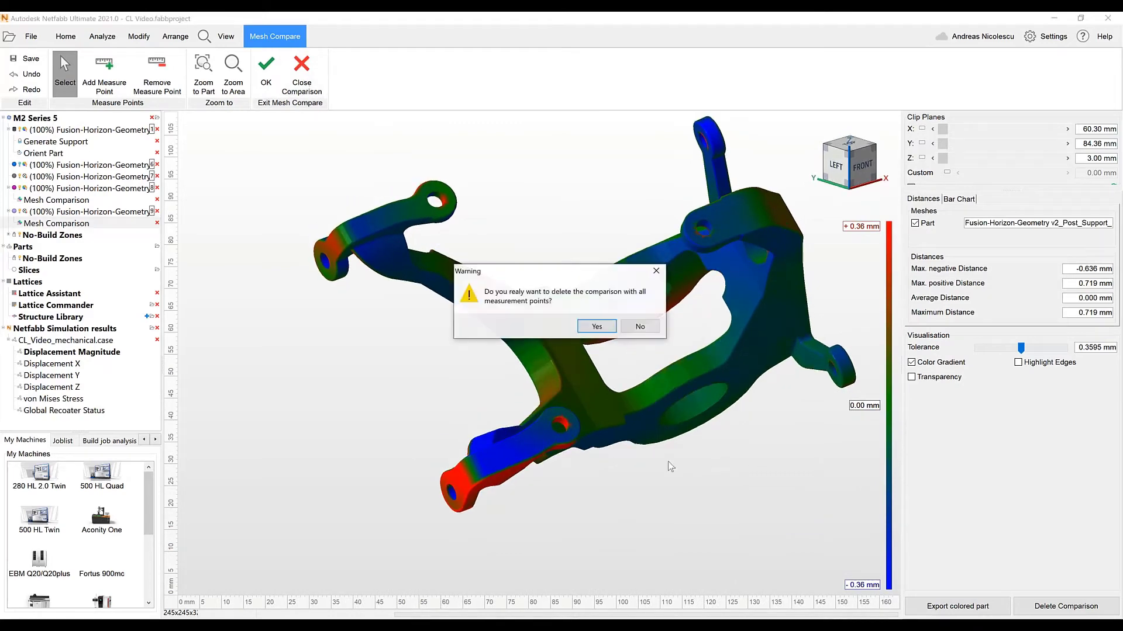
left_click(596, 326)
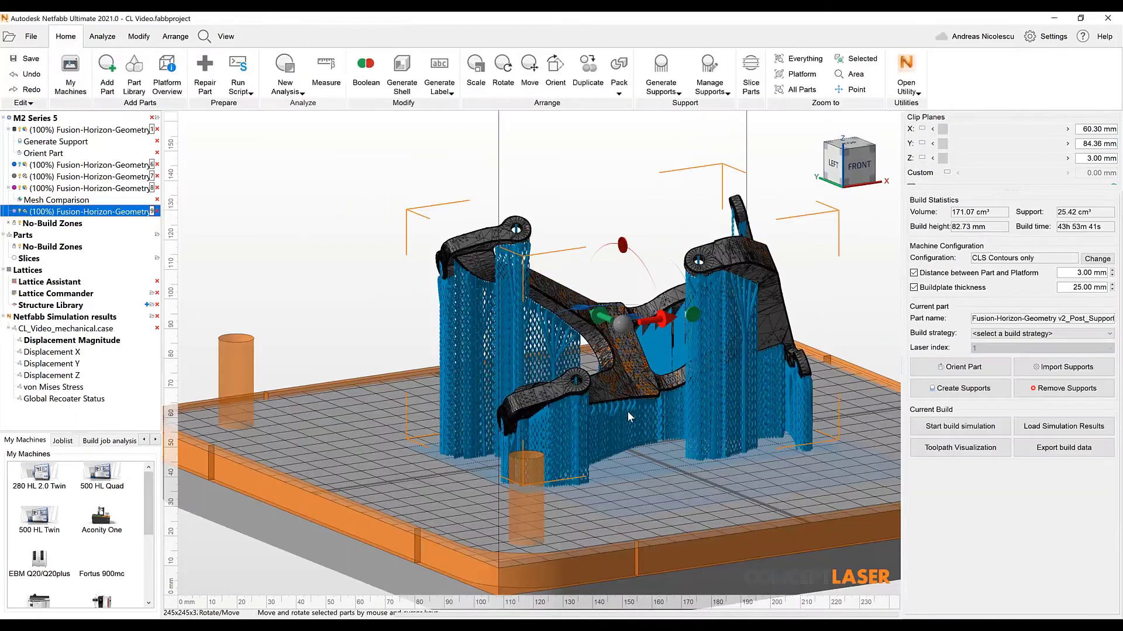
Move the compensated bracket clear of the original supported part on the platform
left_click_drag(629, 418, 621, 285)
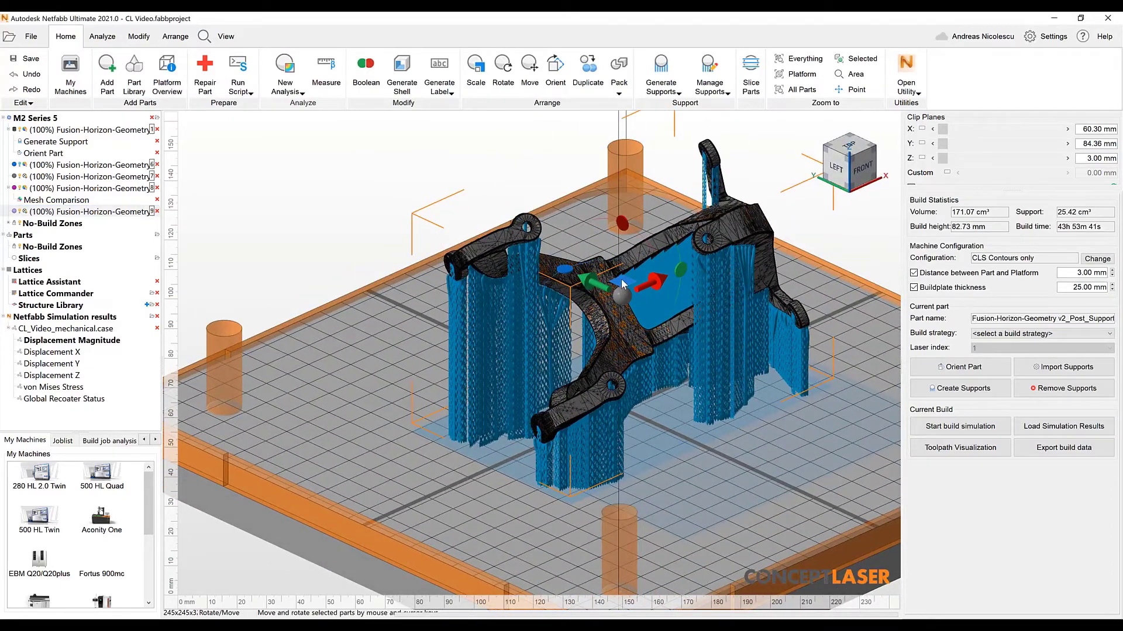
left_click_drag(623, 283, 462, 269)
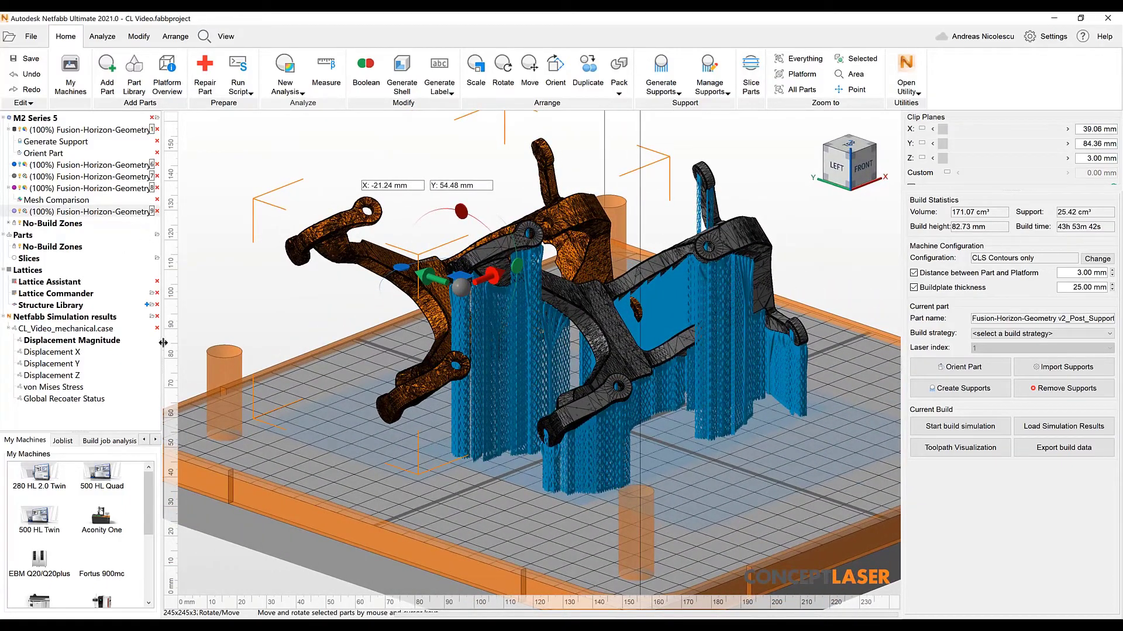
Attach supports cloned from the original part with Automatic Alignment, giving 12.71 cm³ of supports
left_click(709, 74)
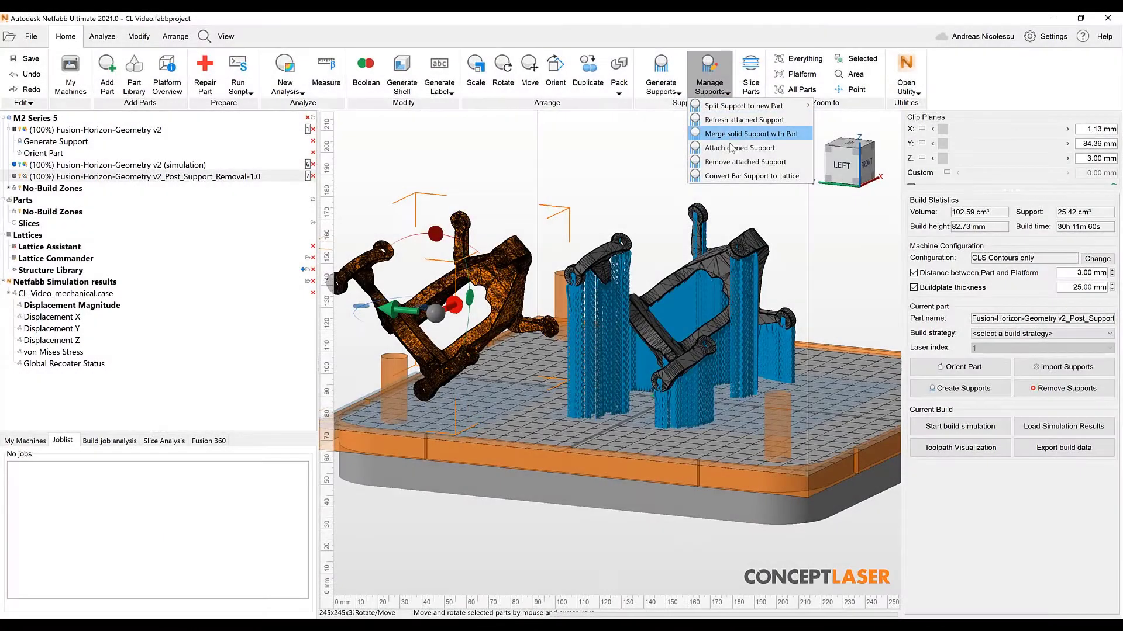
left_click(737, 147)
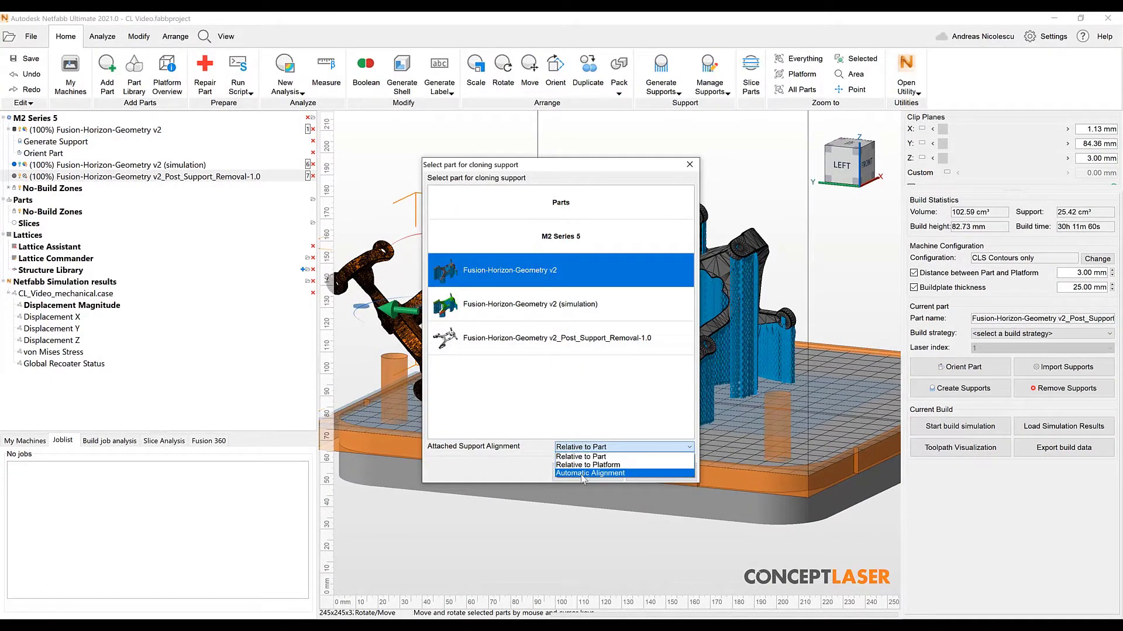
left_click(589, 472)
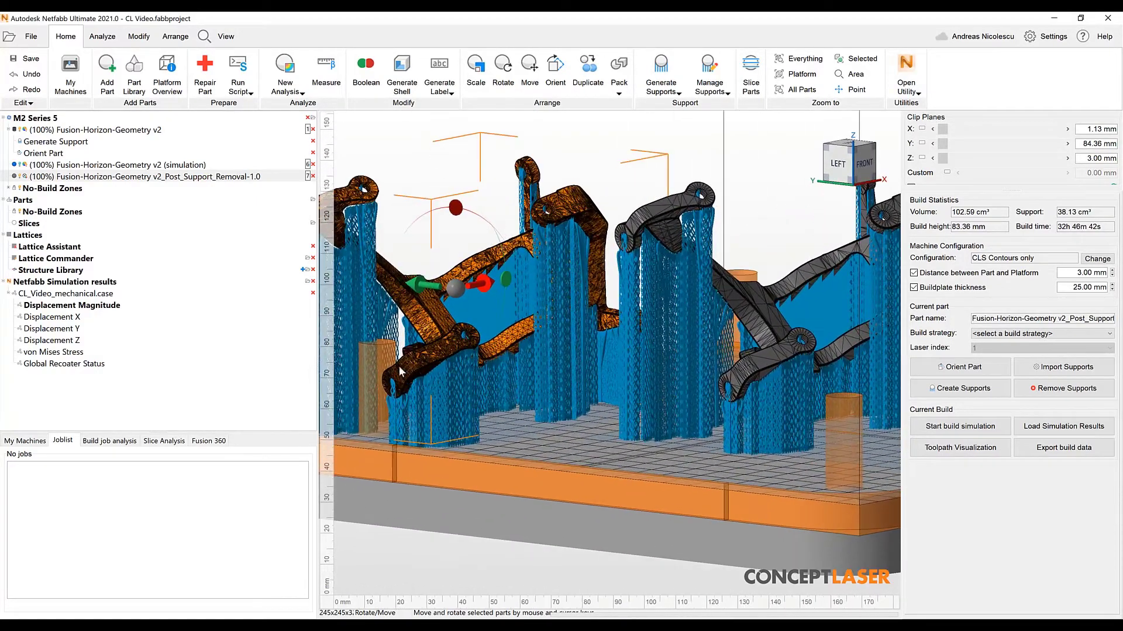
scroll("down", 3)
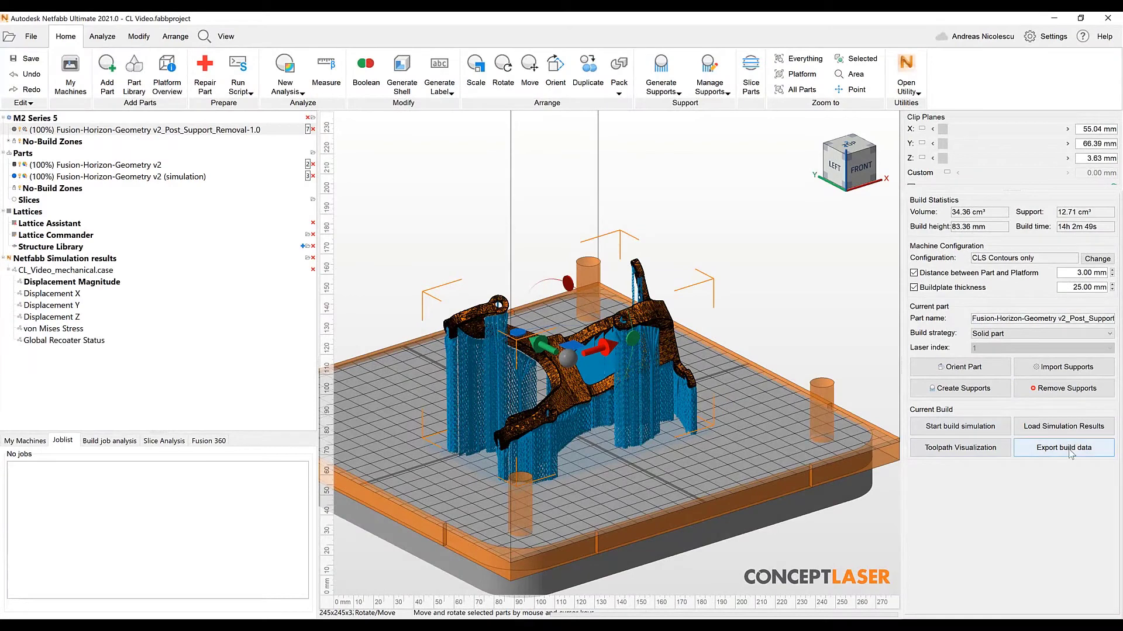
mouse_move(732, 415)
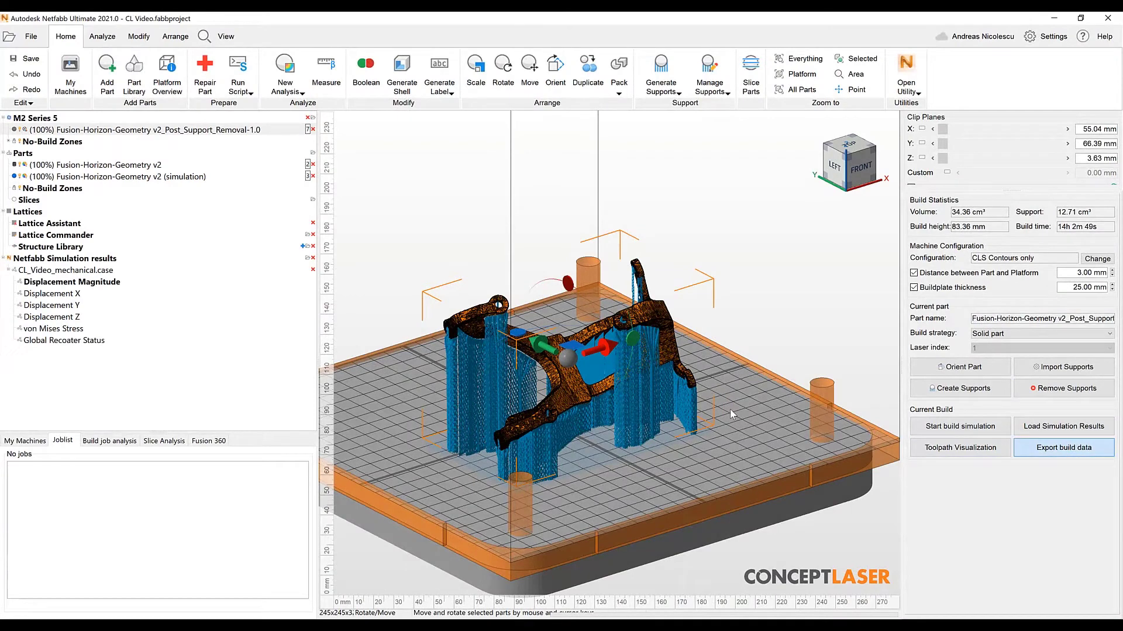
Export the platform build data as the ZIP package CL Video CLS.zip
left_click(1063, 448)
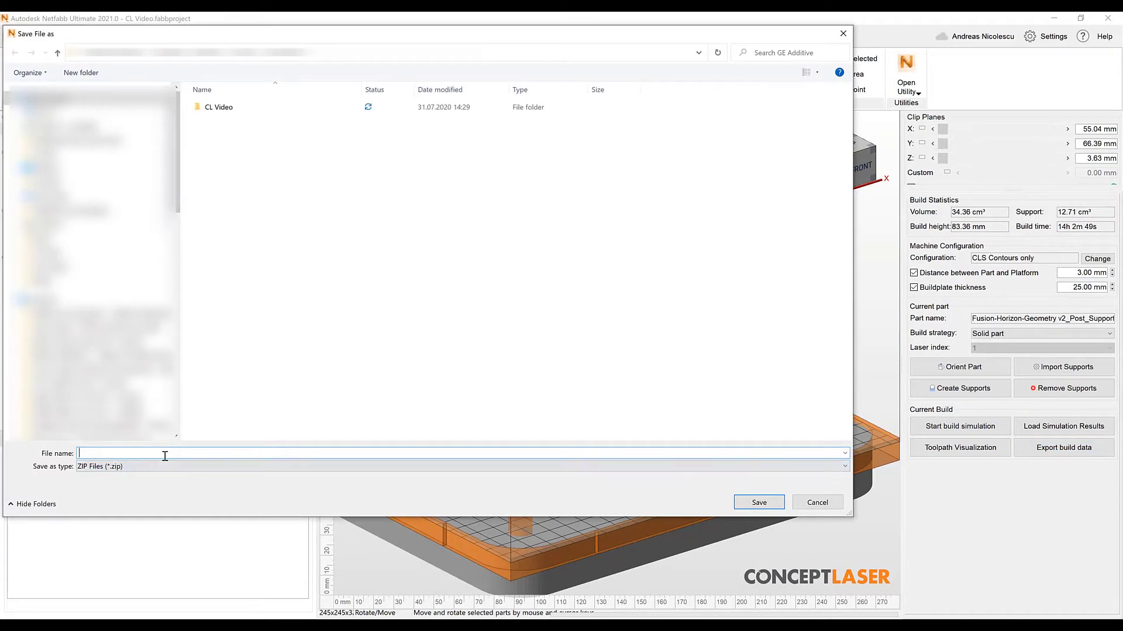
type("CL Video")
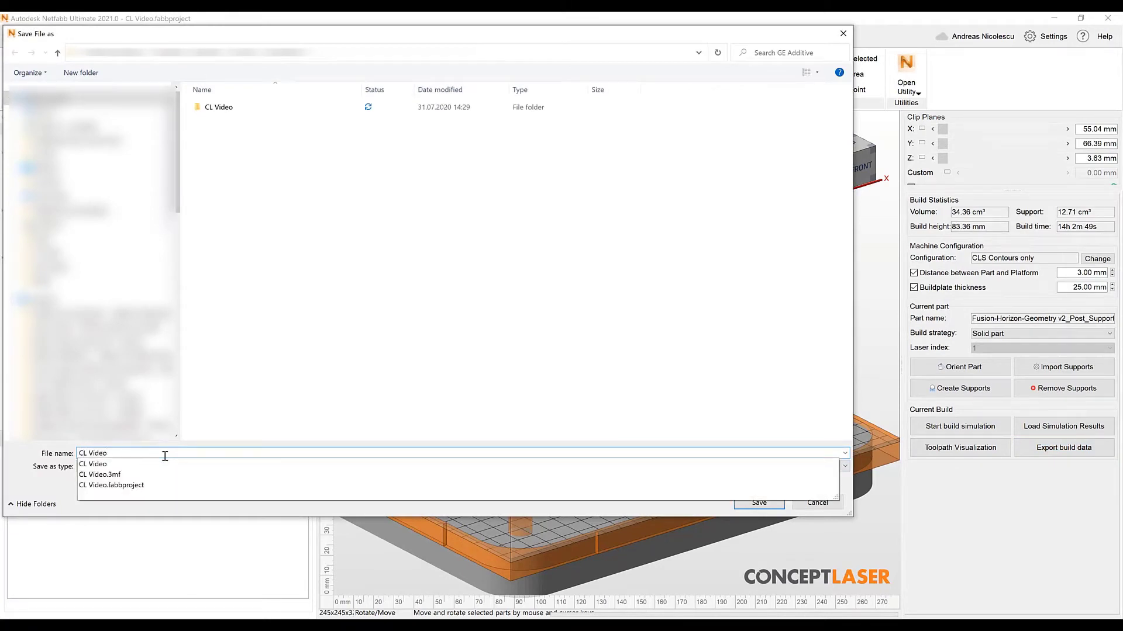
left_click(757, 503)
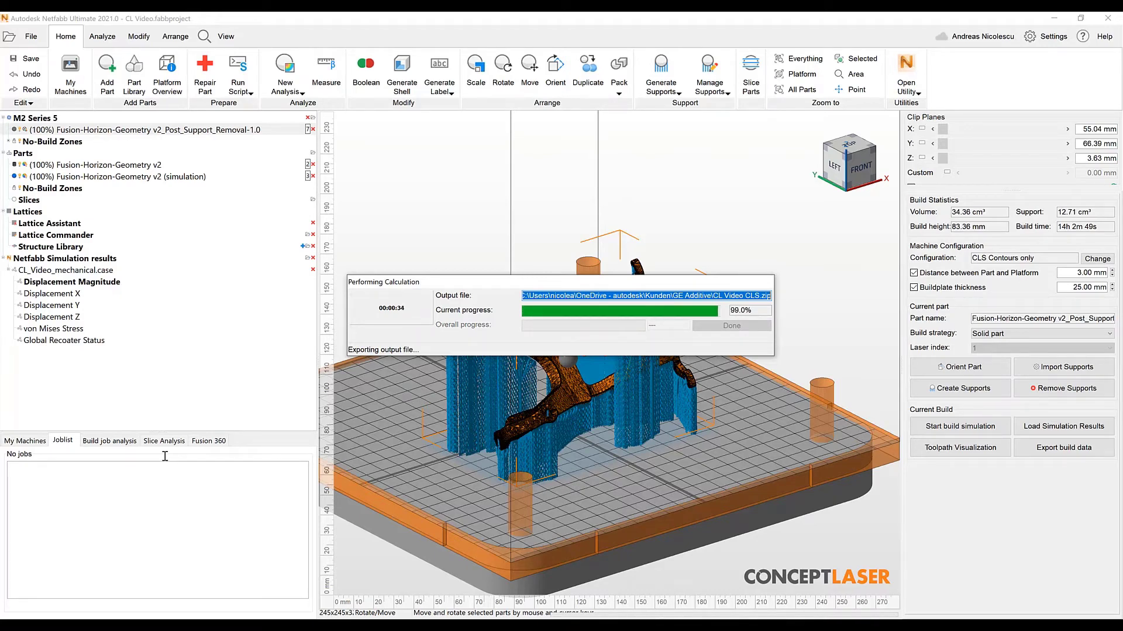
mouse_move(529, 390)
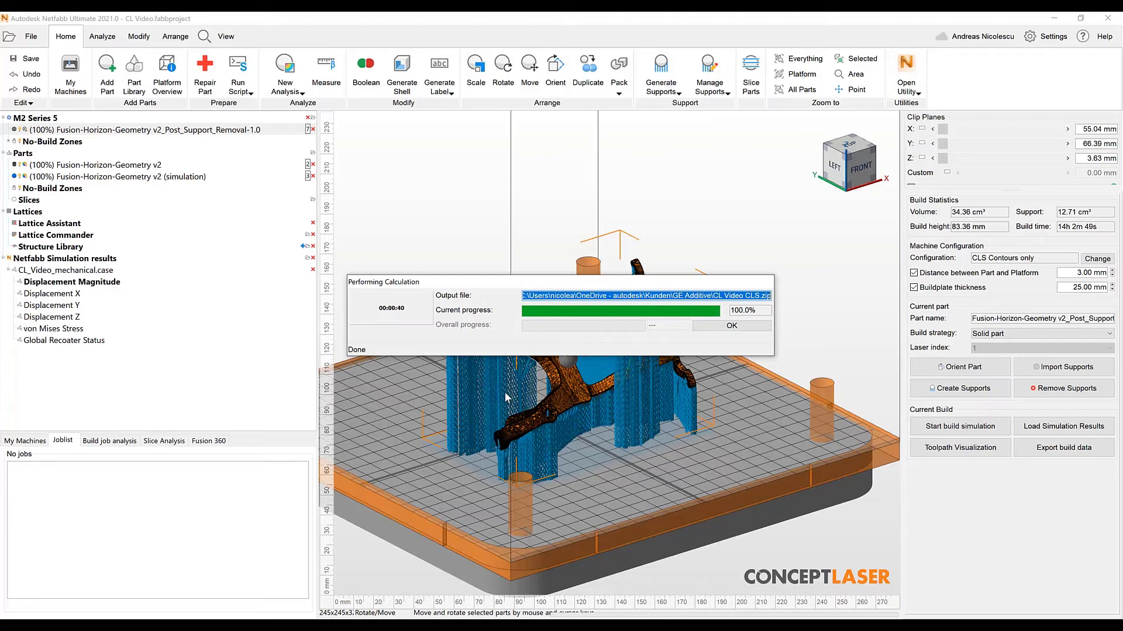
mouse_move(579, 377)
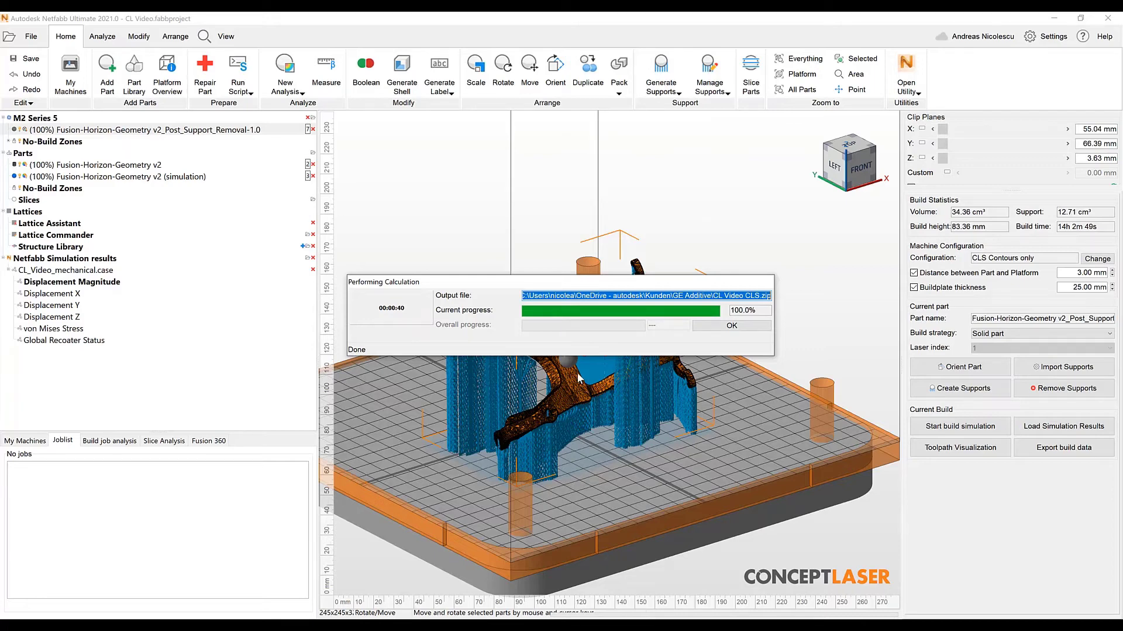
mouse_move(578, 371)
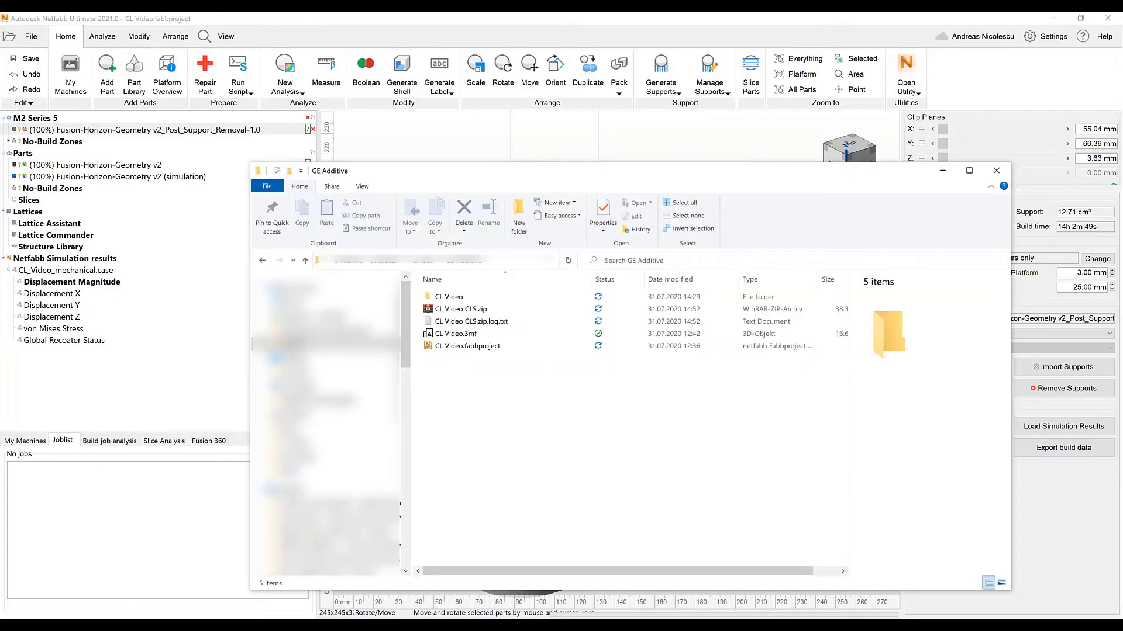
Open CL Video CLS.zip and preview the CLS files it contains
left_click(461, 309)
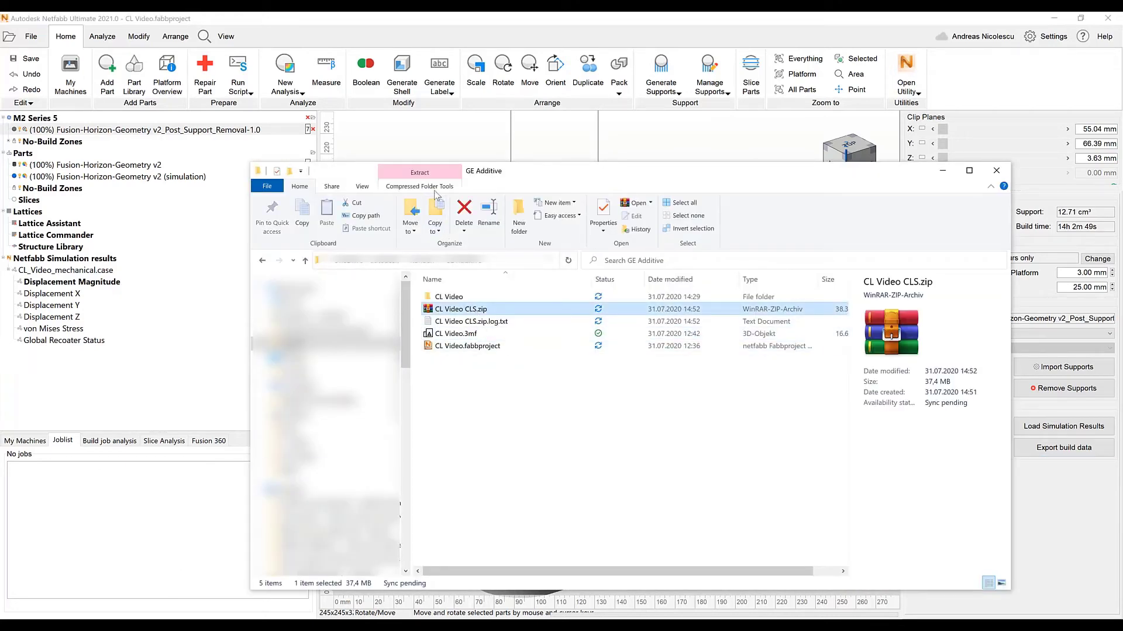
right_click(461, 308)
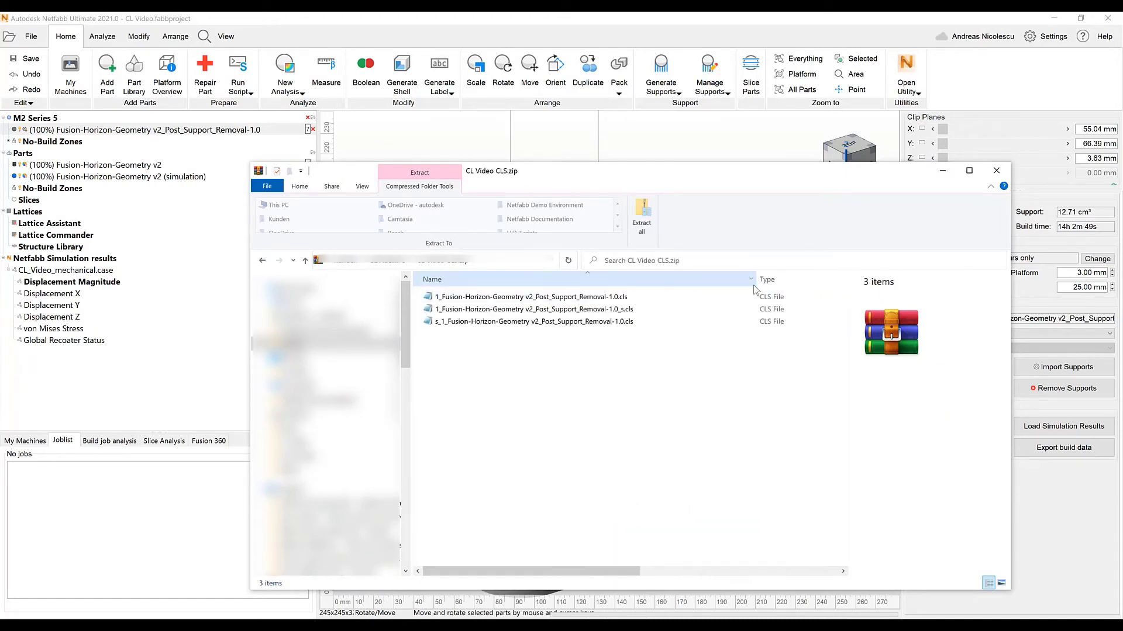
left_click(527, 296)
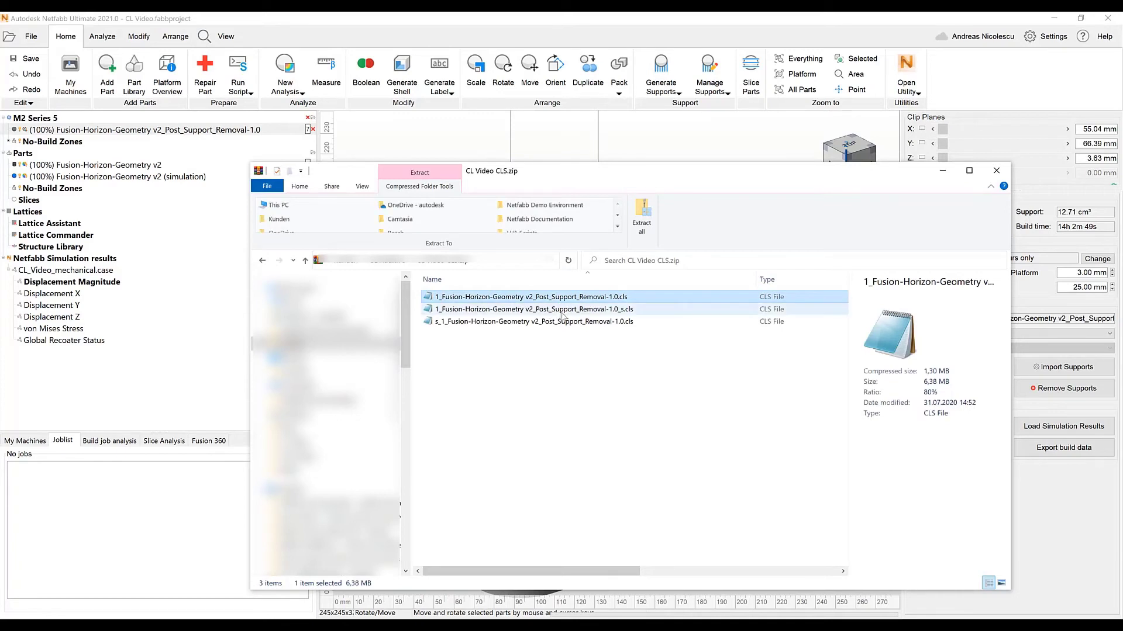
left_click(530, 309)
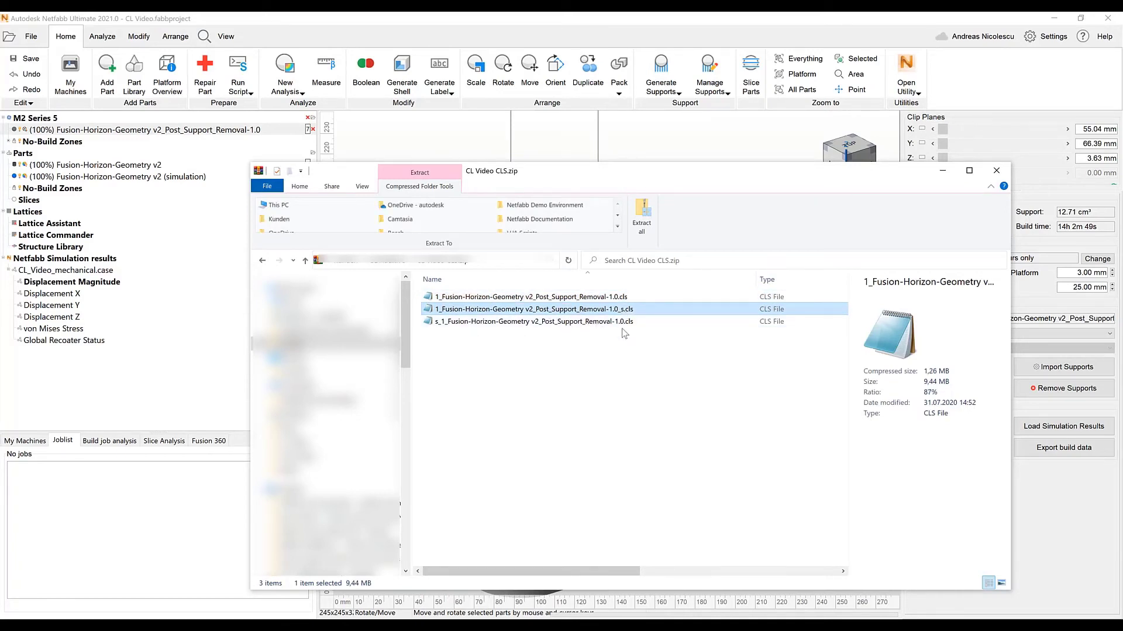